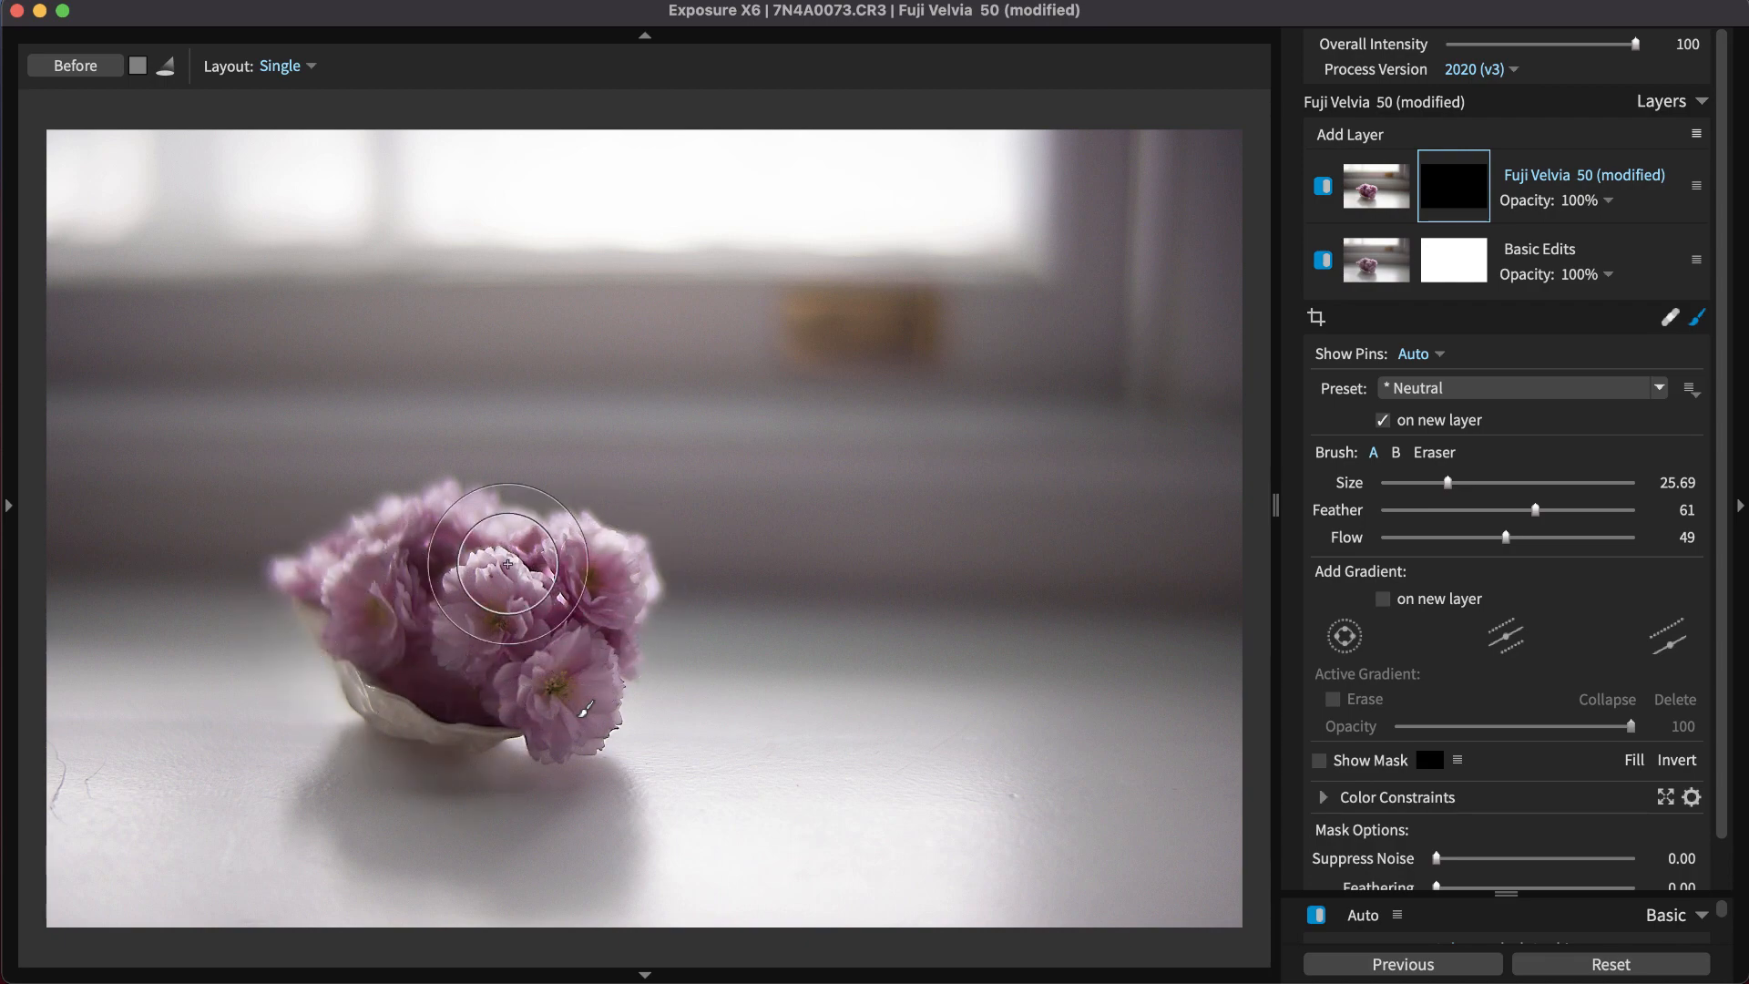
Step: Paint the Fuji Velvia 50 effect over the flower cluster, then compare by hiding the layer
drag(507, 562, 474, 709)
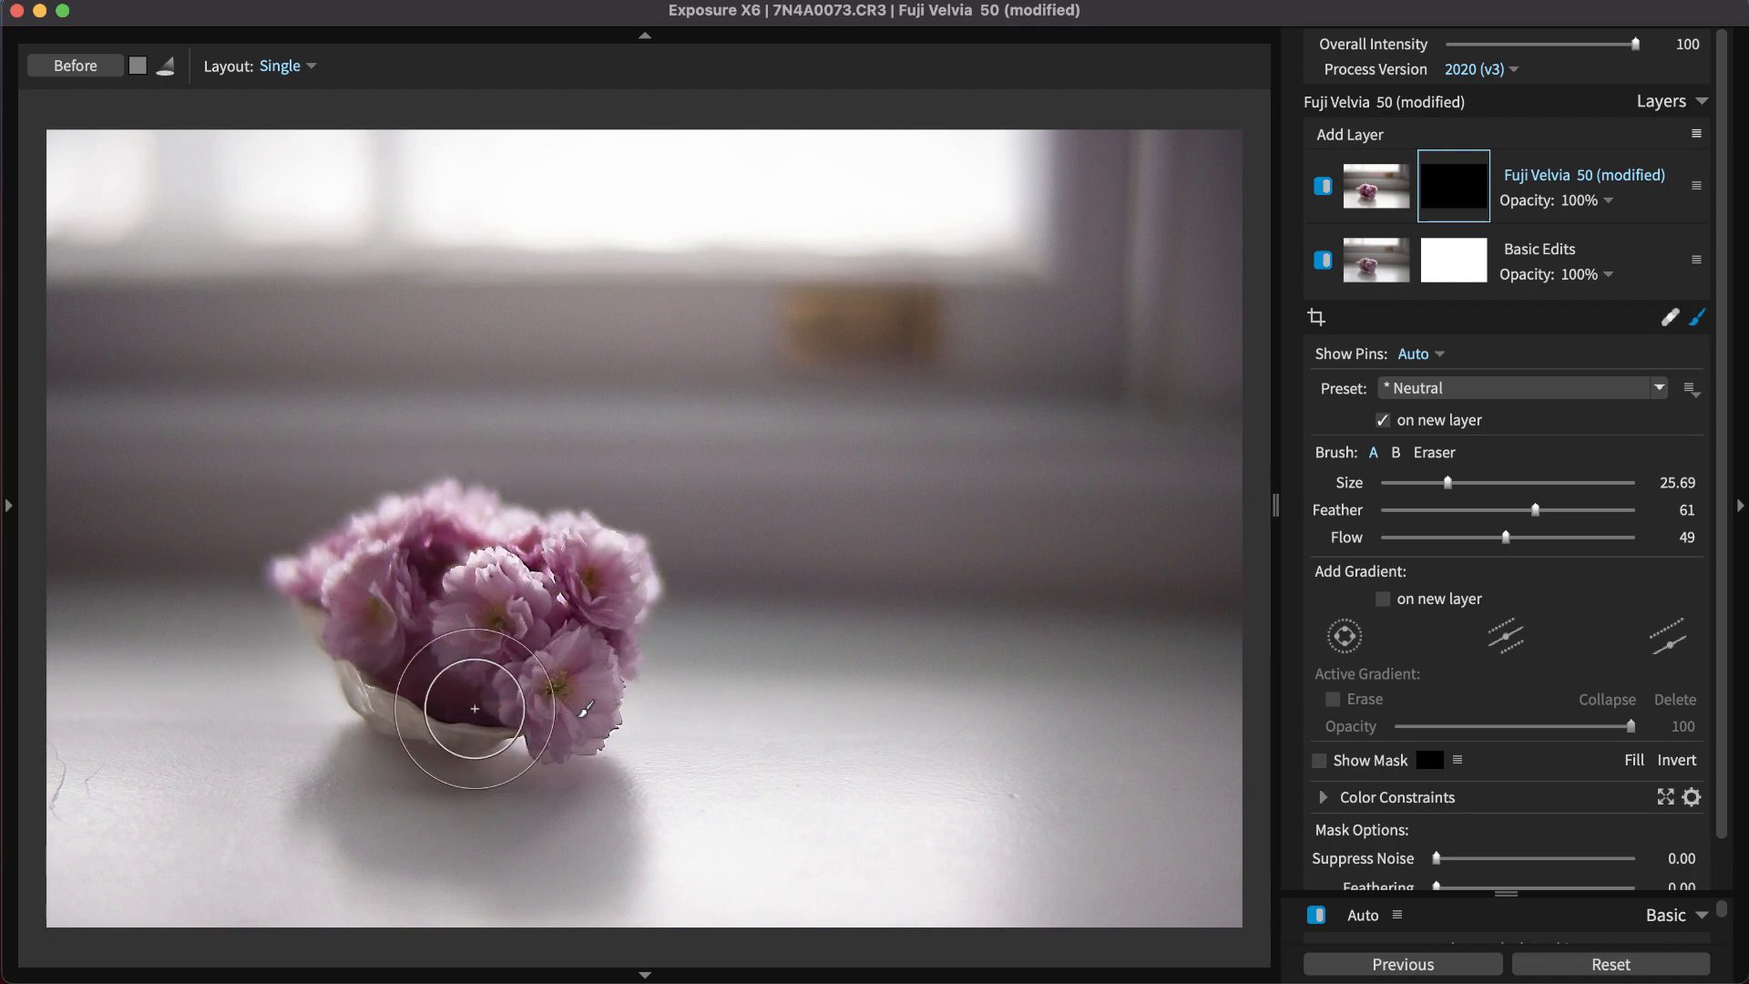
drag(474, 709, 614, 608)
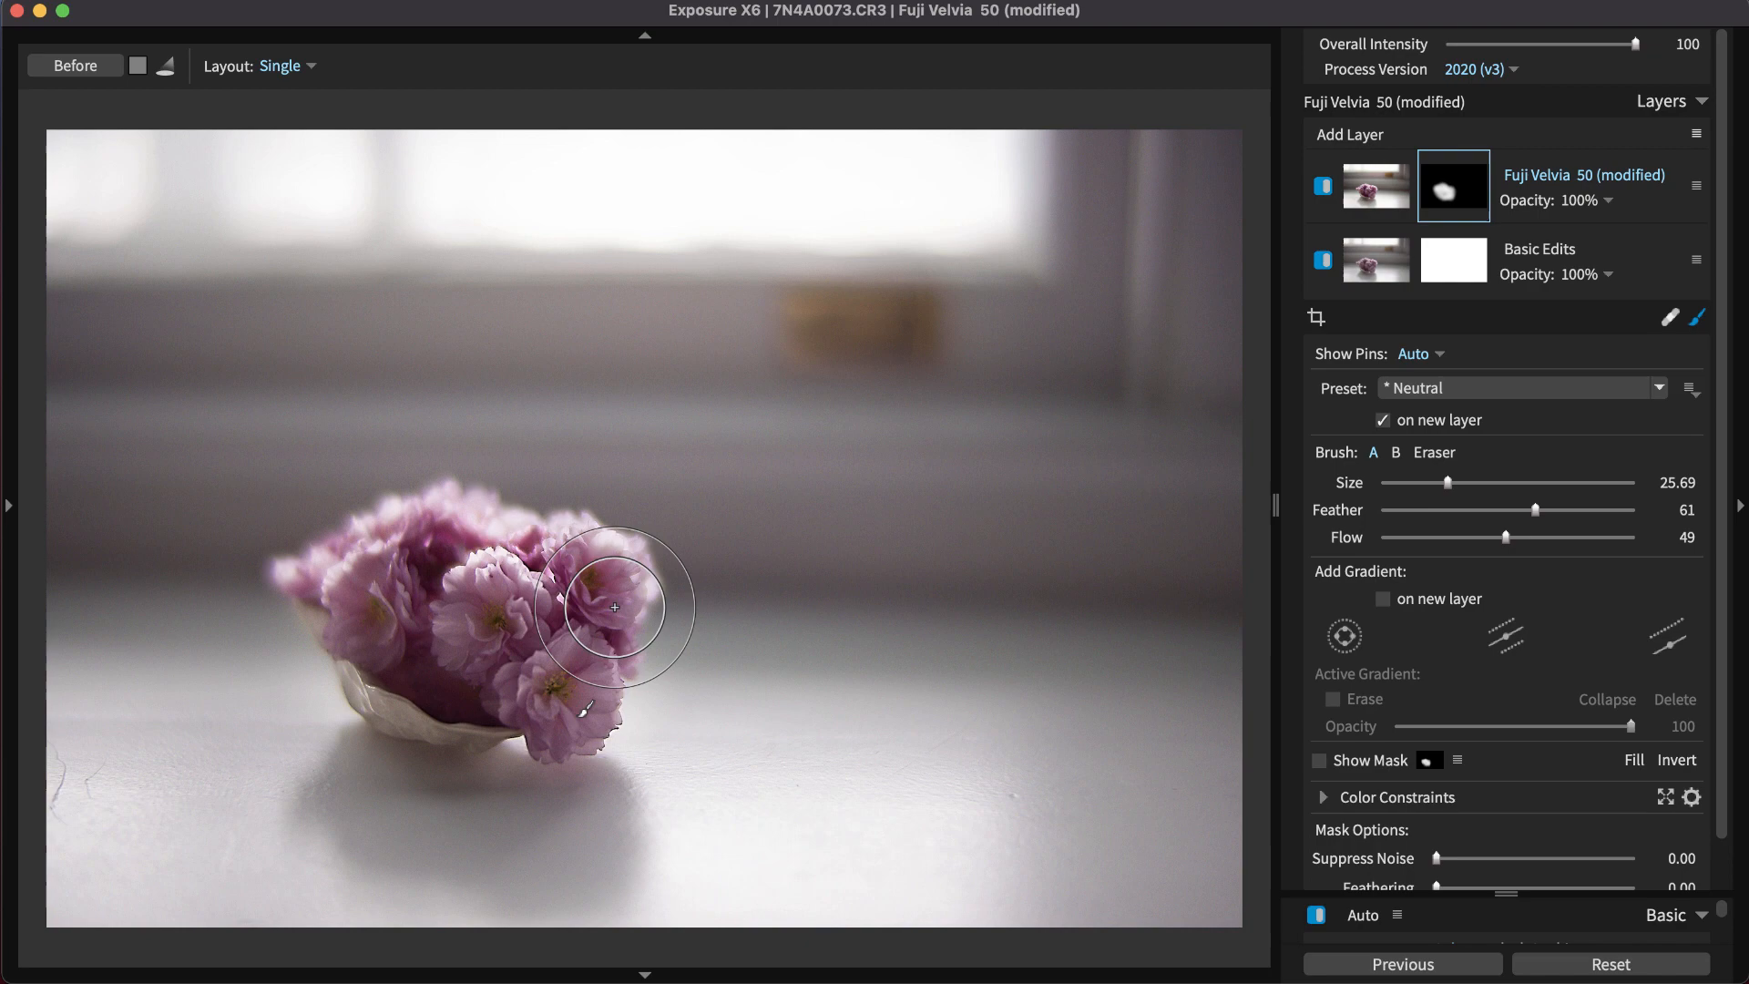
mouse_move(809, 578)
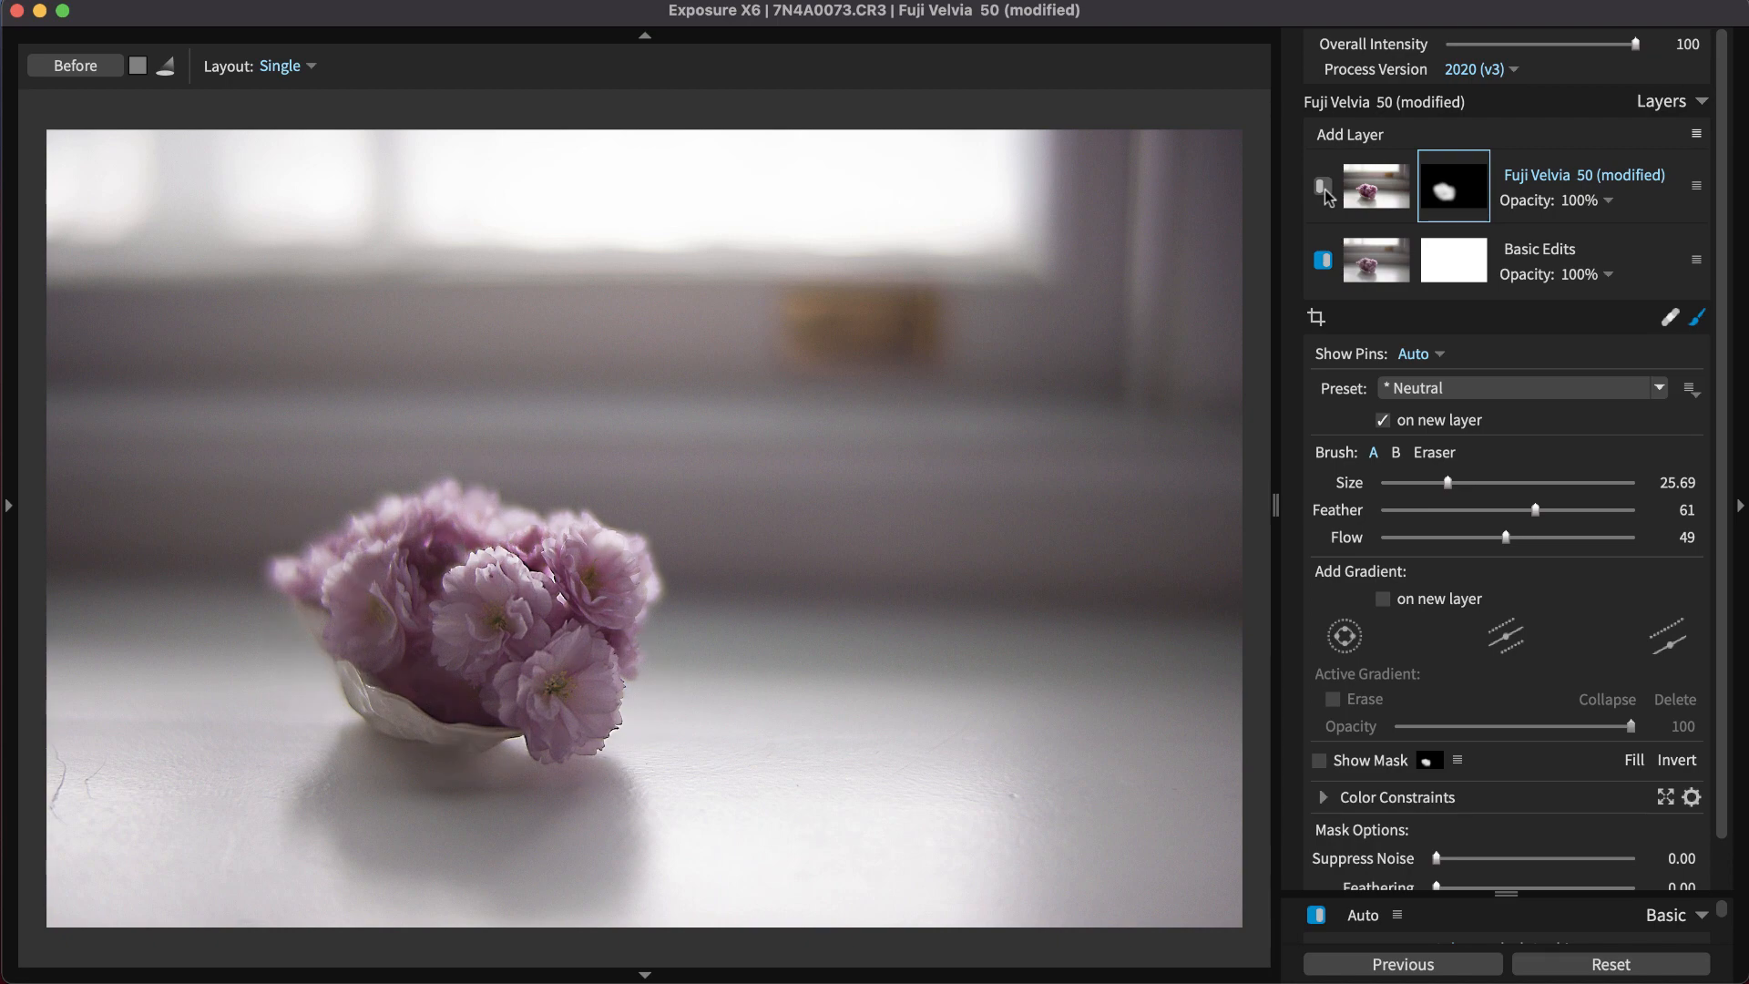
click(1323, 193)
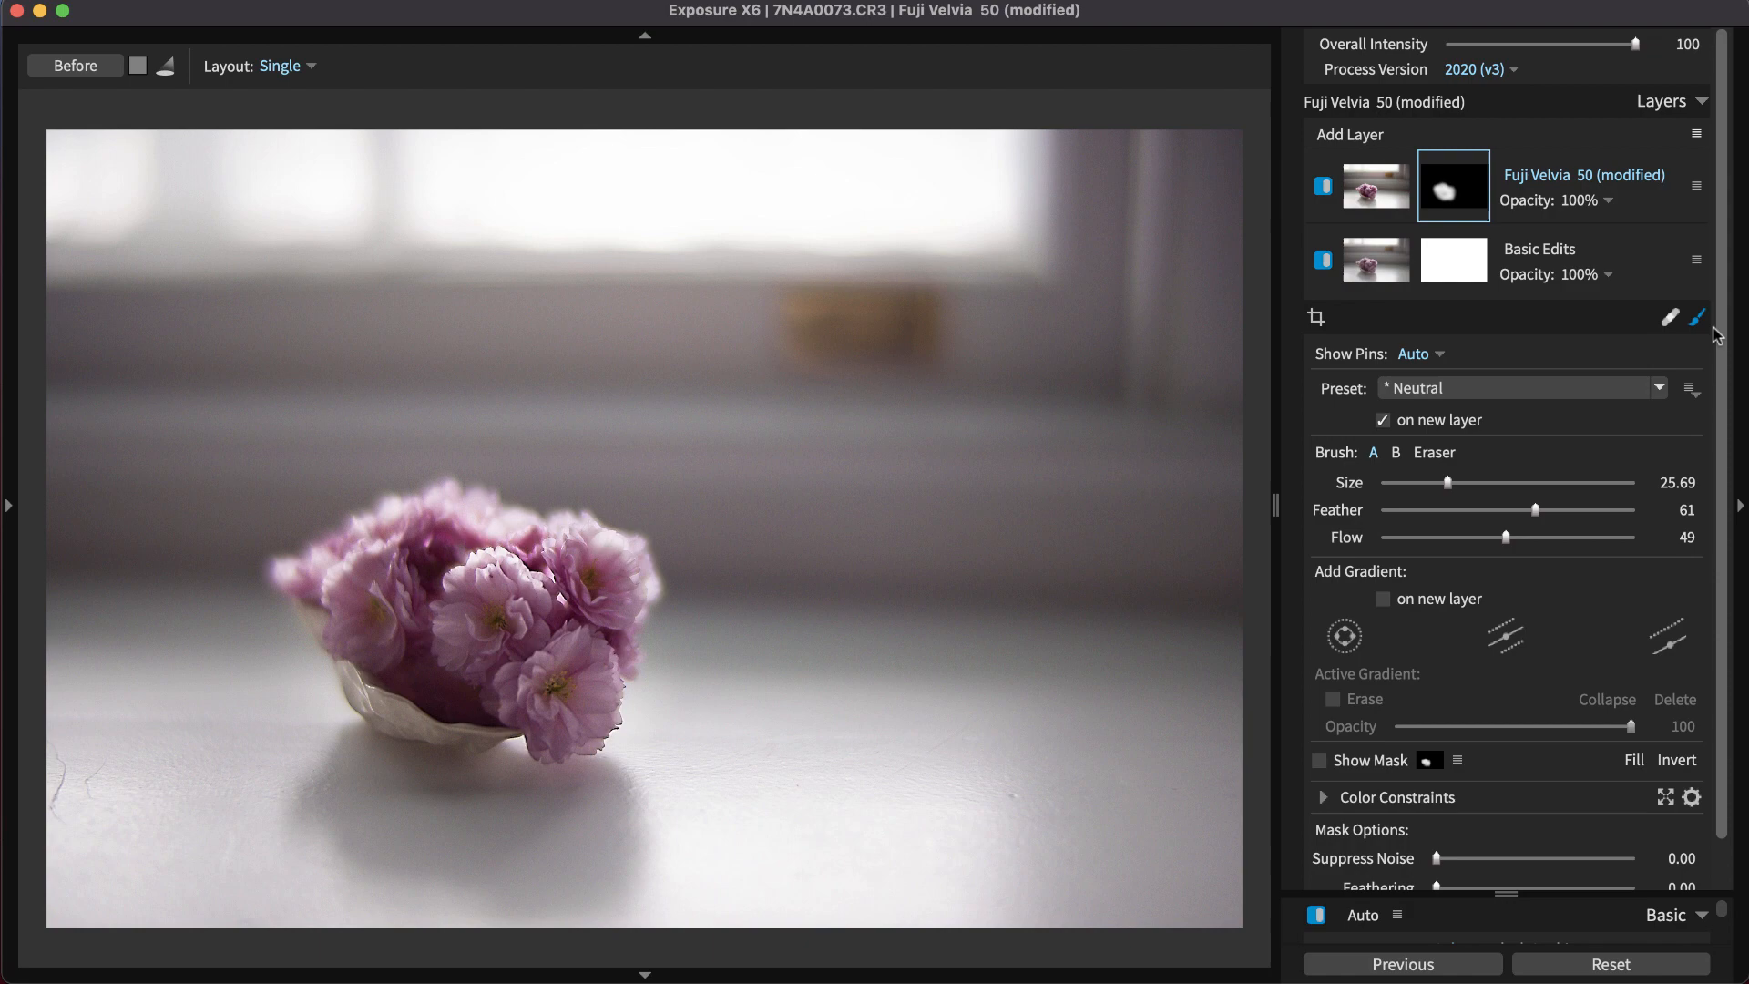
click(1696, 317)
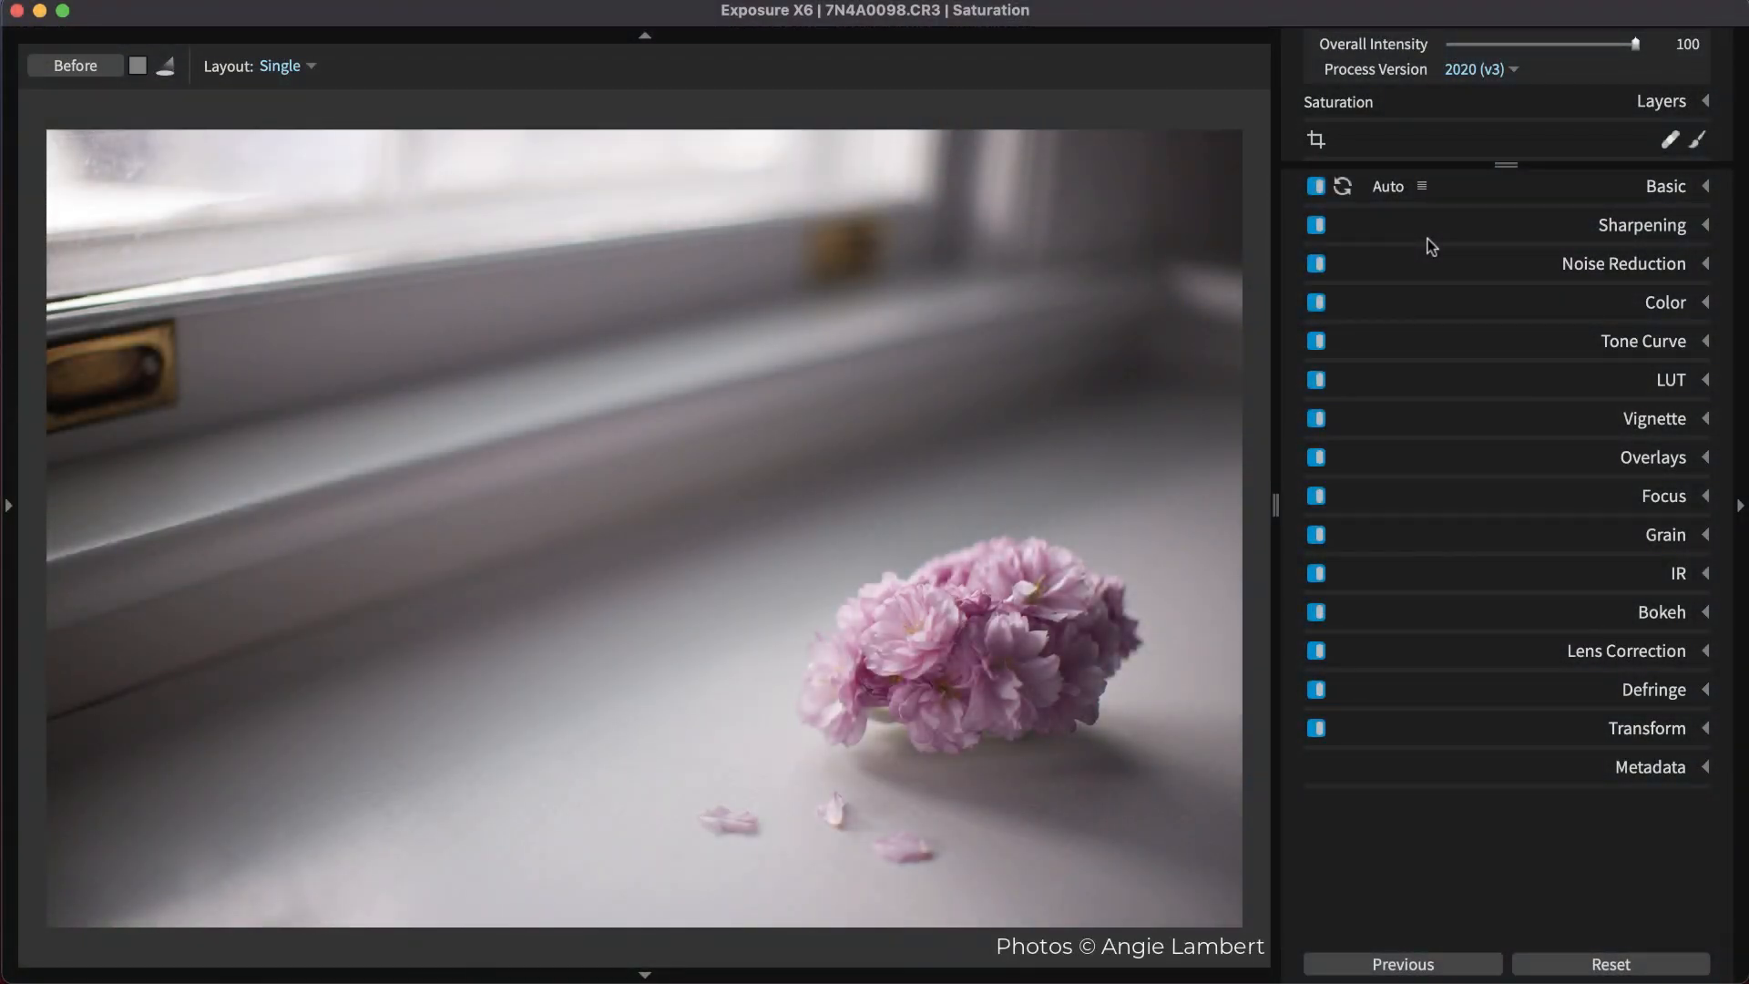
Step: Brush extra saturation from the Saturation layer across the flower cluster, left to right
click(1661, 102)
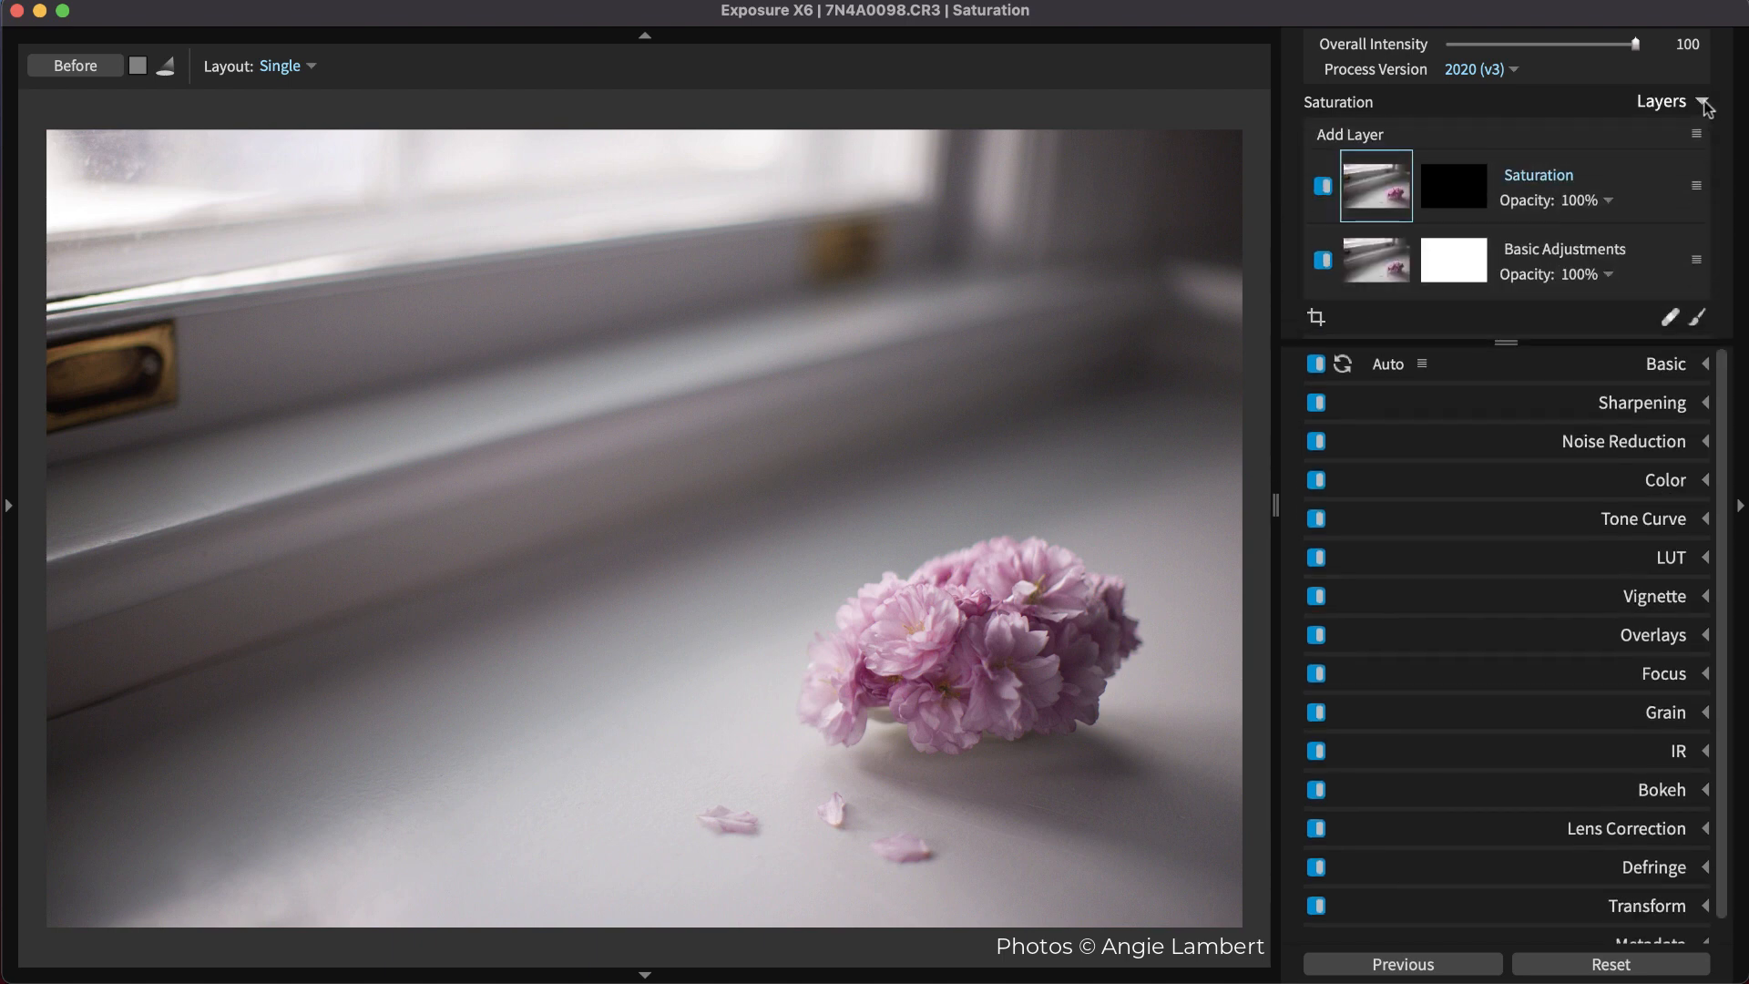
mouse_move(1701, 242)
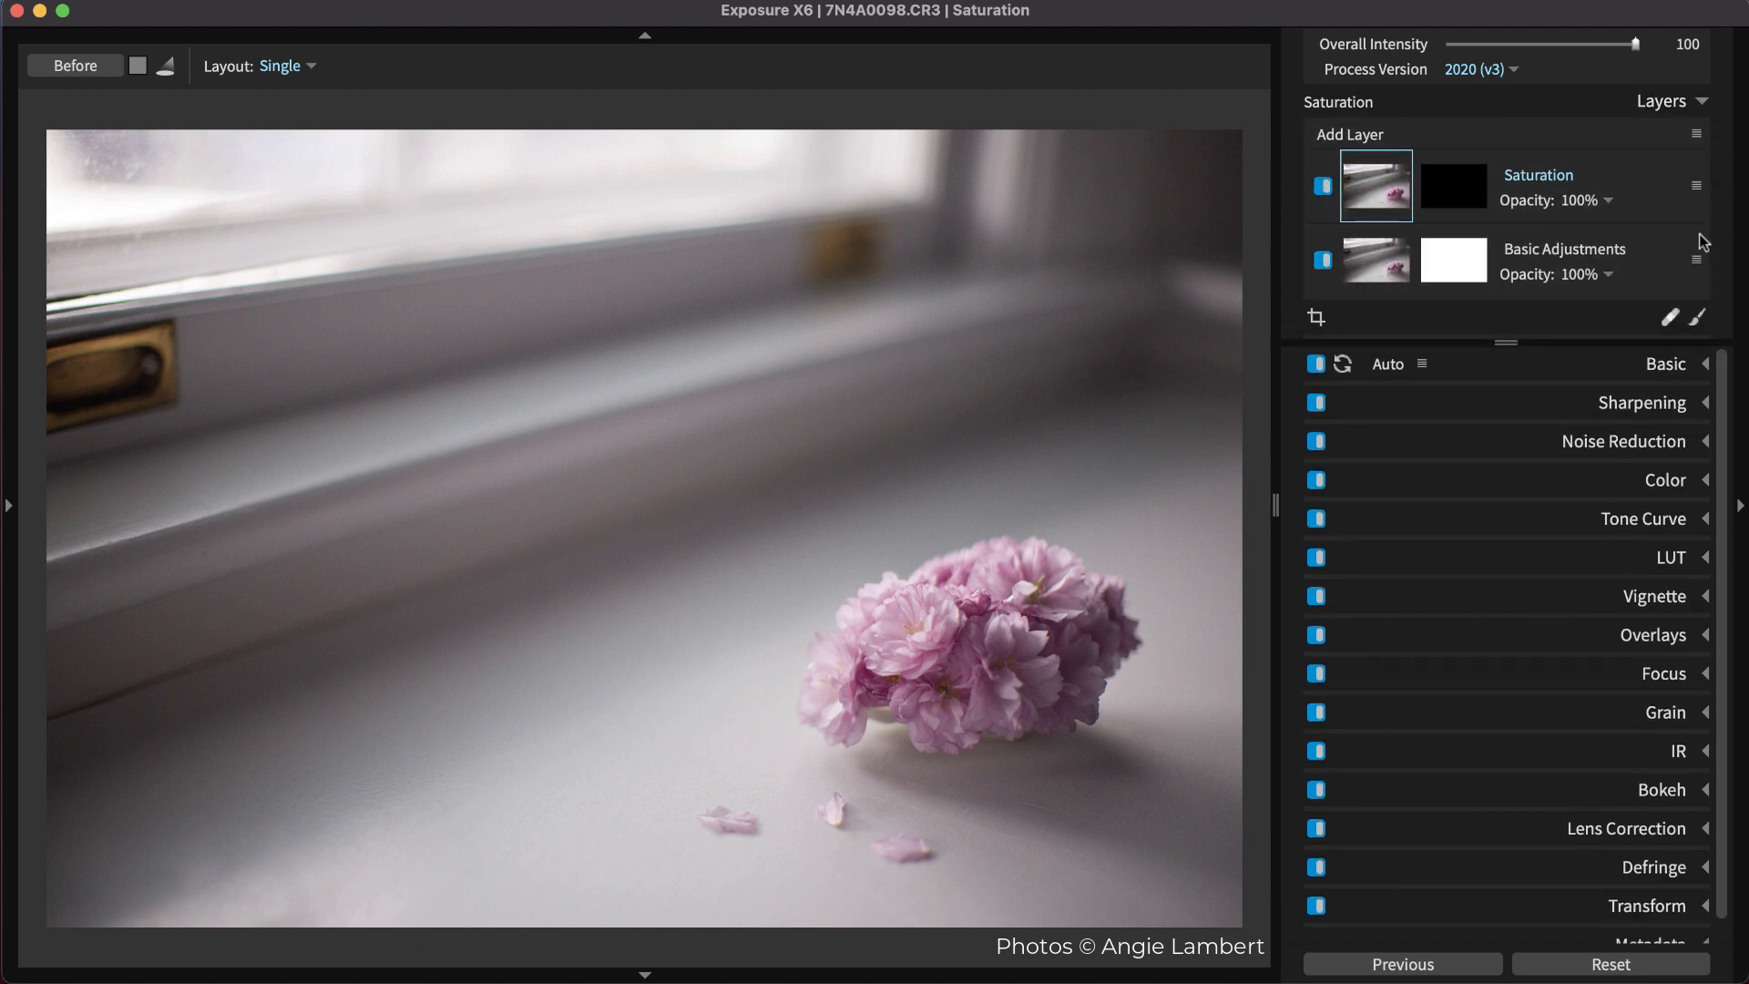
click(1696, 317)
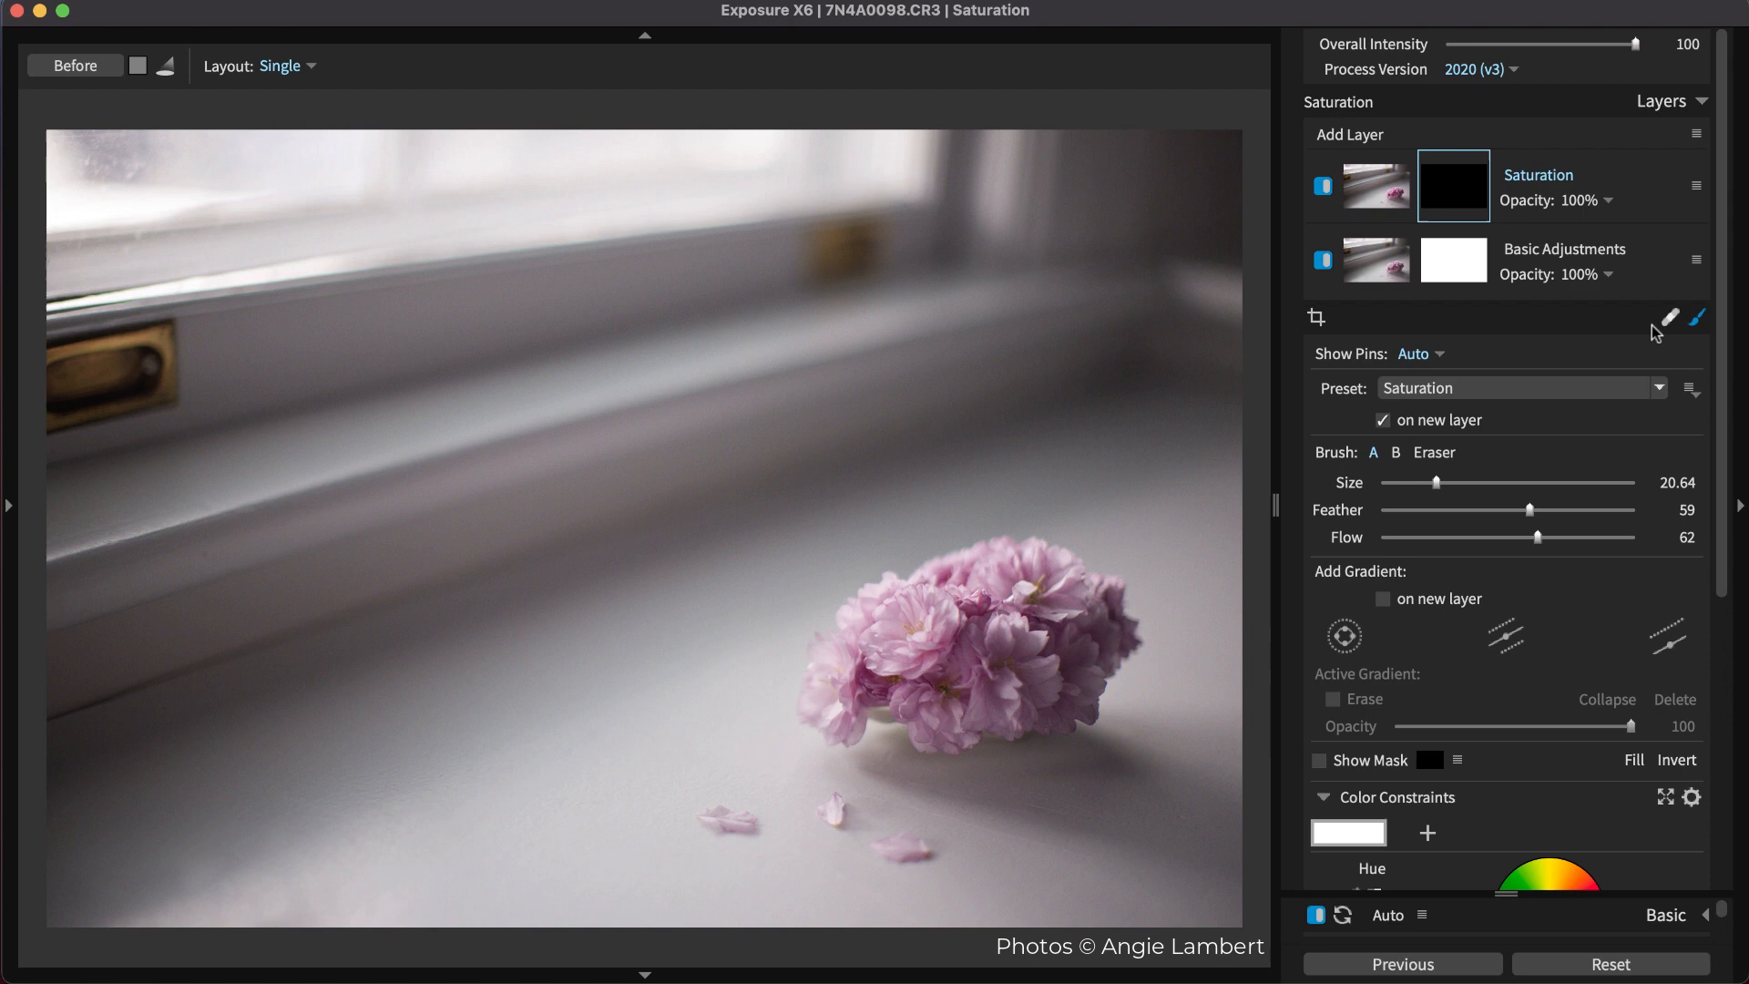
mouse_move(1013, 669)
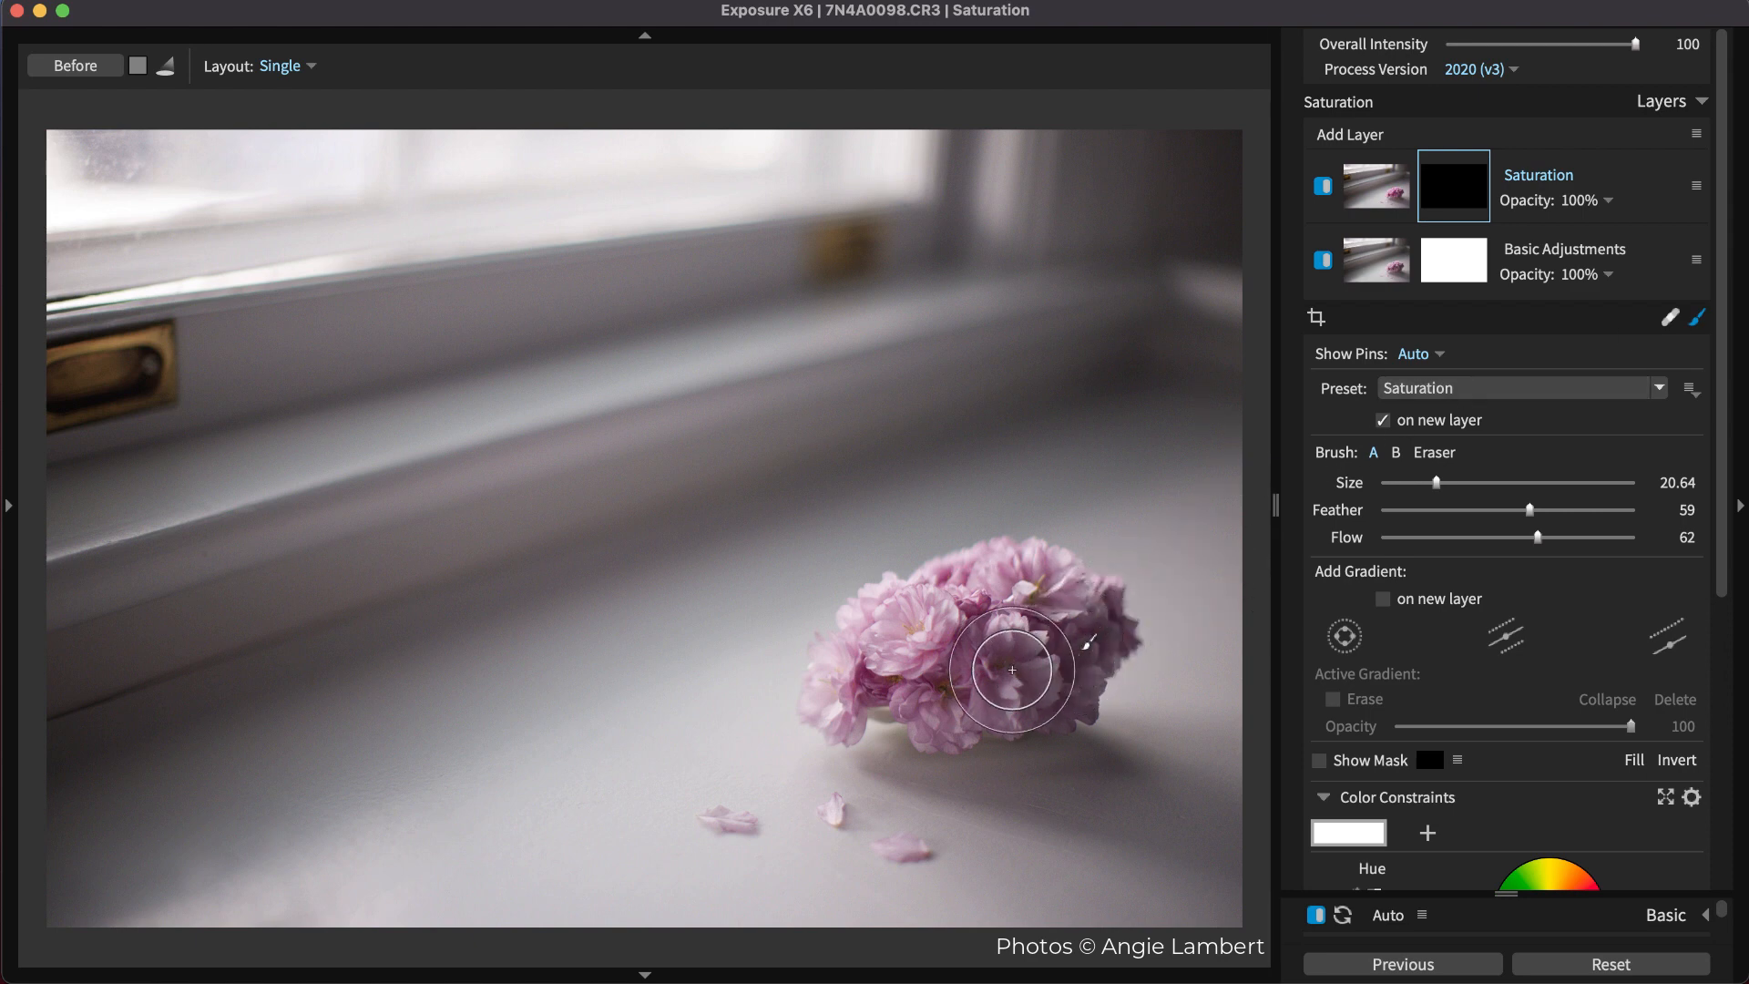
drag(1012, 668, 978, 692)
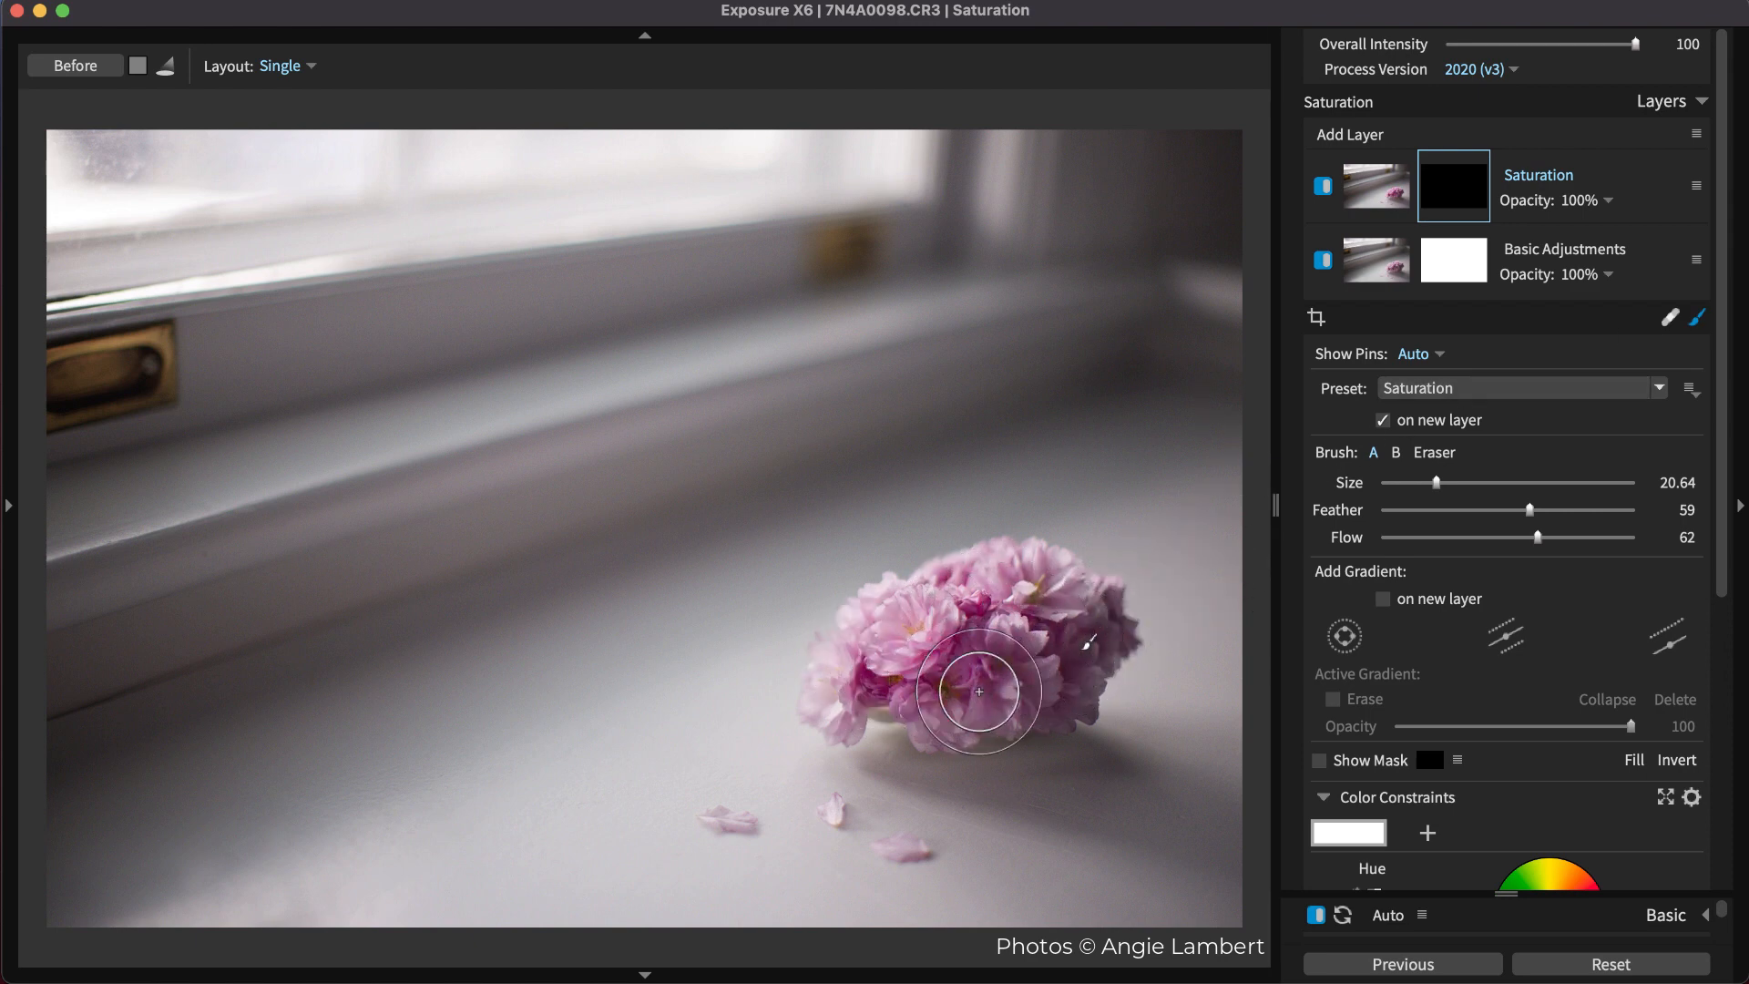
drag(980, 692, 856, 693)
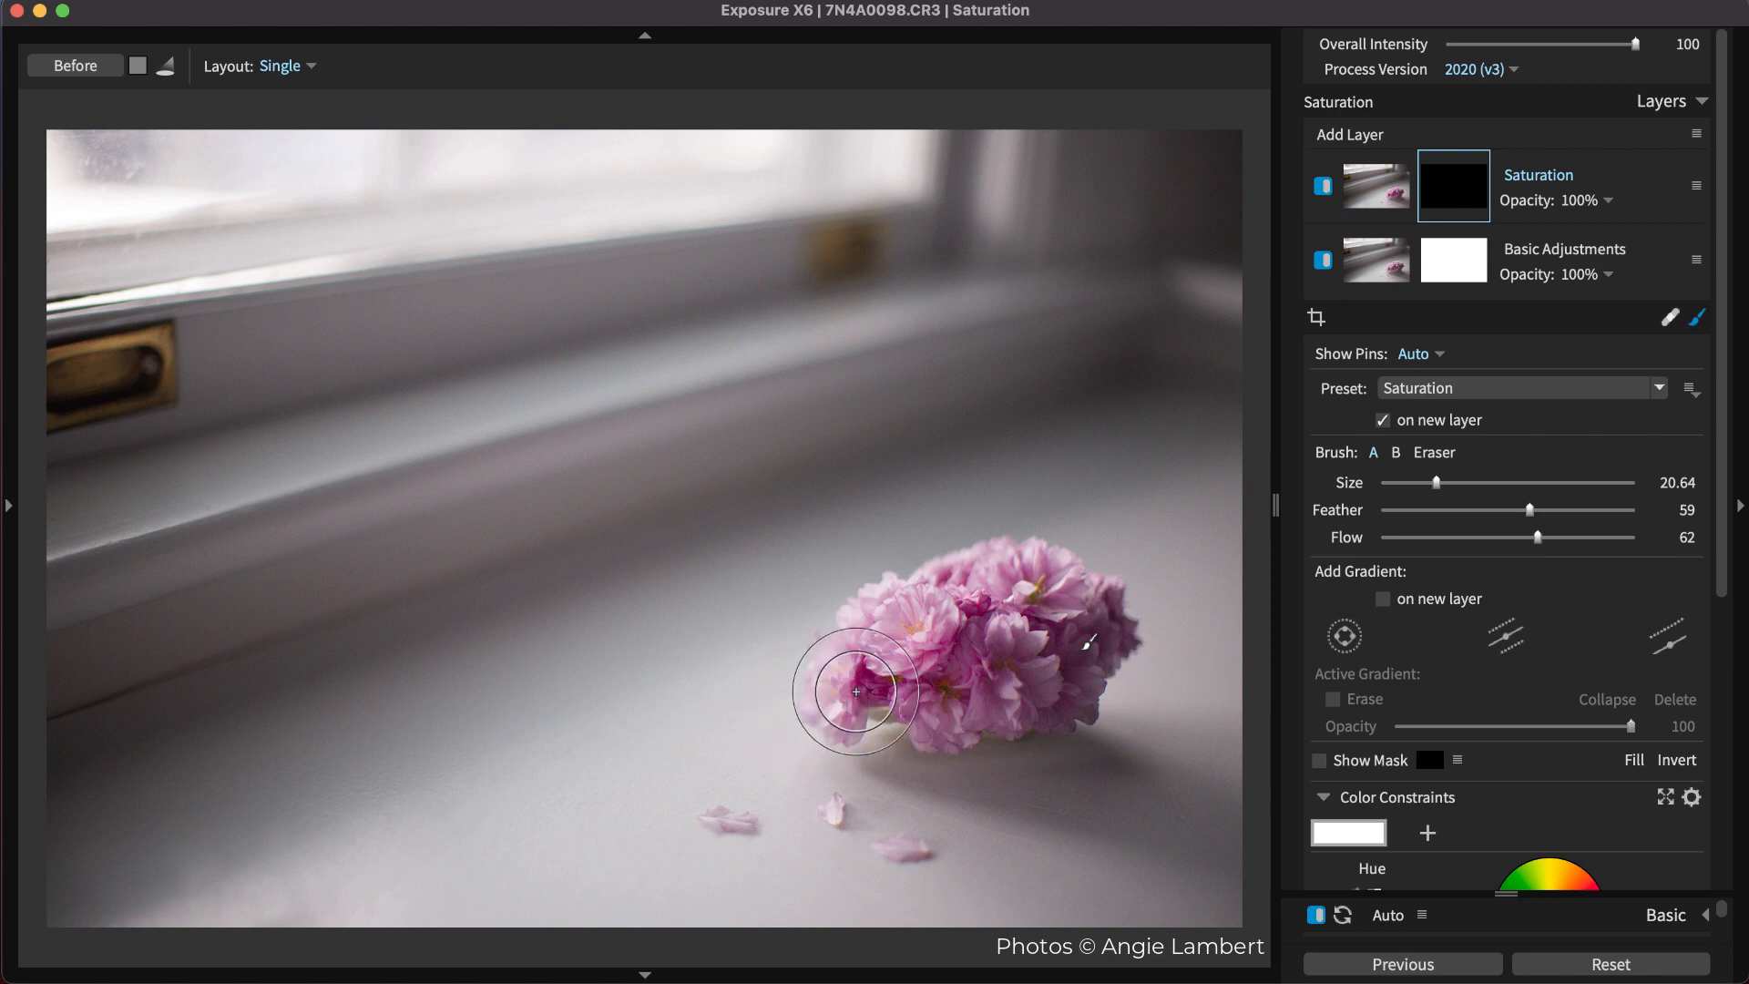
drag(856, 692, 1091, 599)
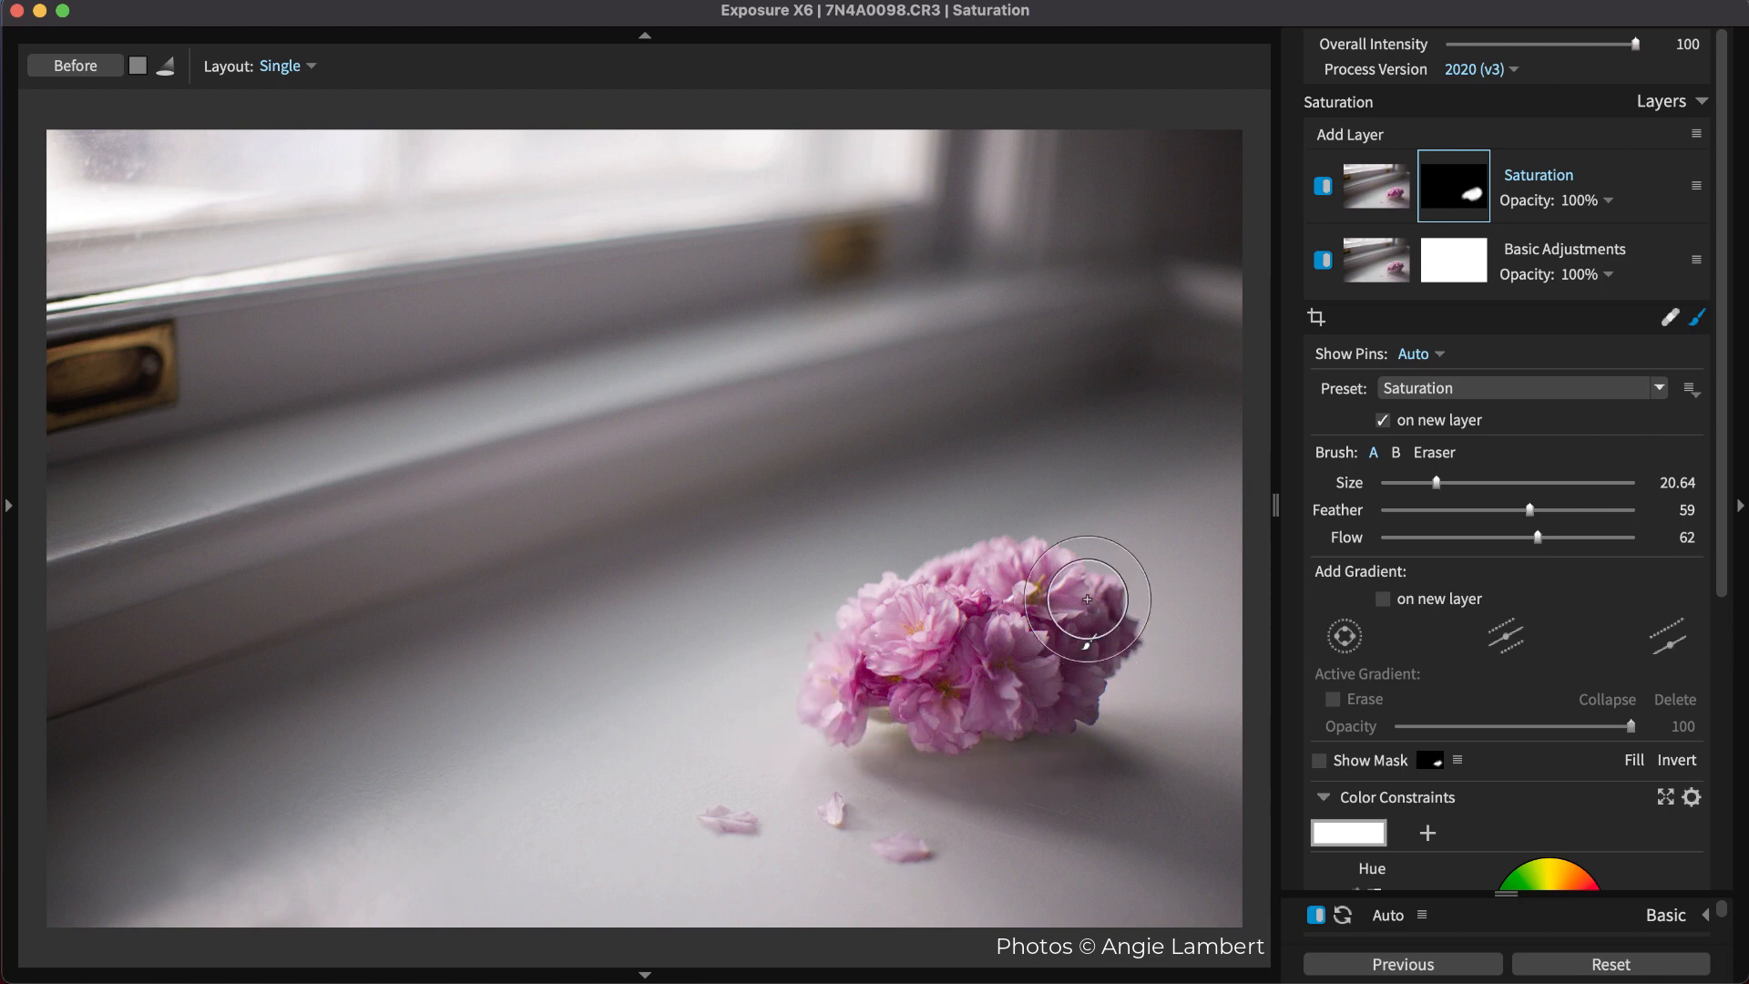
mouse_move(1066, 603)
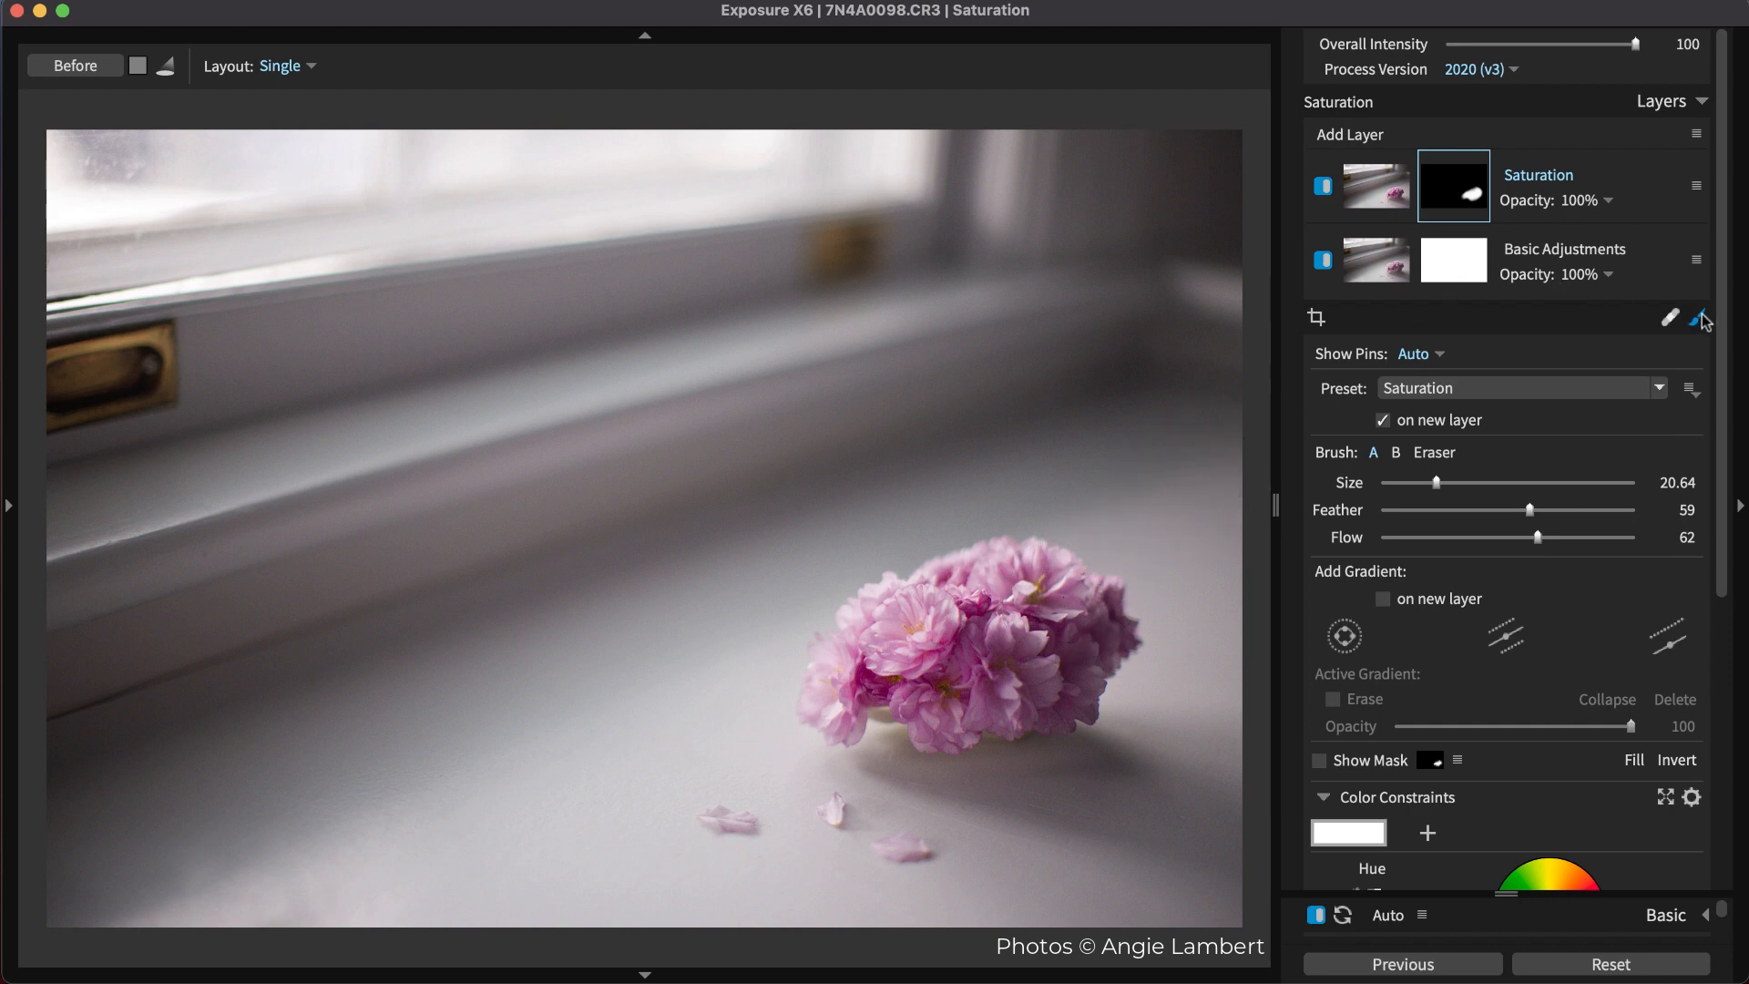
click(1698, 317)
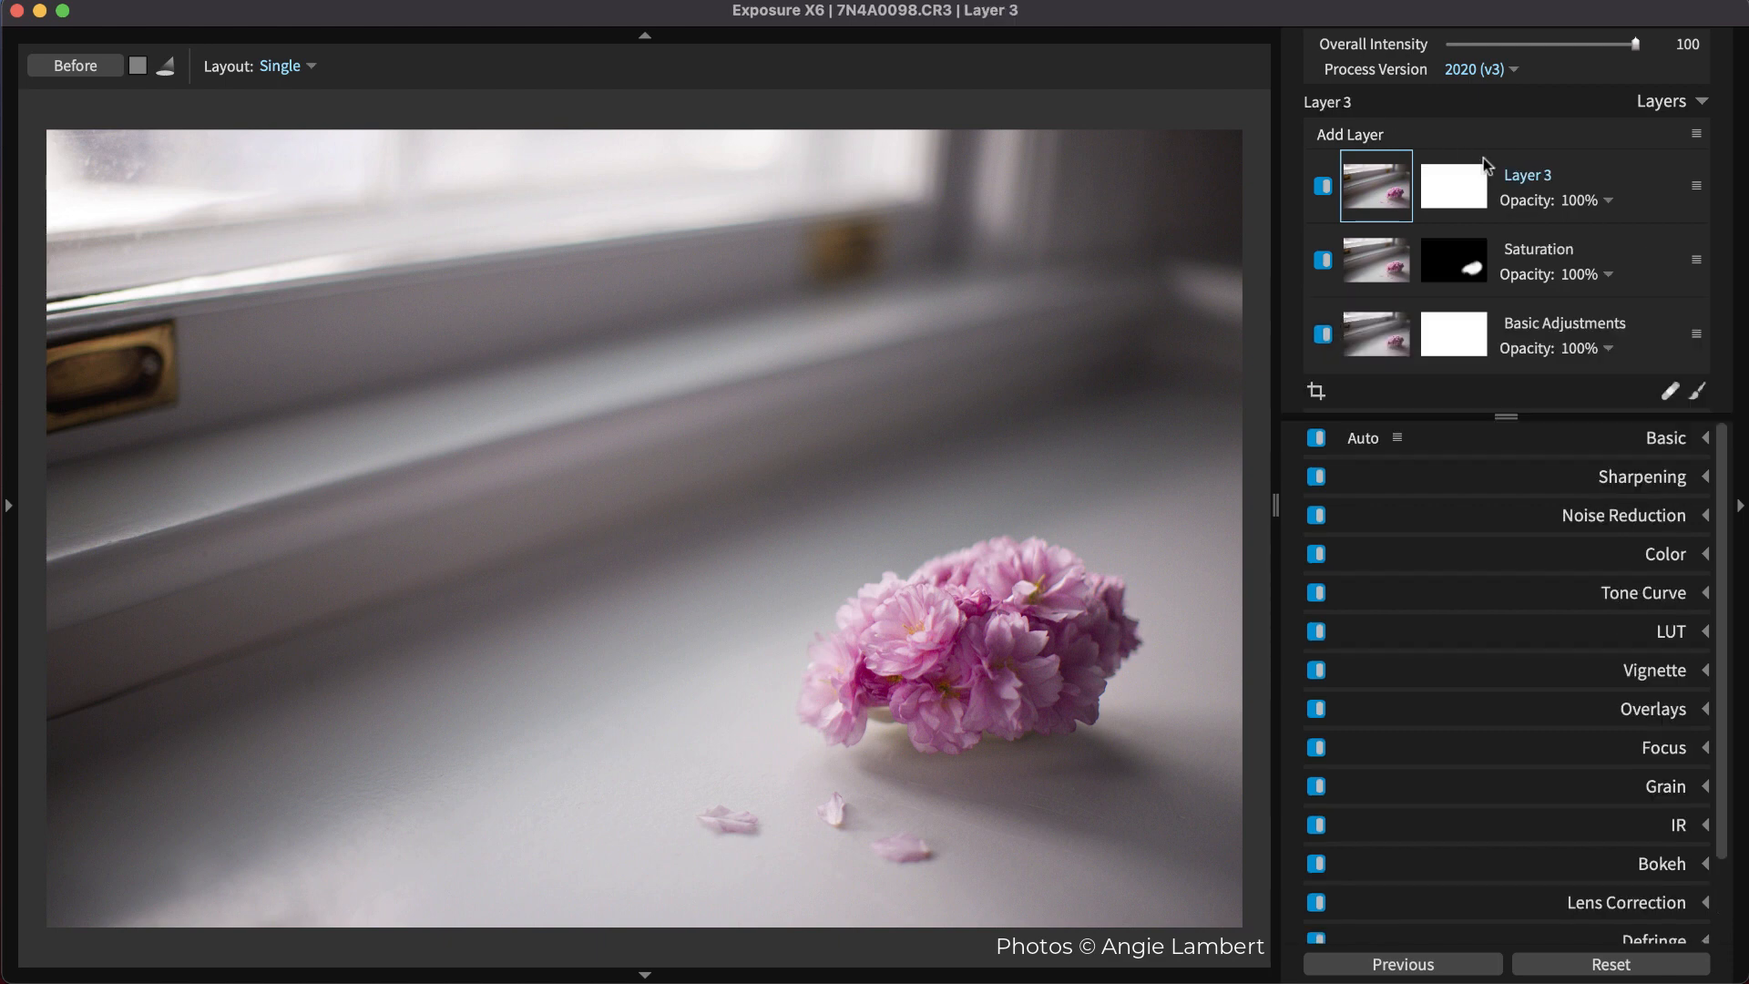
Step: Start brushing on the new Layer 3 and bring up its brush preset list
click(1697, 390)
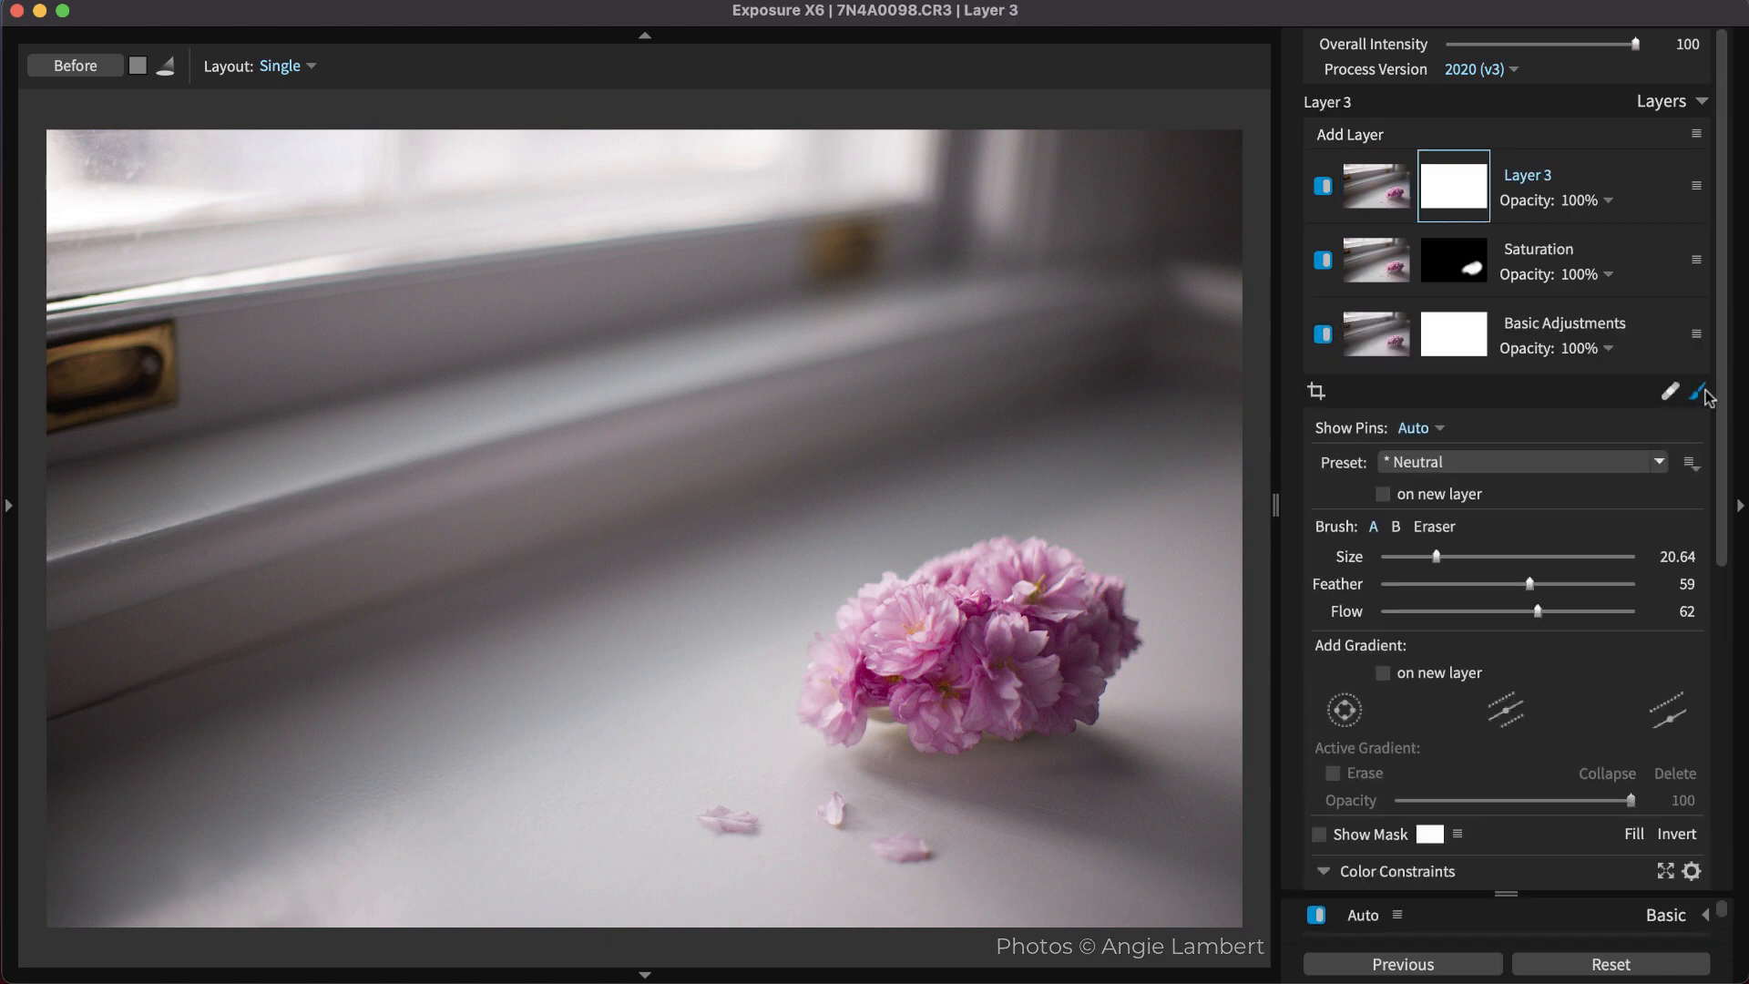
click(1452, 186)
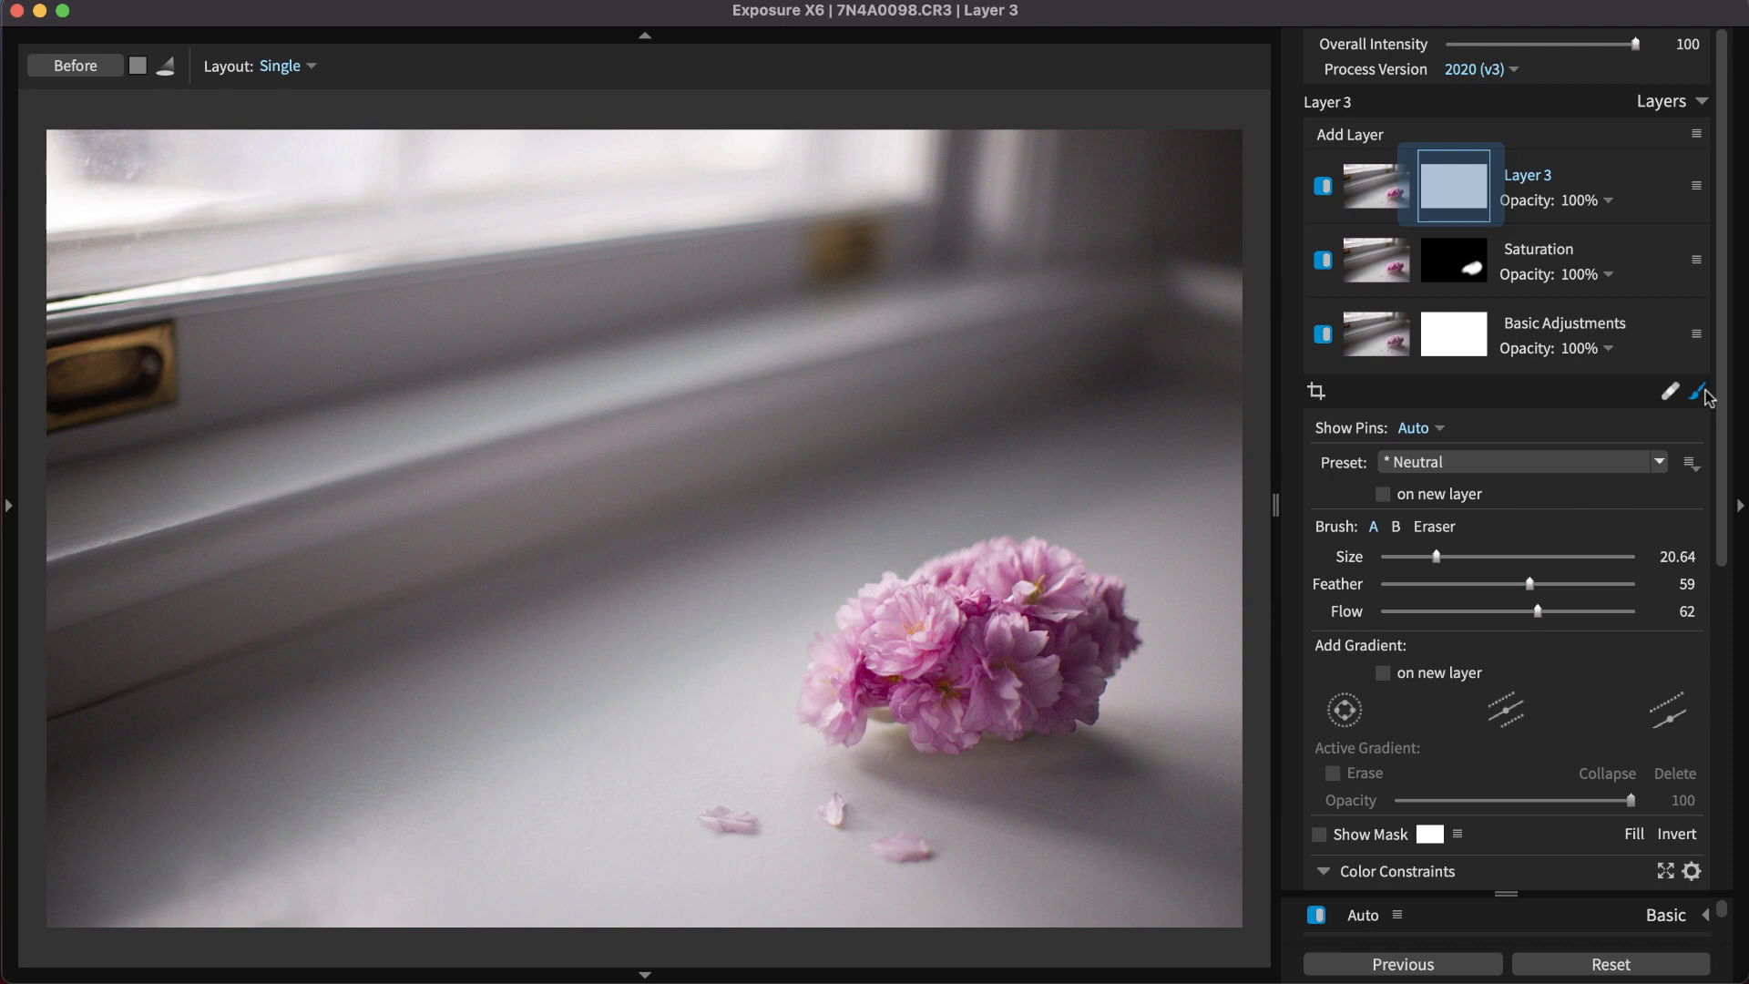
click(1630, 832)
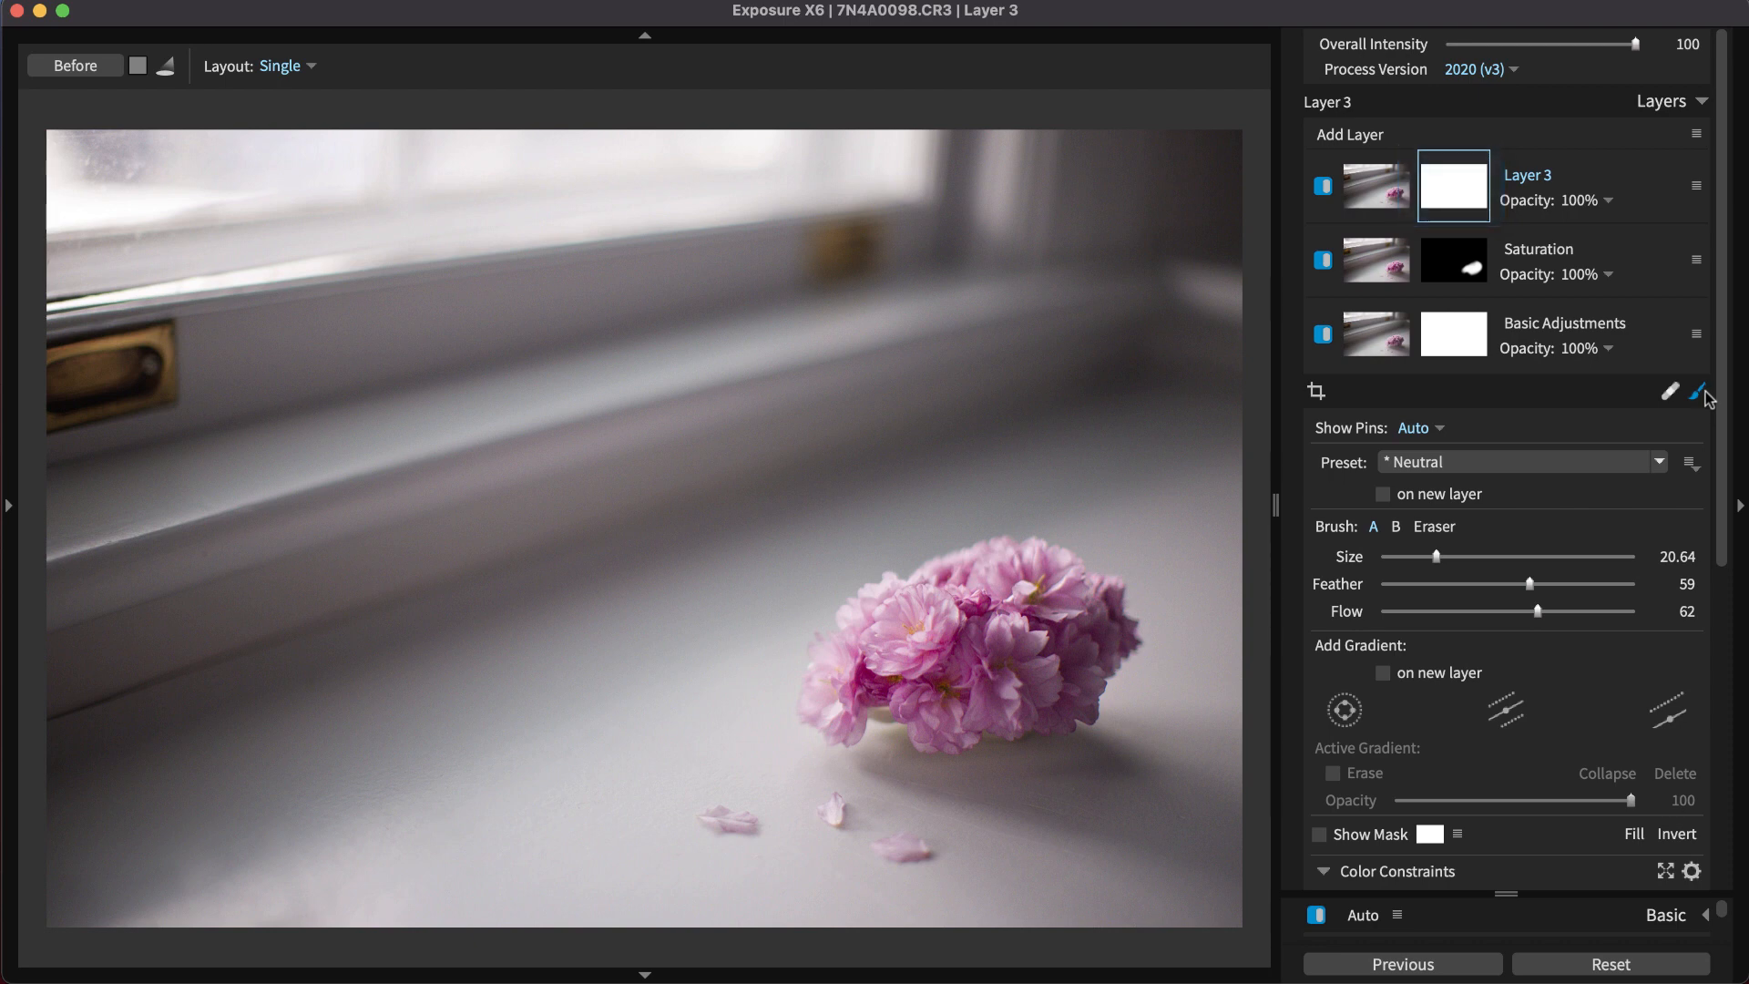
click(1657, 461)
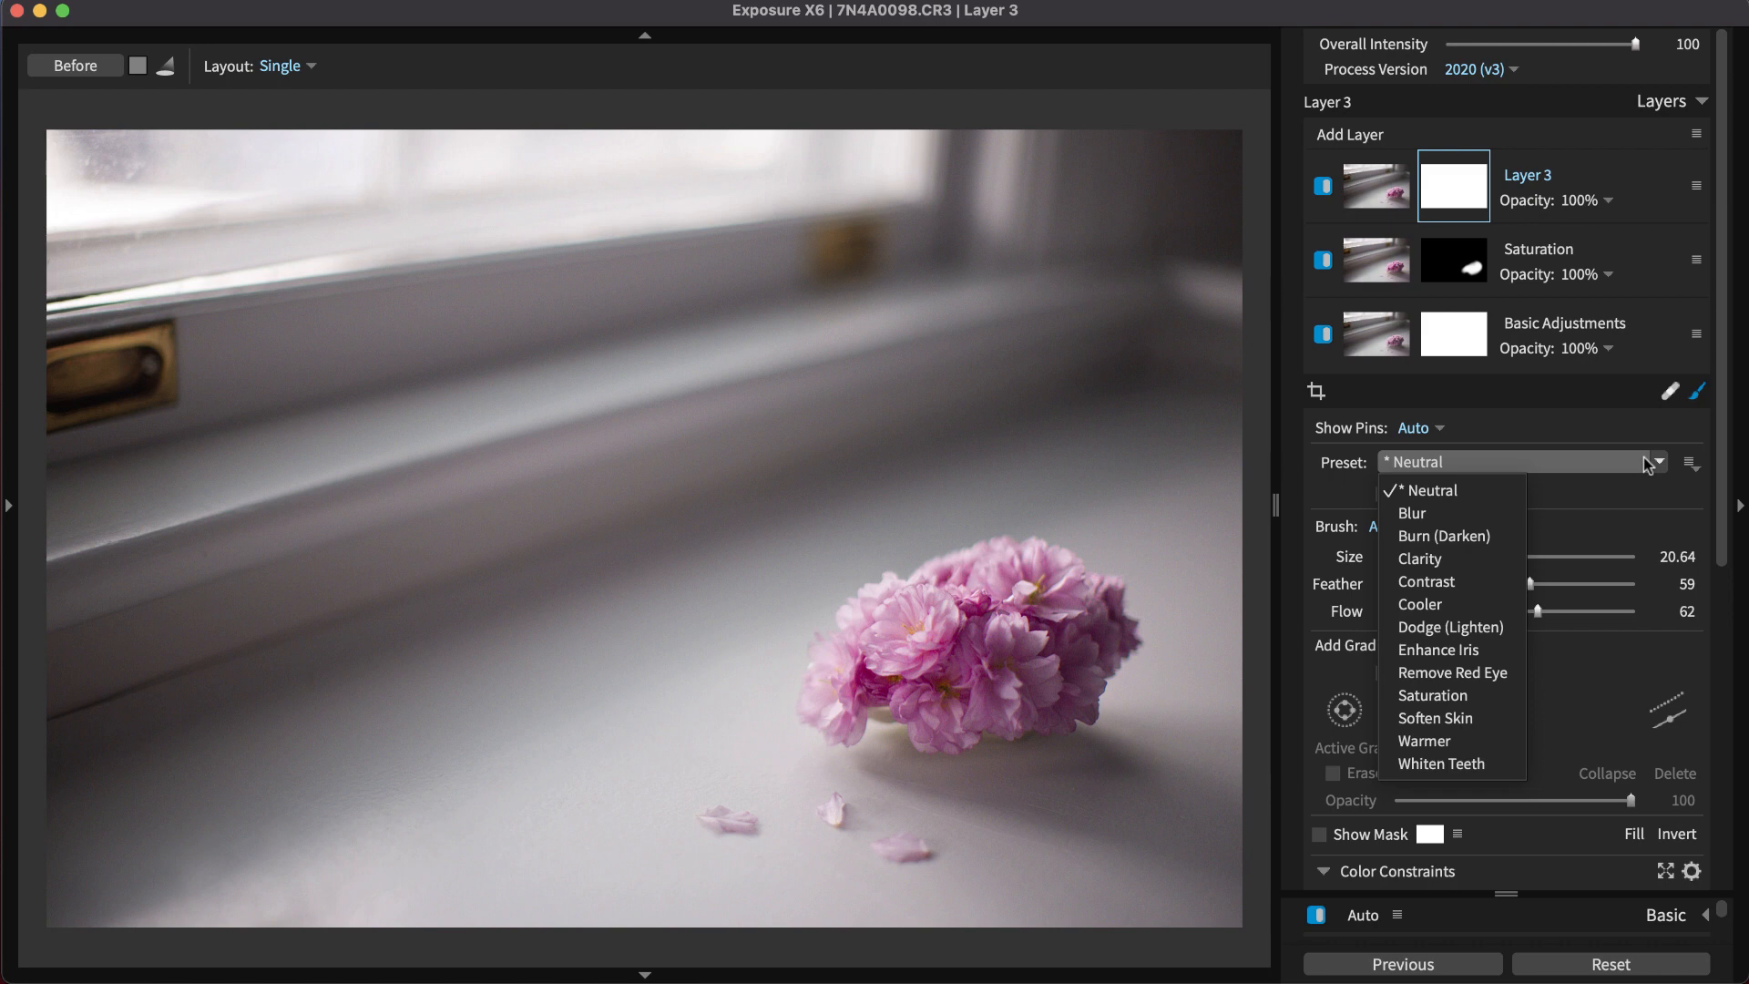
click(1443, 535)
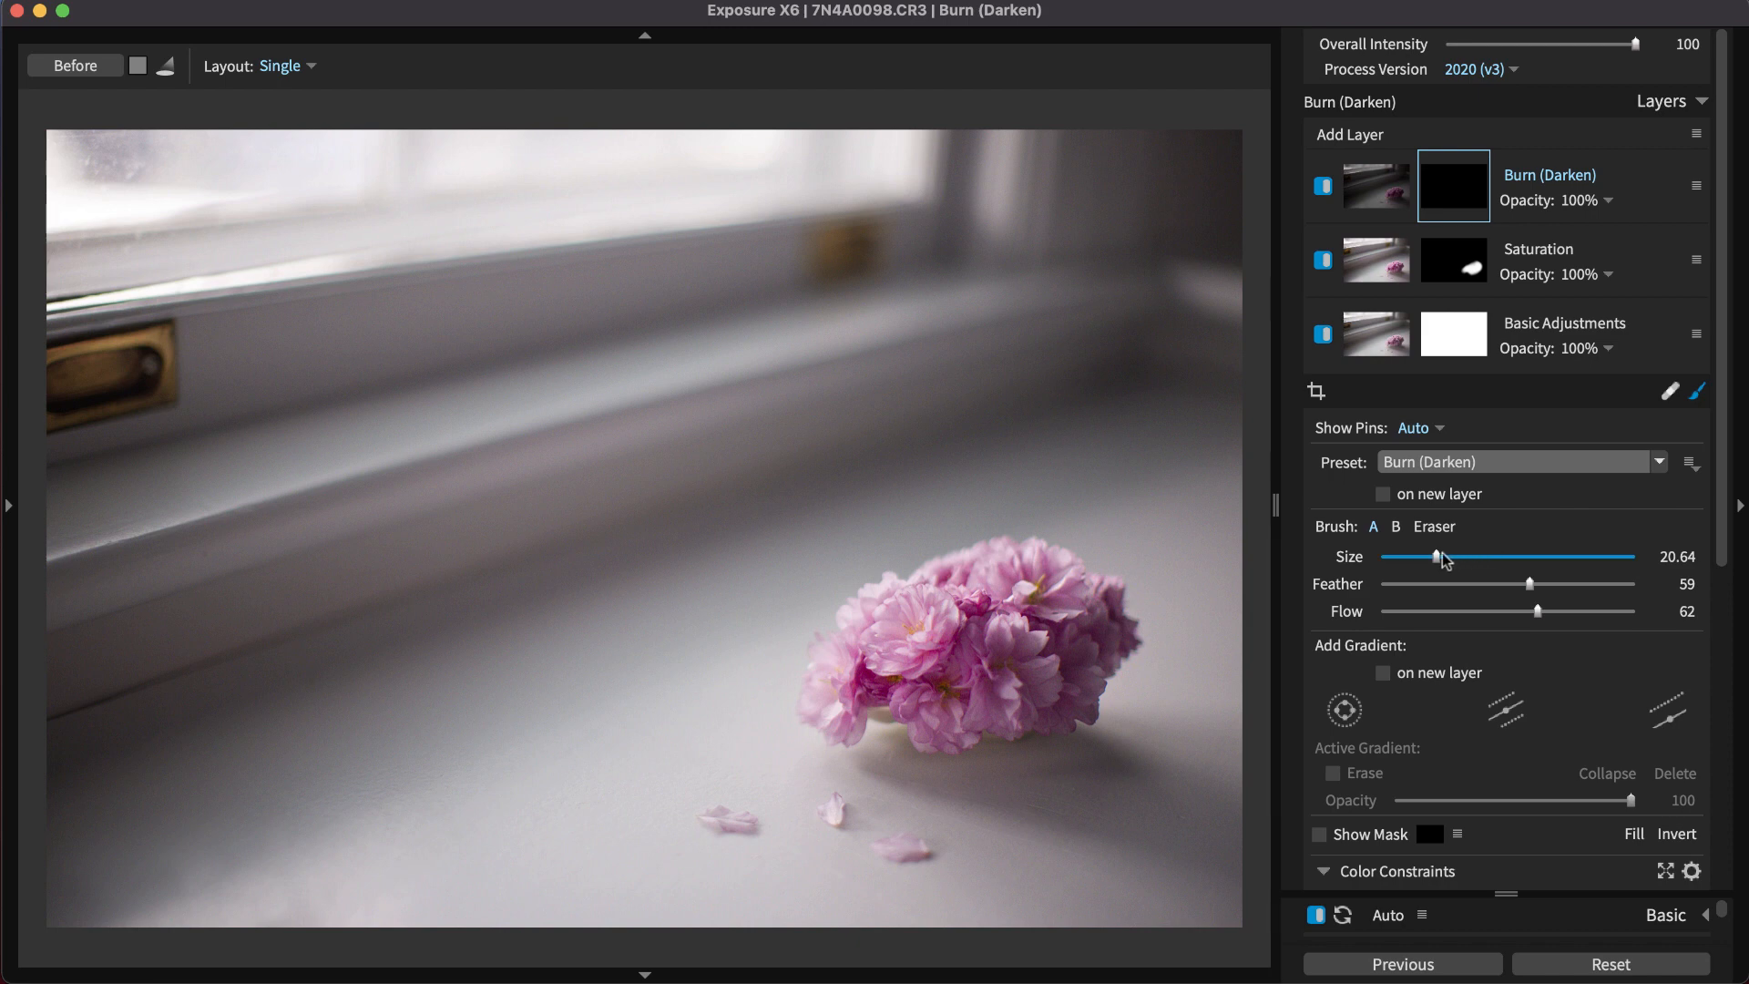
Step: Set the Burn (Darken) brush to size 26.61, feather 61 and flow 58
drag(1439, 558, 1451, 558)
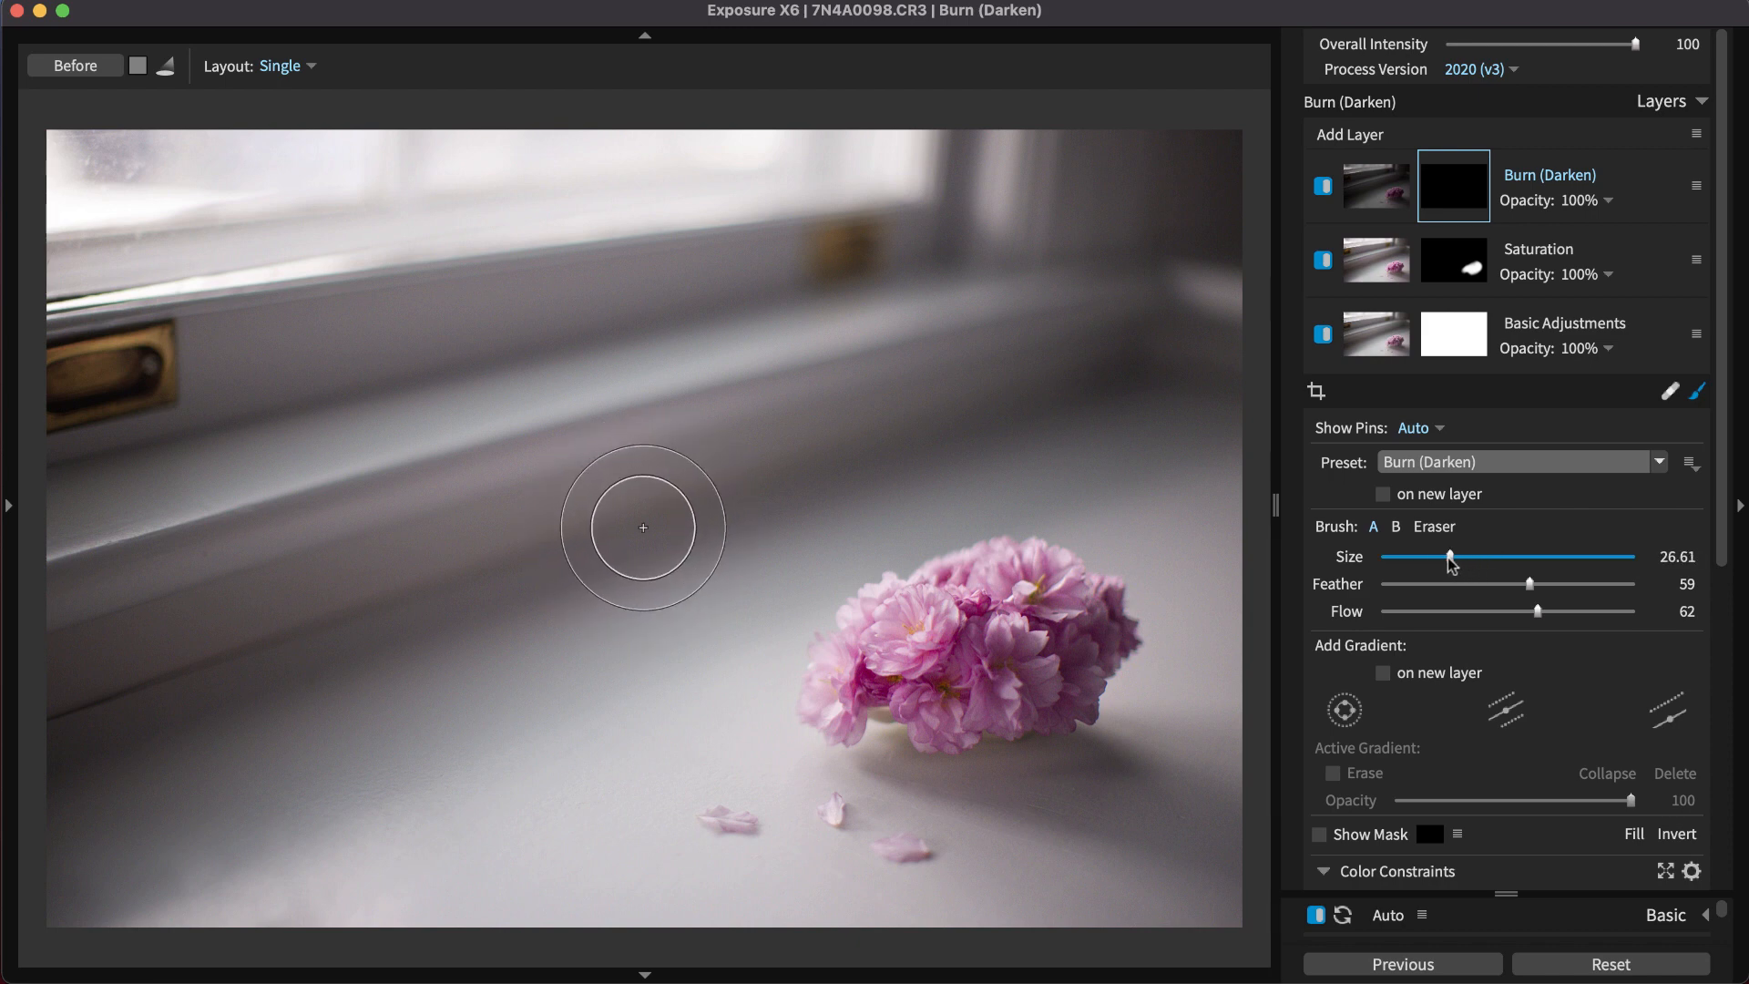
drag(1536, 612, 1541, 611)
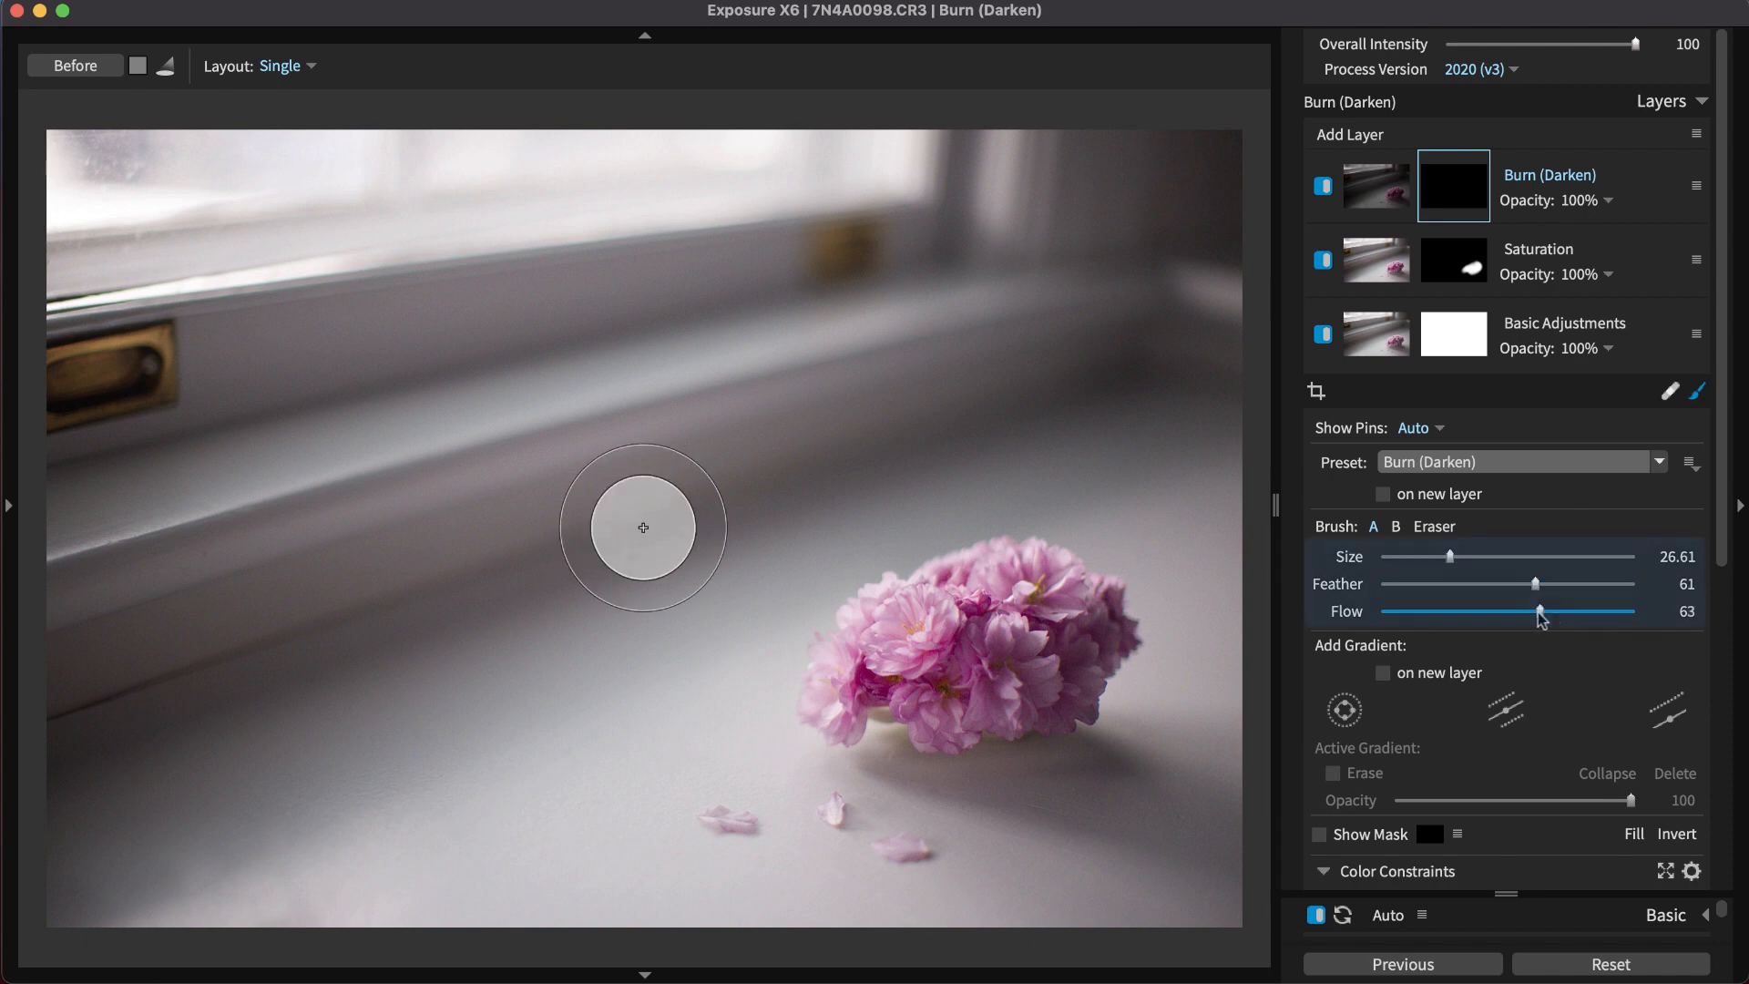
drag(1543, 614, 1528, 614)
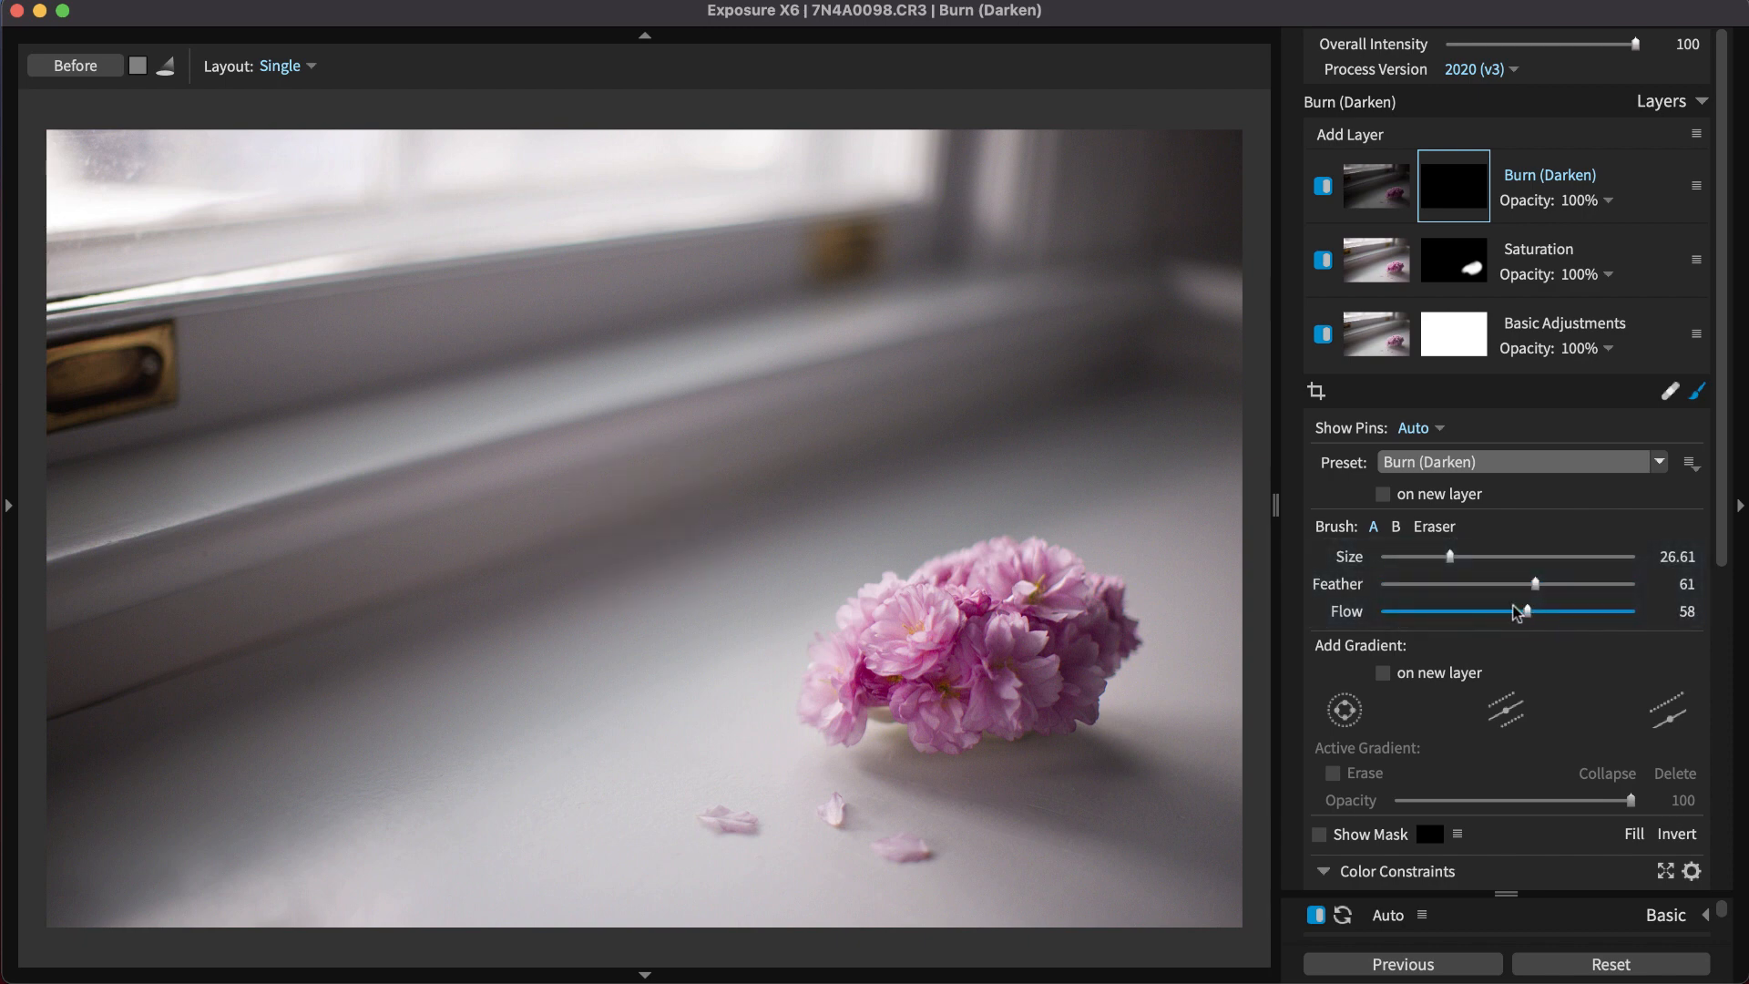
drag(1448, 557, 1537, 558)
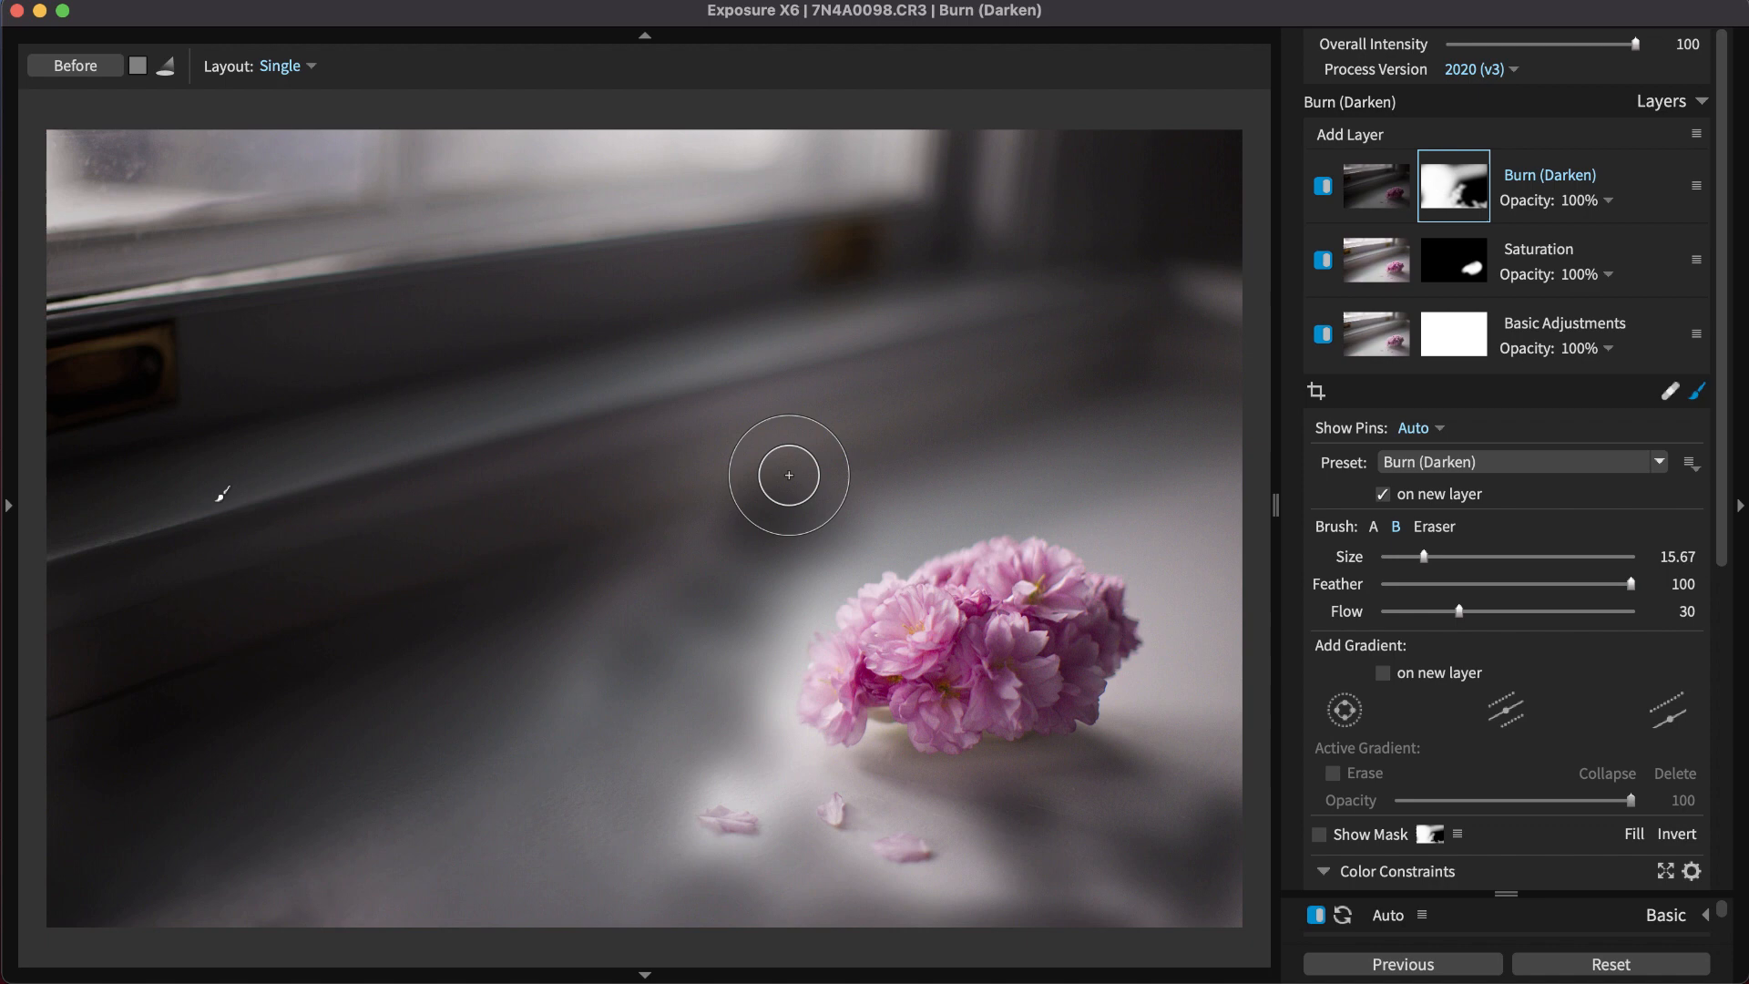
Step: Enlarge the eraser and erase the darkening back around the flower
drag(1438, 558, 1570, 557)
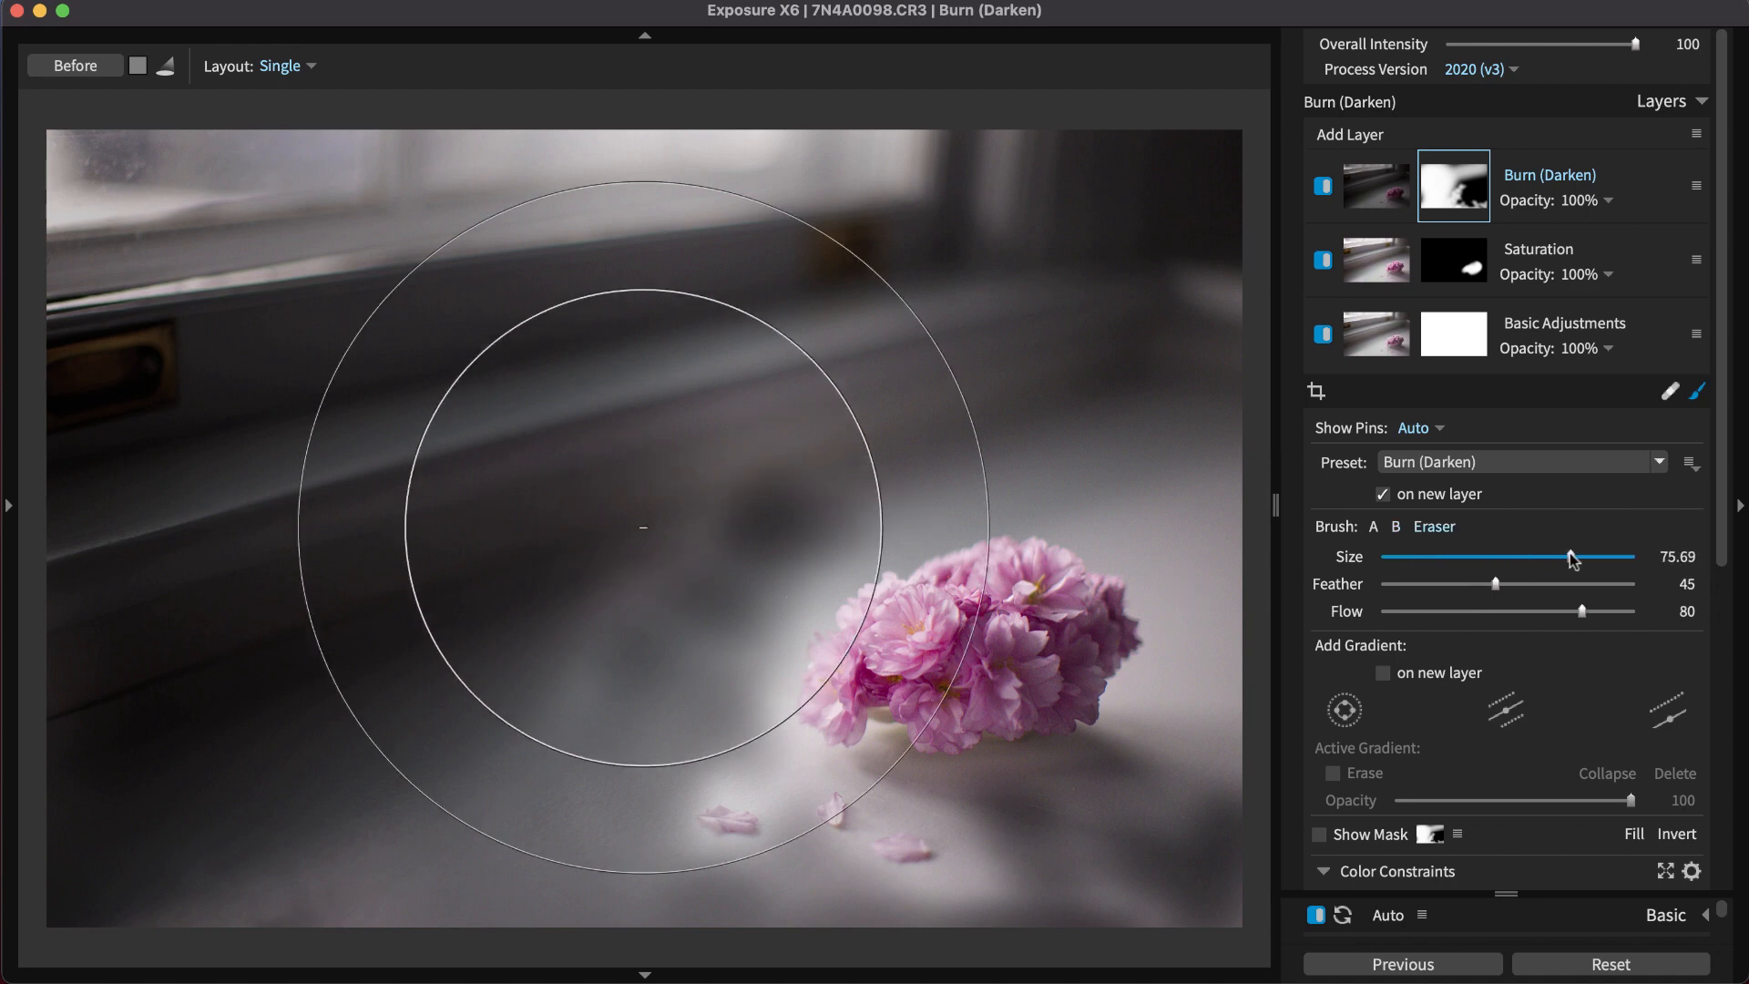
drag(1546, 610, 1482, 610)
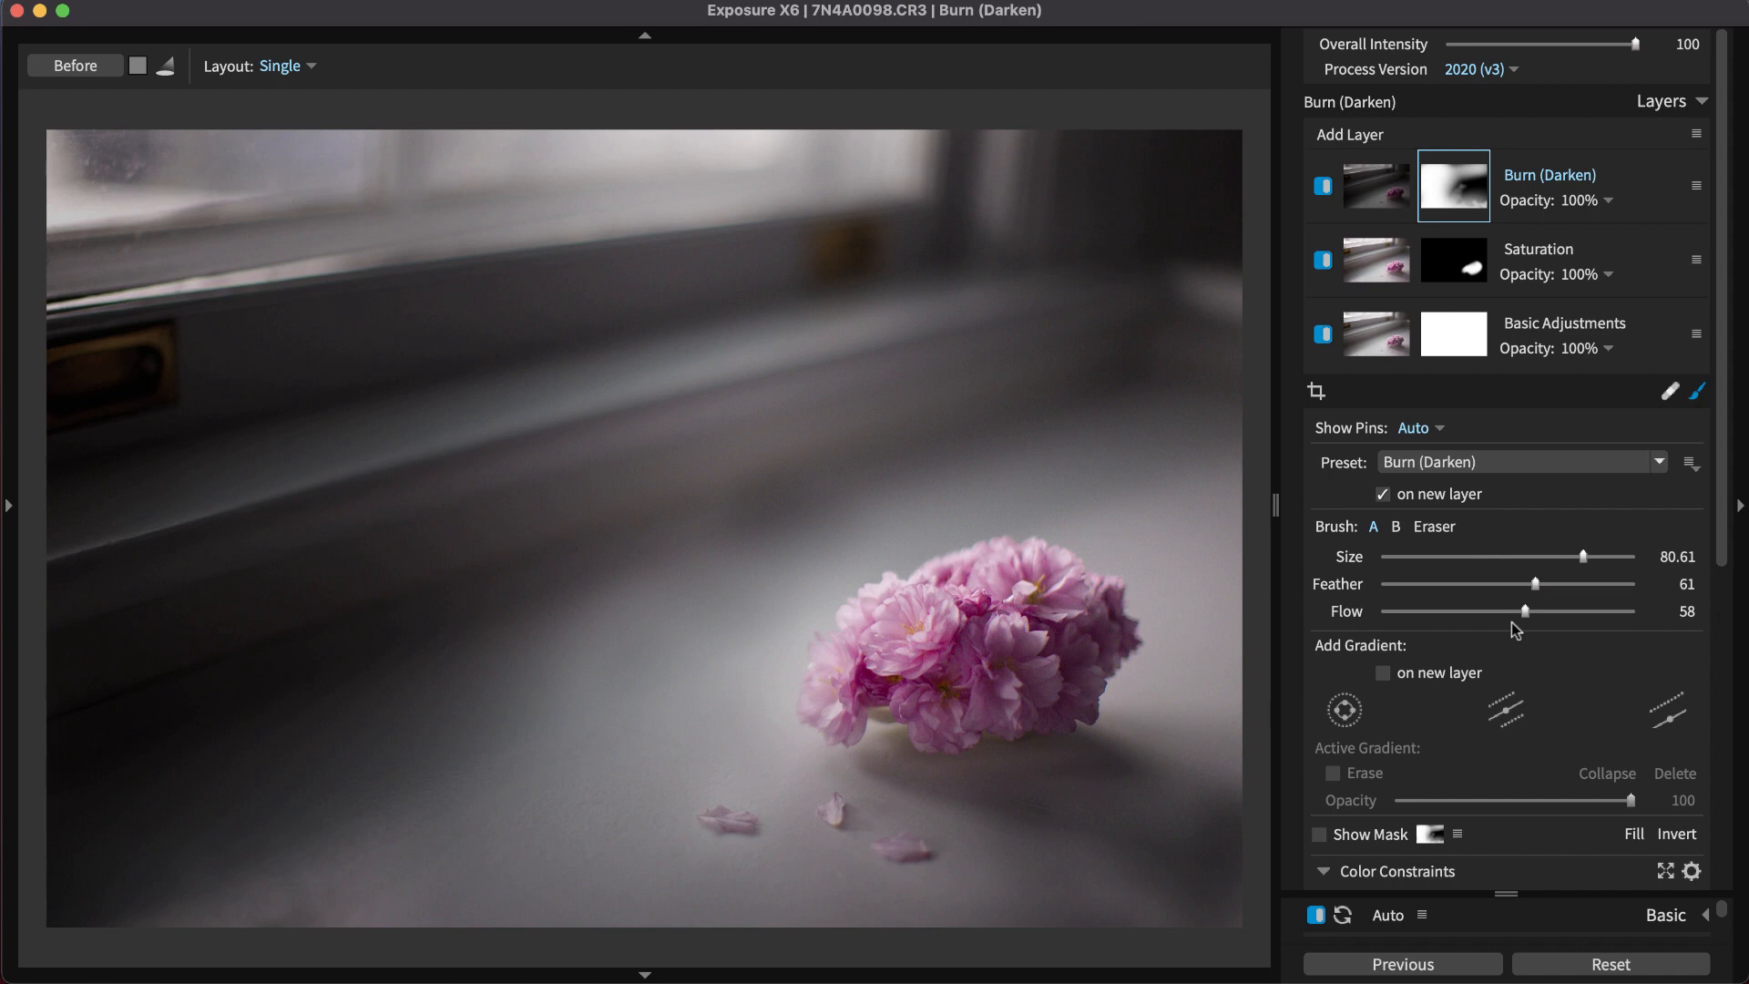
mouse_move(1495, 503)
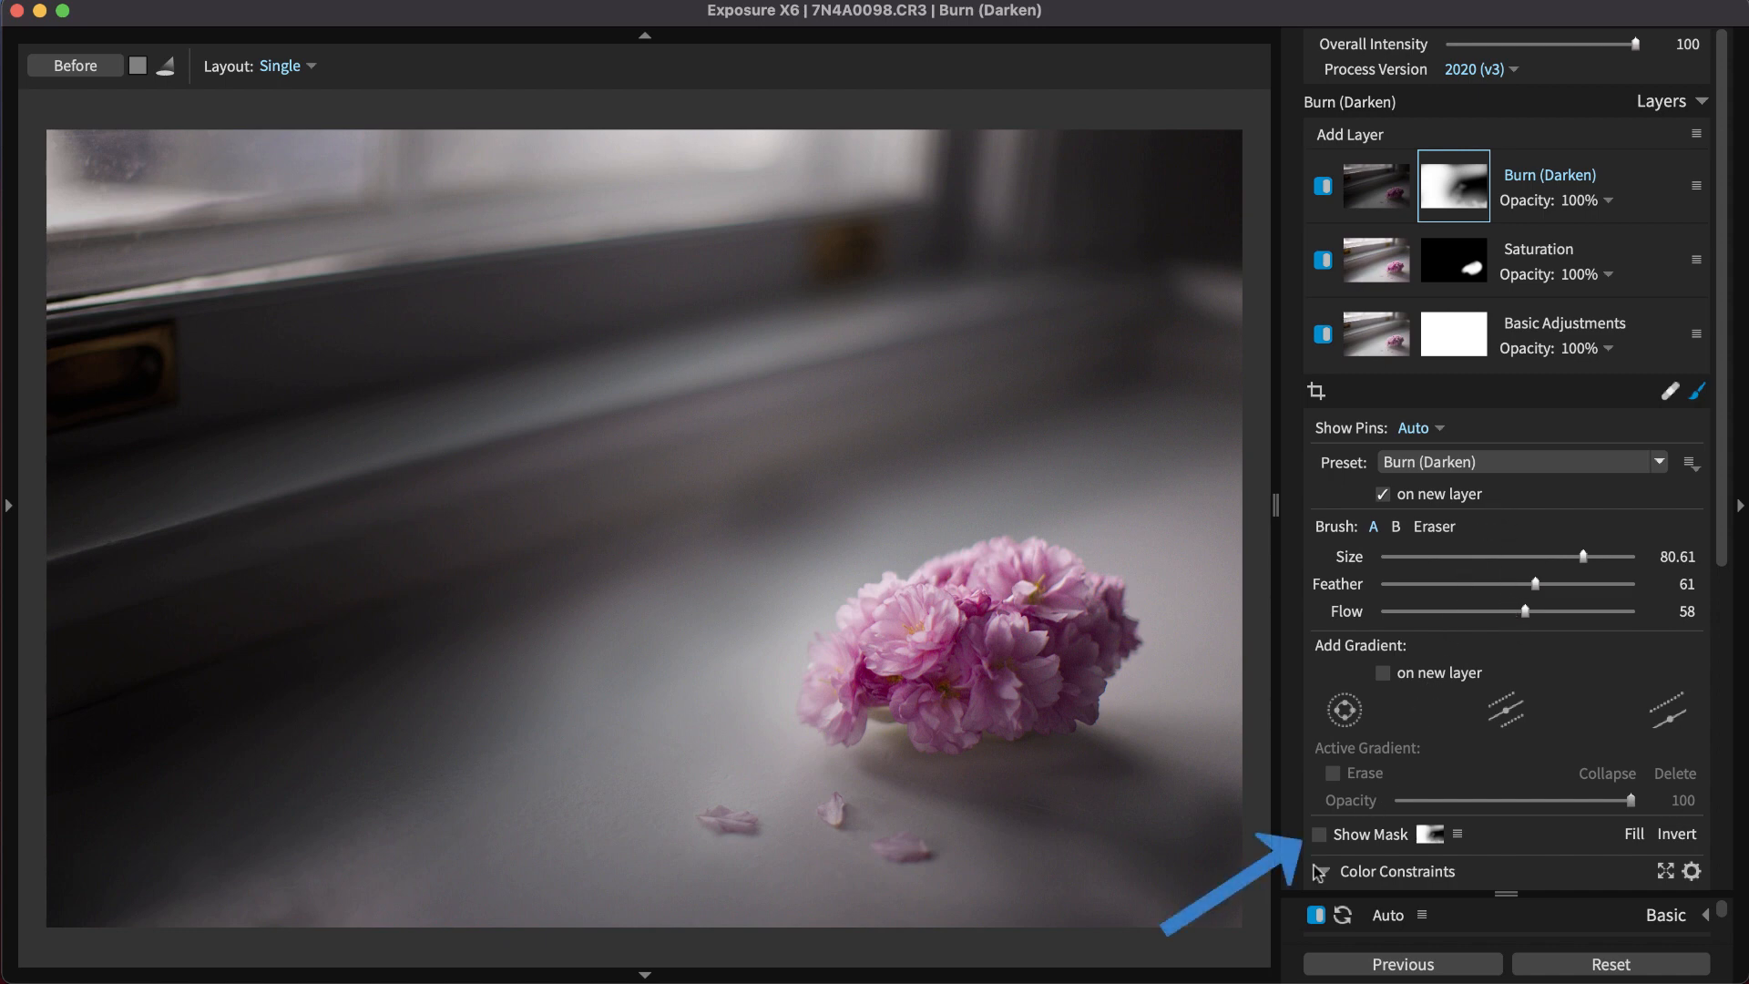
Step: Show the red Burn mask overlay to check coverage, hide it, and bring up layer options
click(1317, 835)
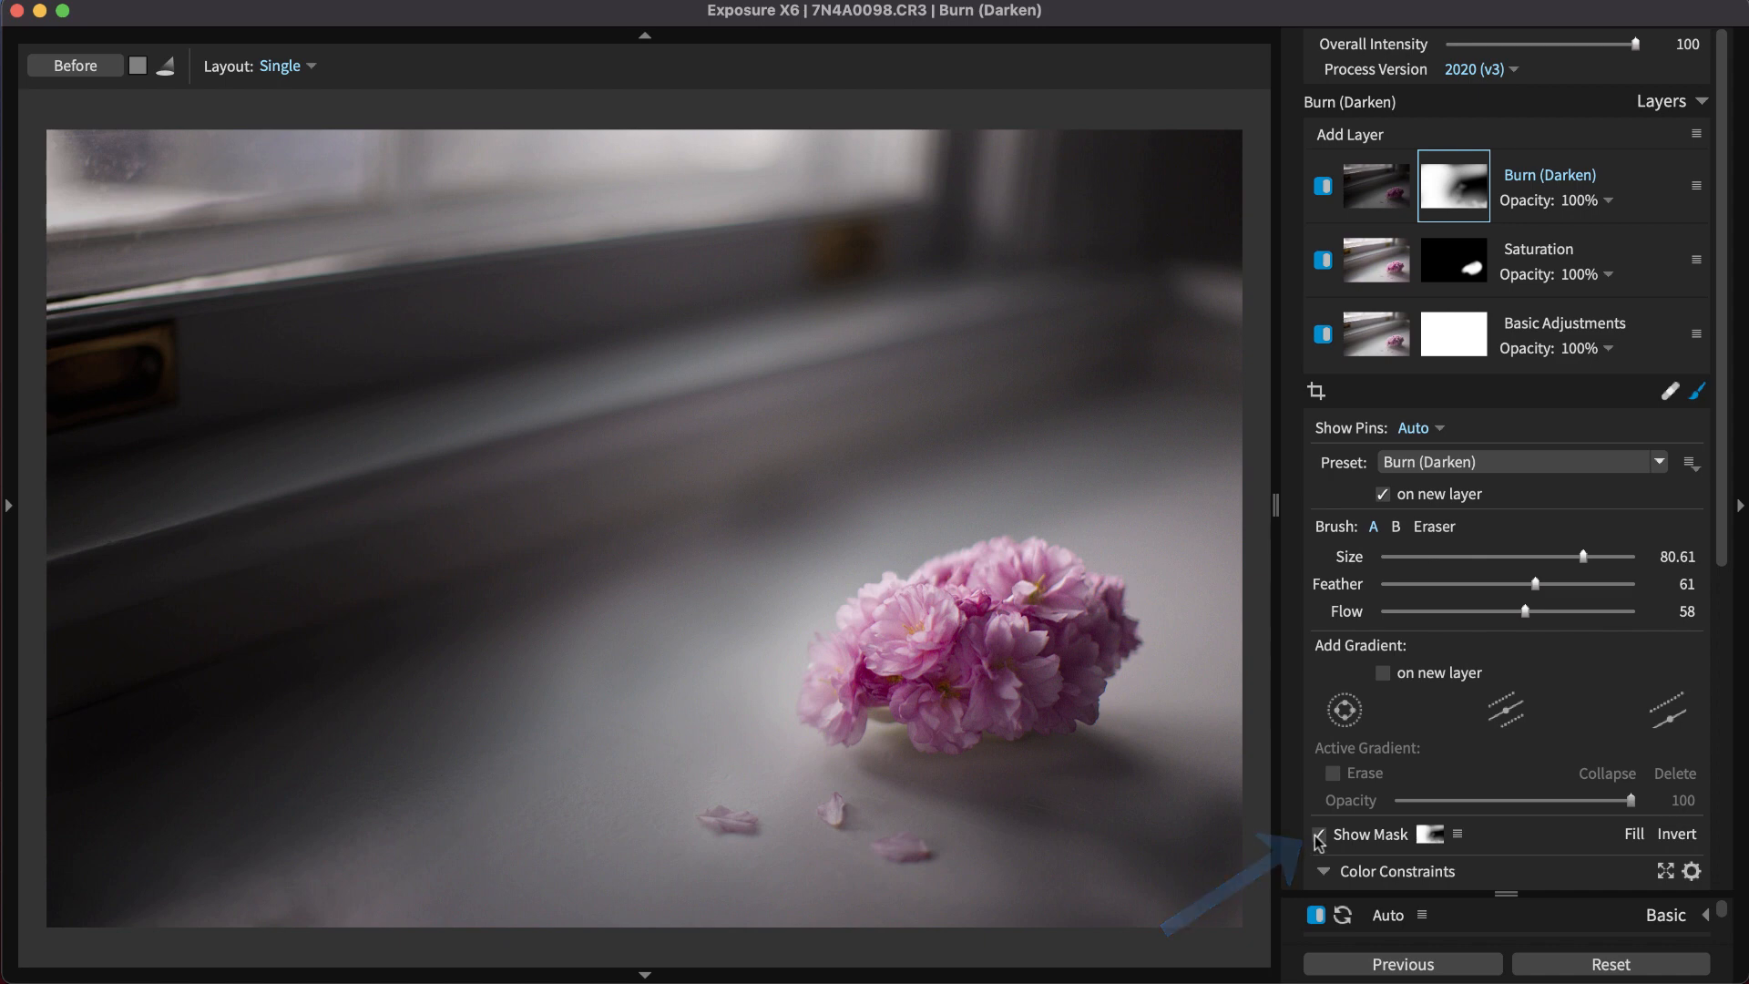
click(1315, 834)
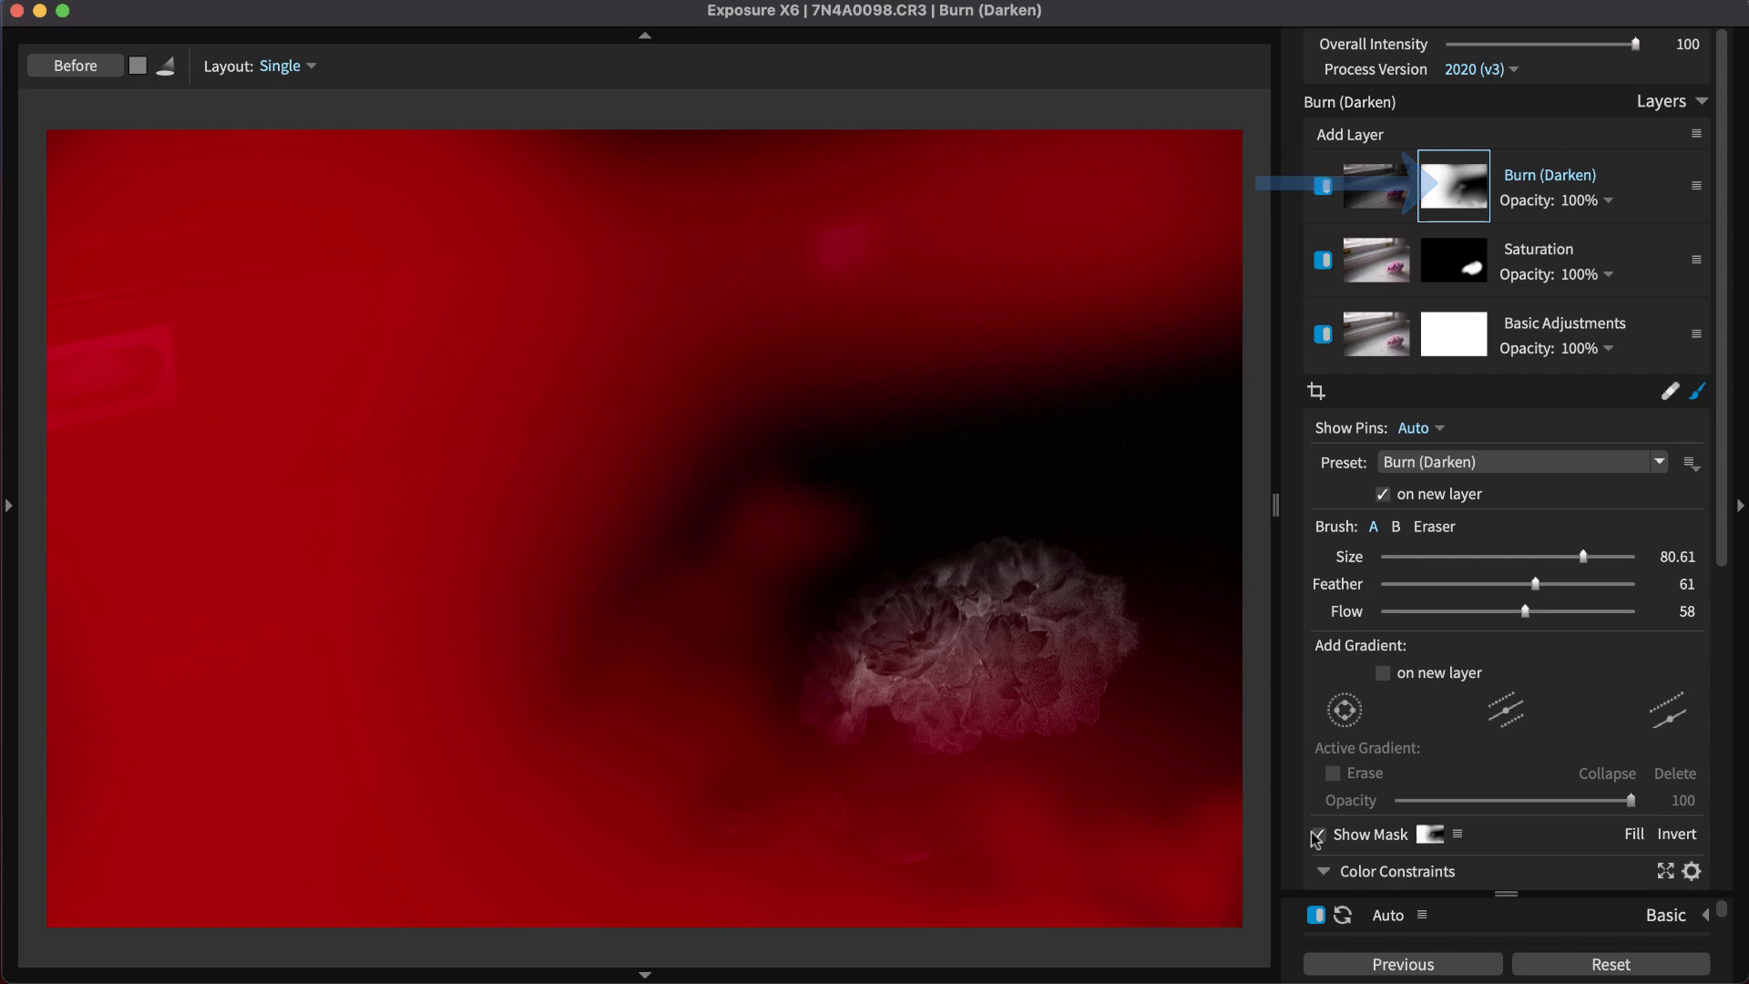
click(1317, 835)
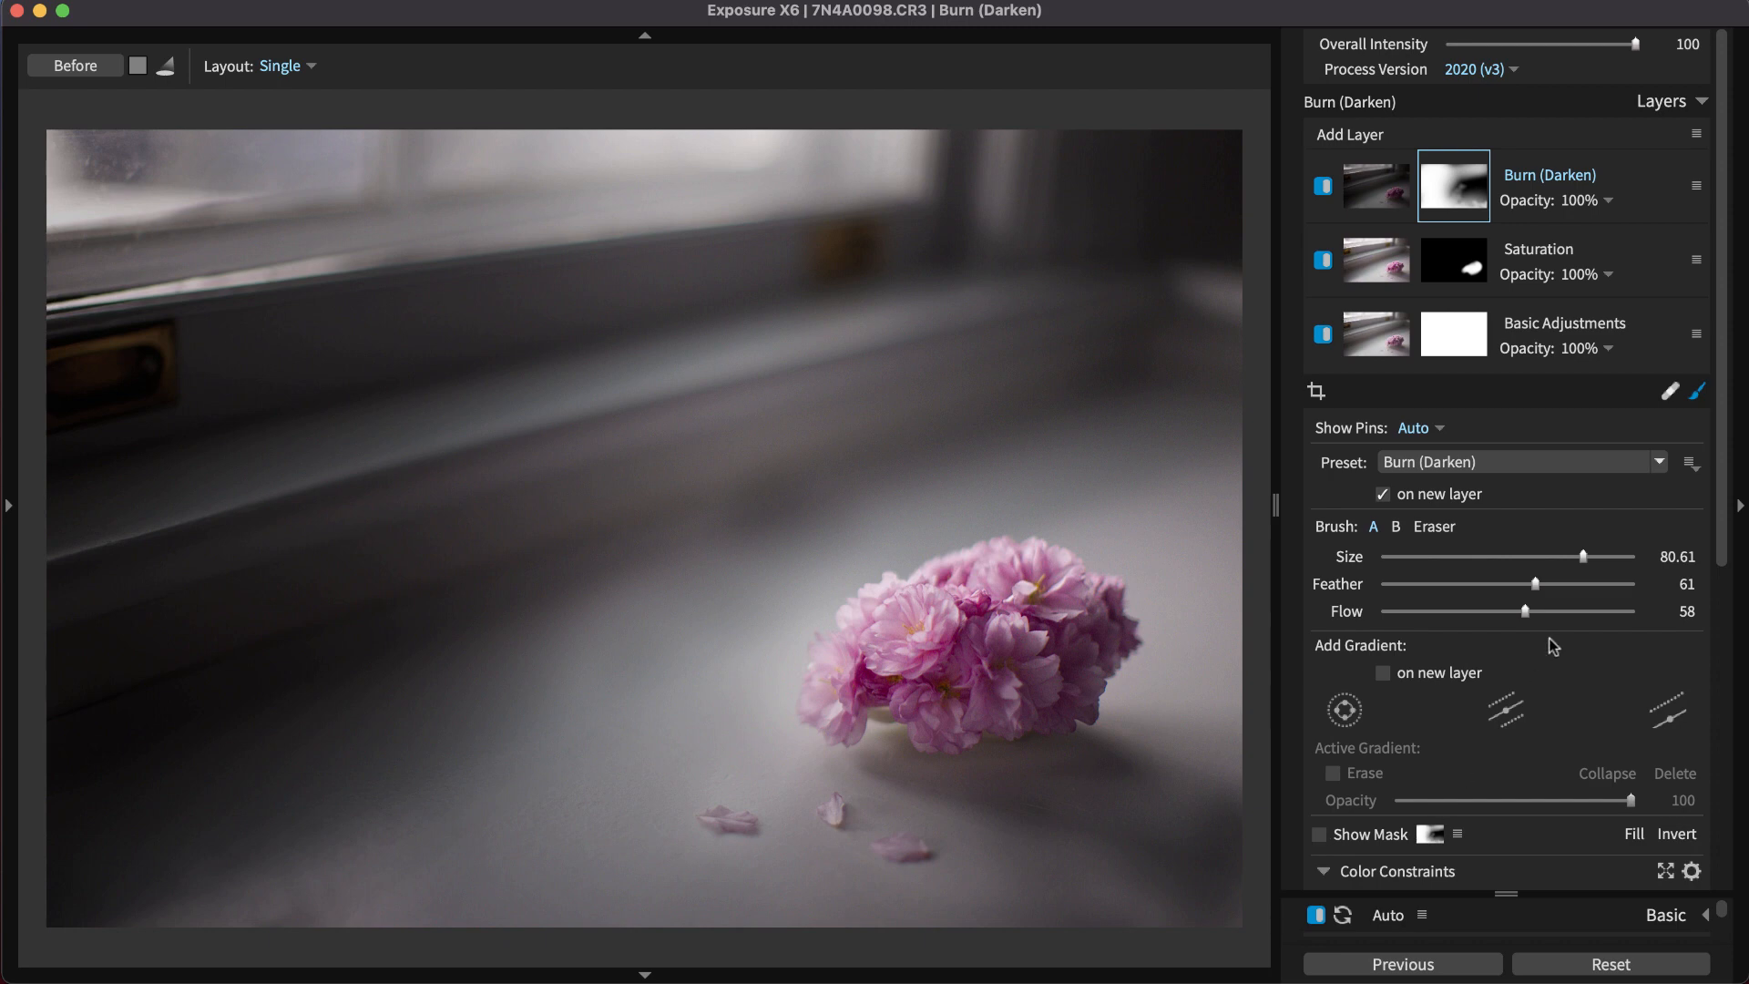
click(1695, 135)
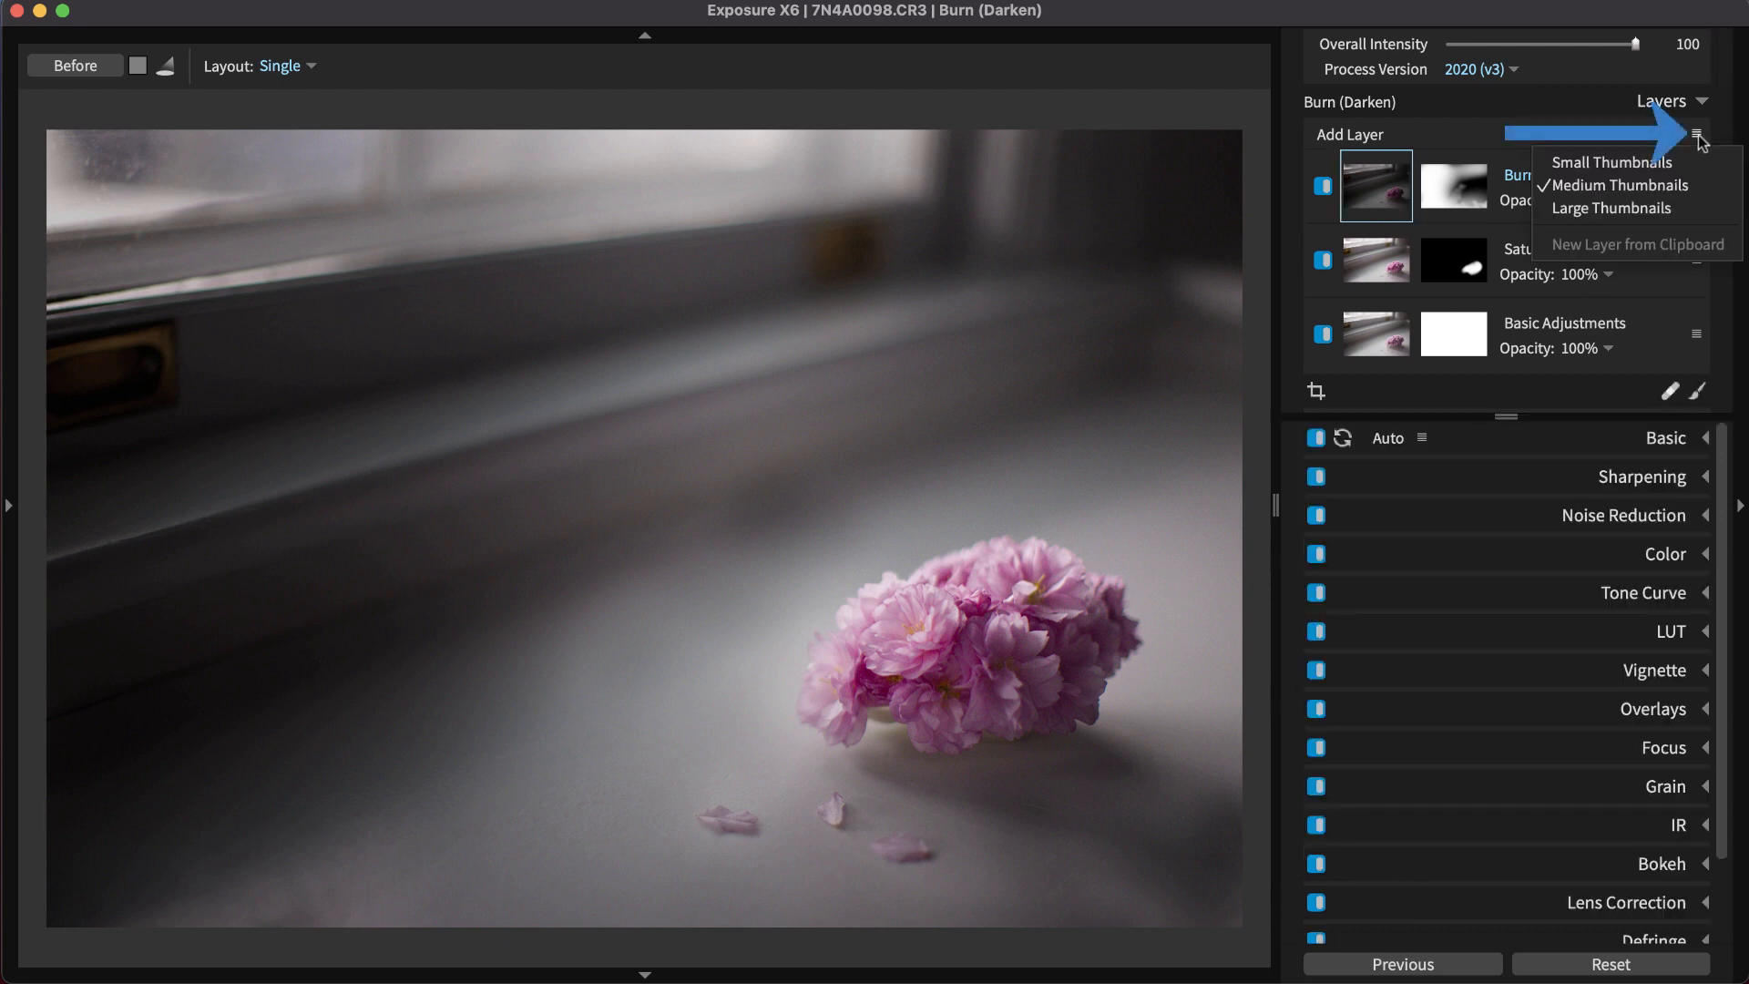
mouse_move(1615, 186)
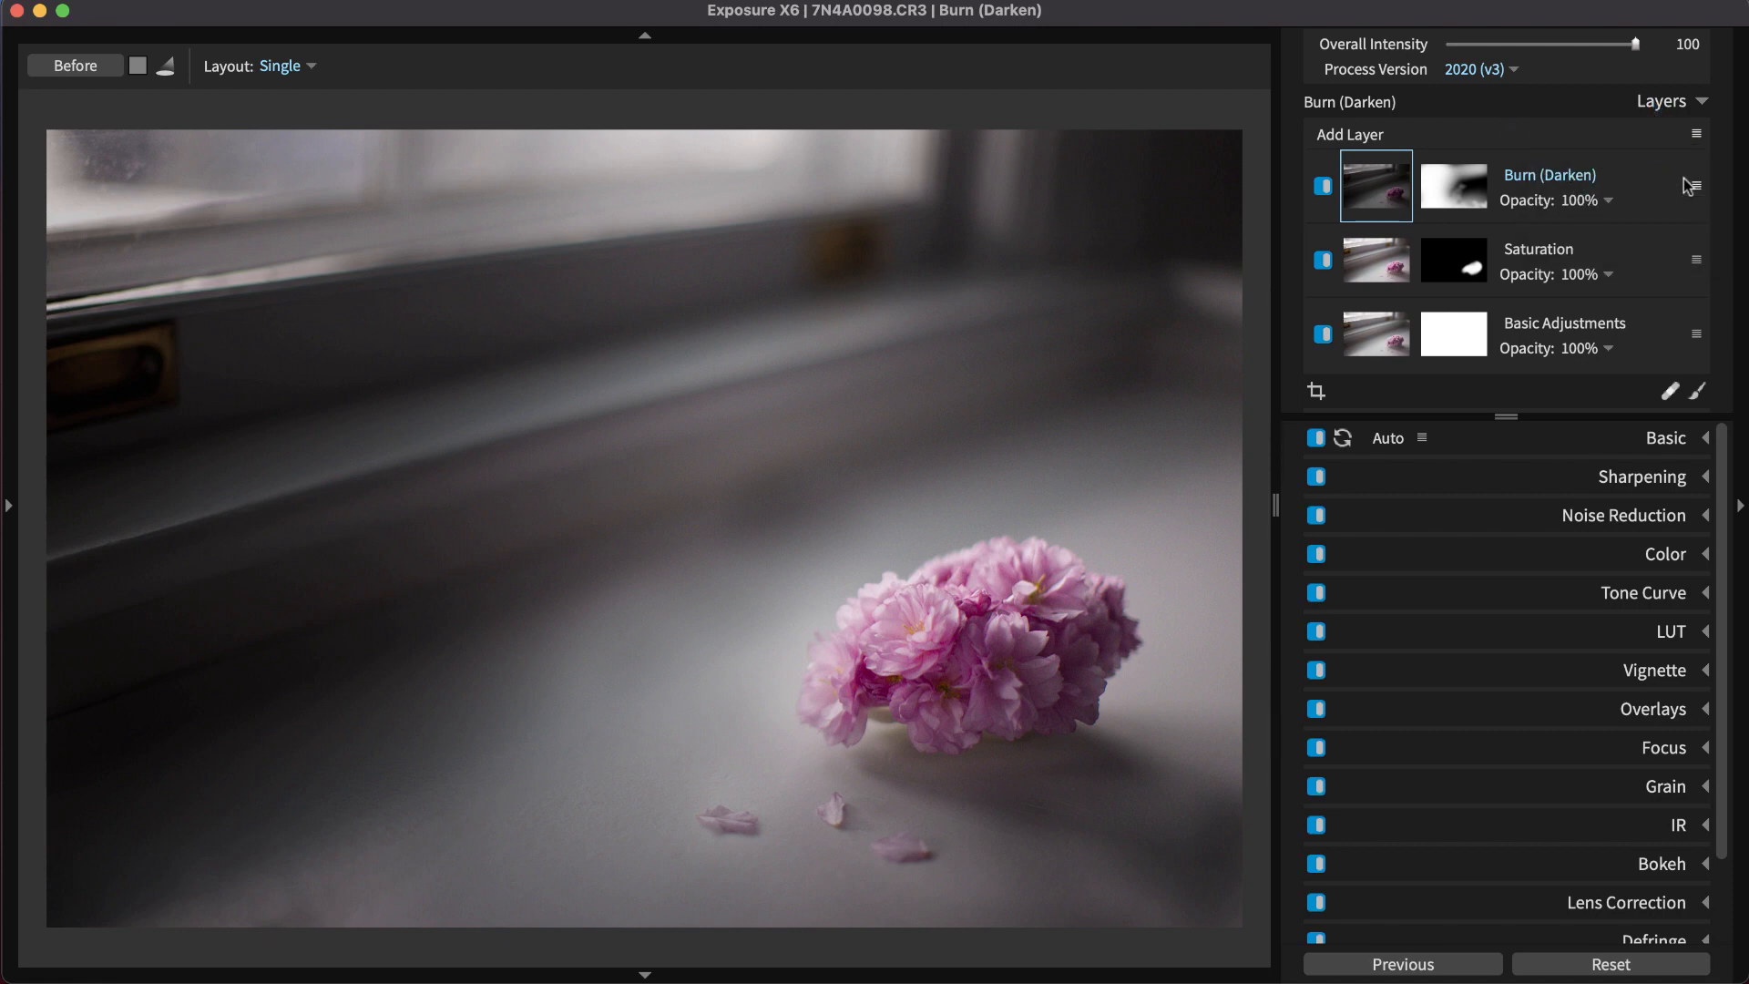
mouse_move(1613, 206)
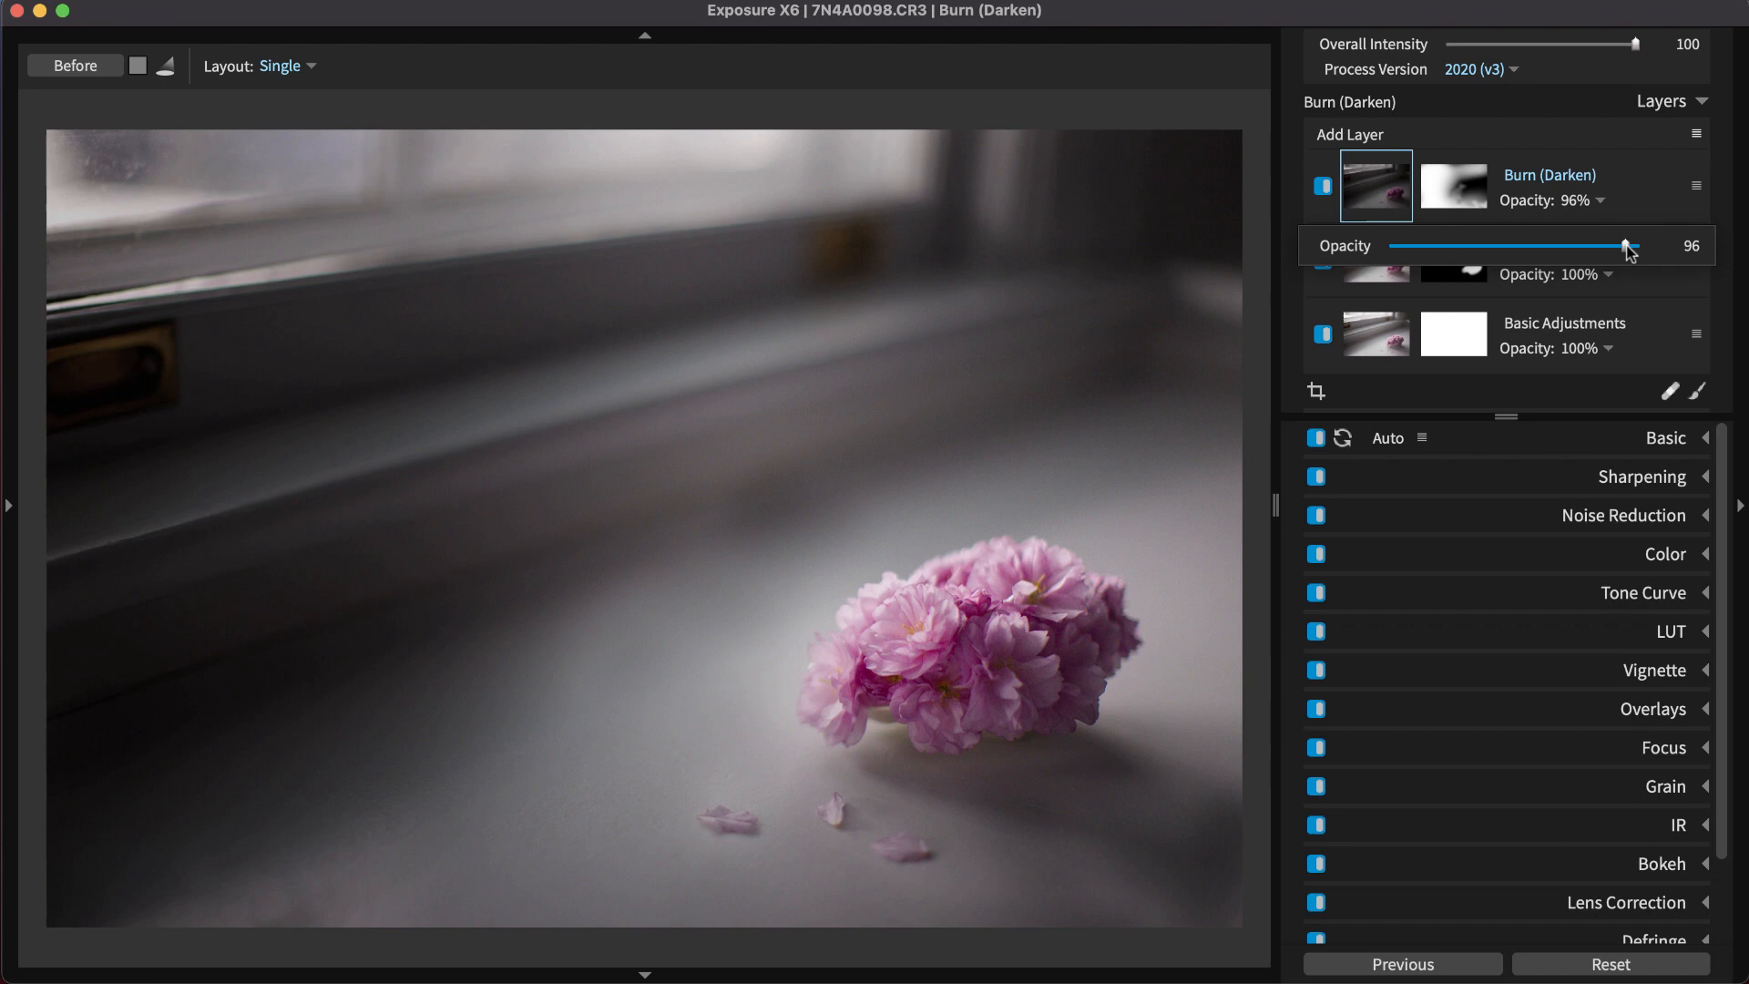
Step: Lower the Burn (Darken) layer's opacity to about 54%
drag(1627, 246, 1532, 245)
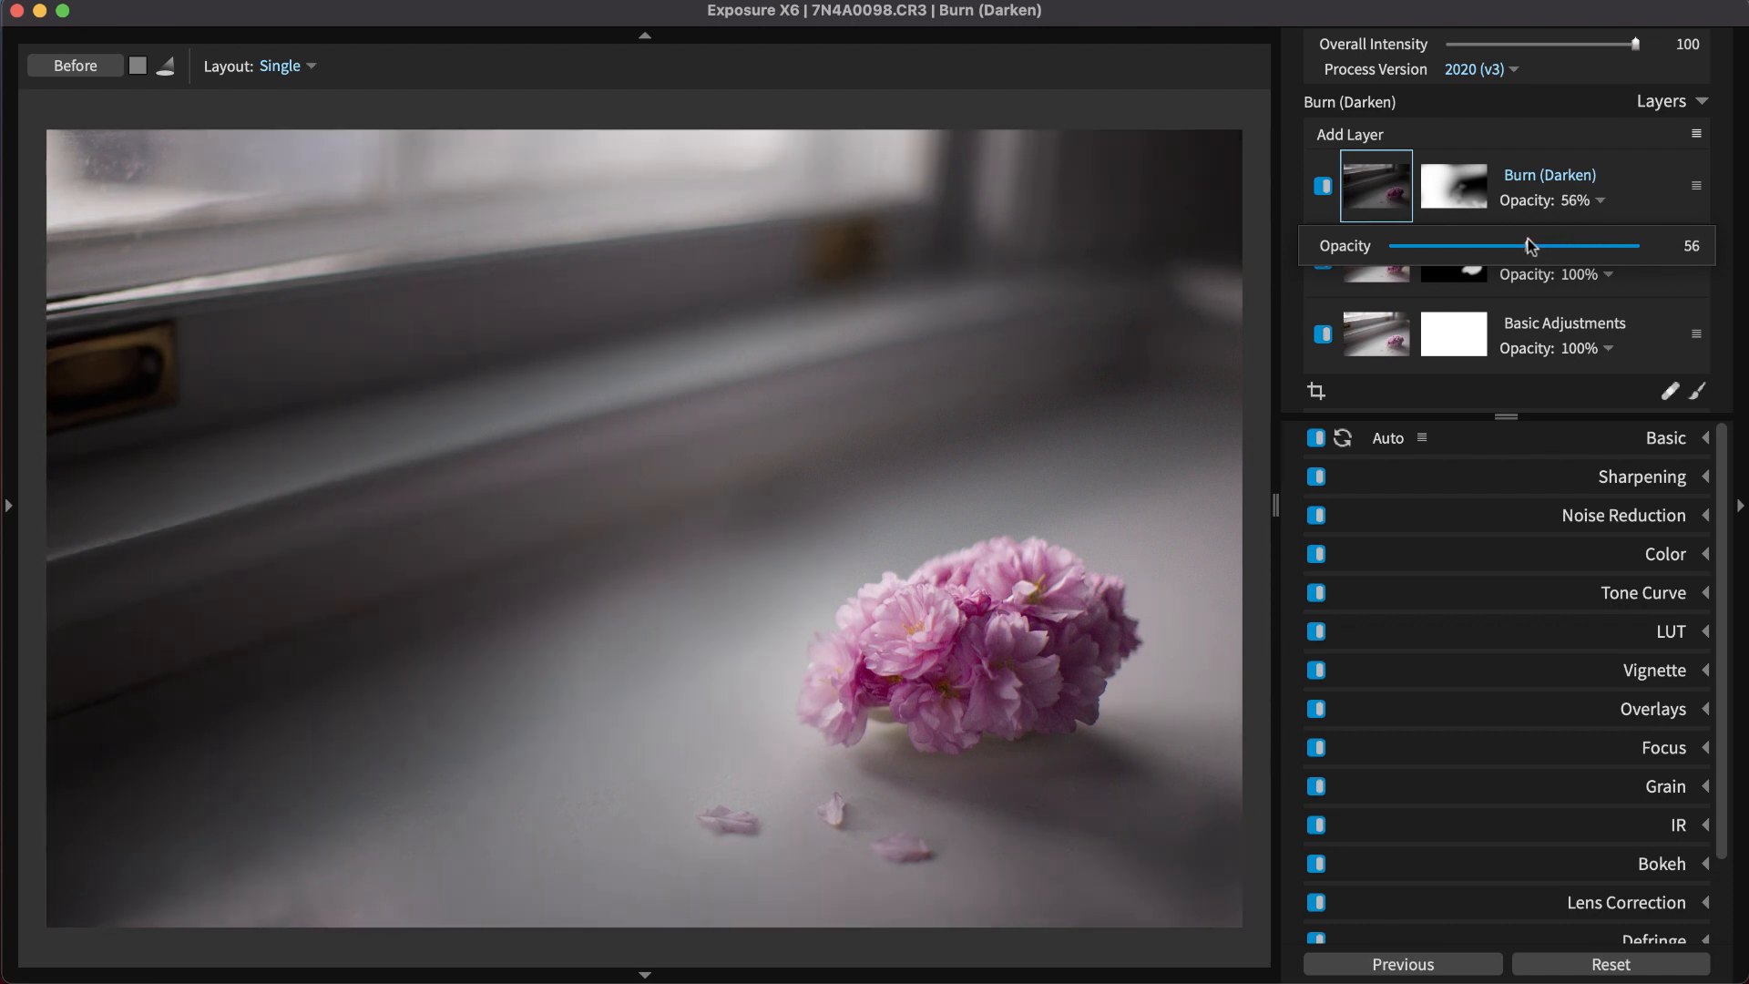
drag(1537, 244, 1523, 244)
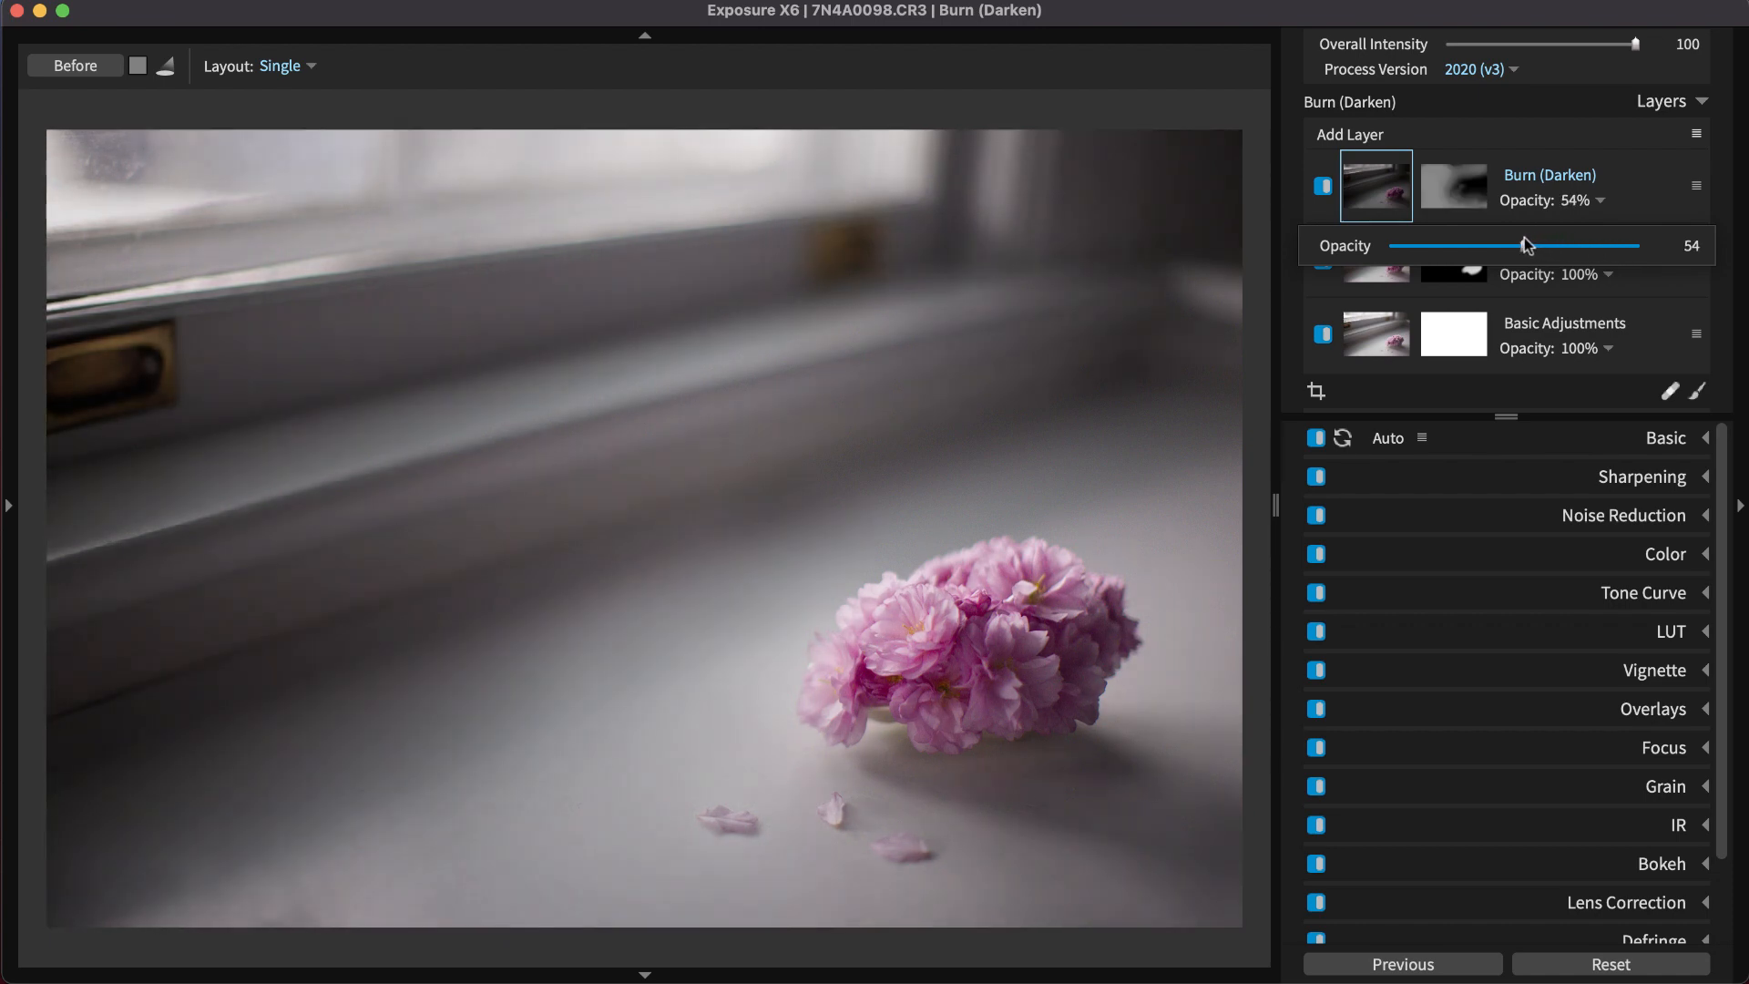
drag(1534, 244, 1514, 244)
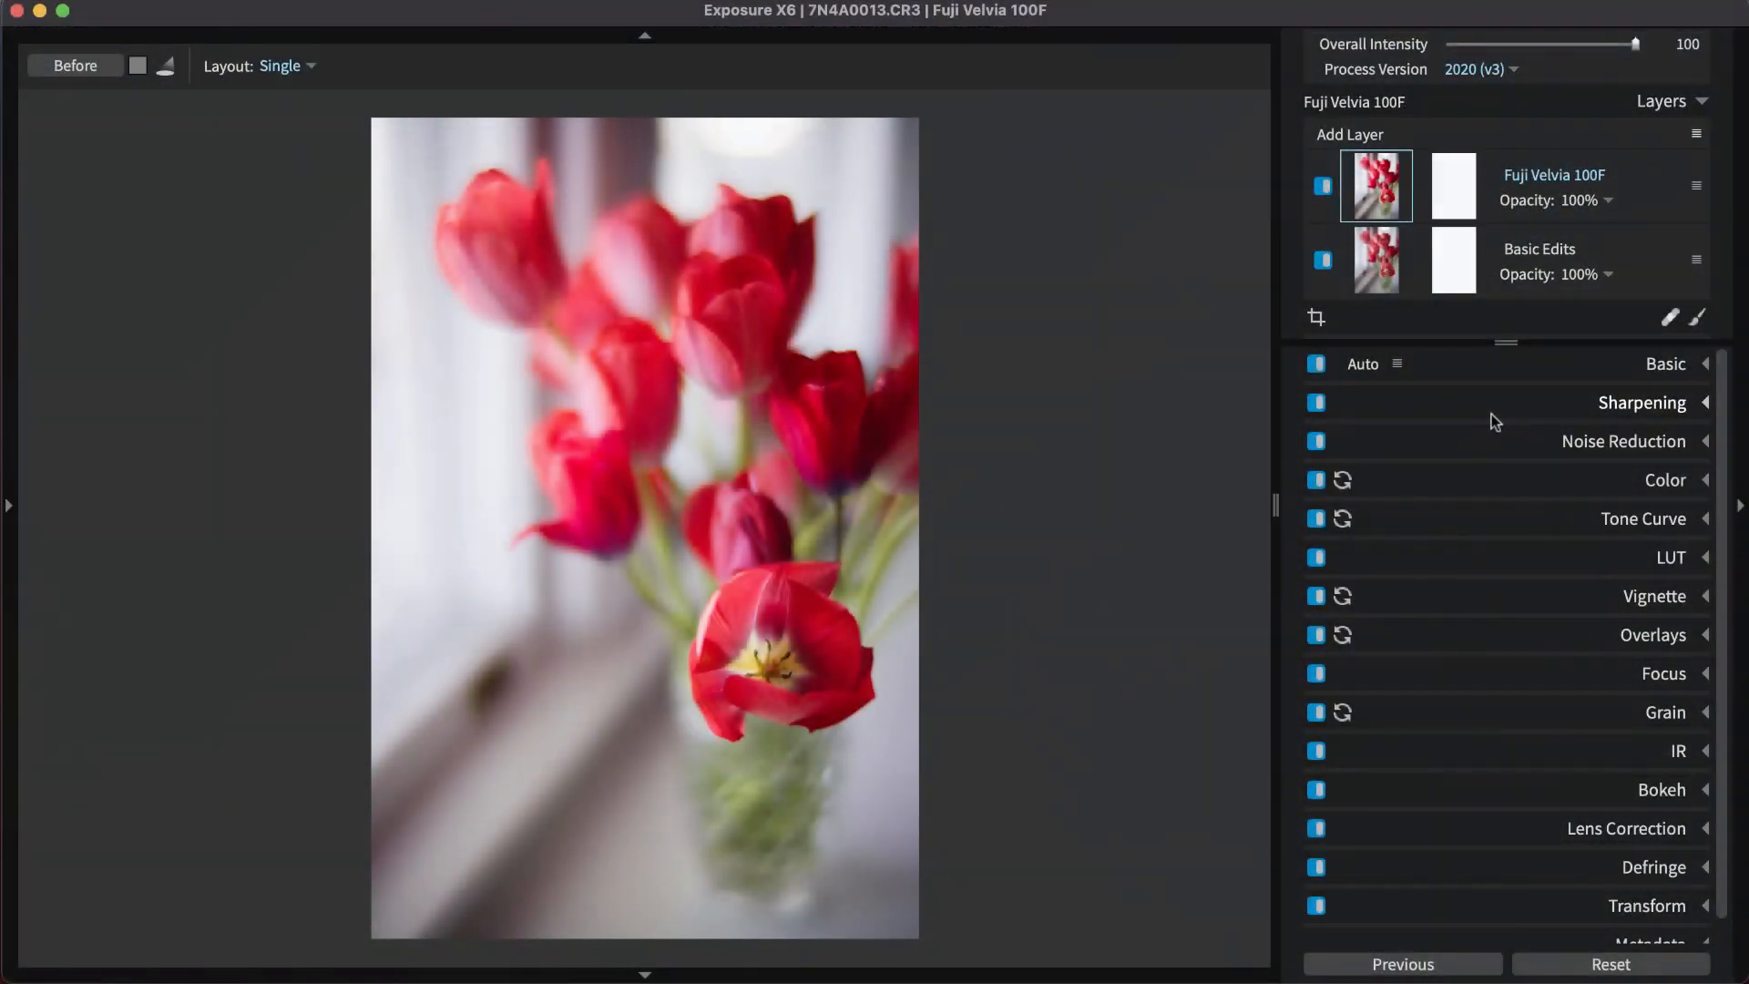
Step: Set the Fuji Velvia 100F radial gradient to erase mode and invert its mask
click(1696, 317)
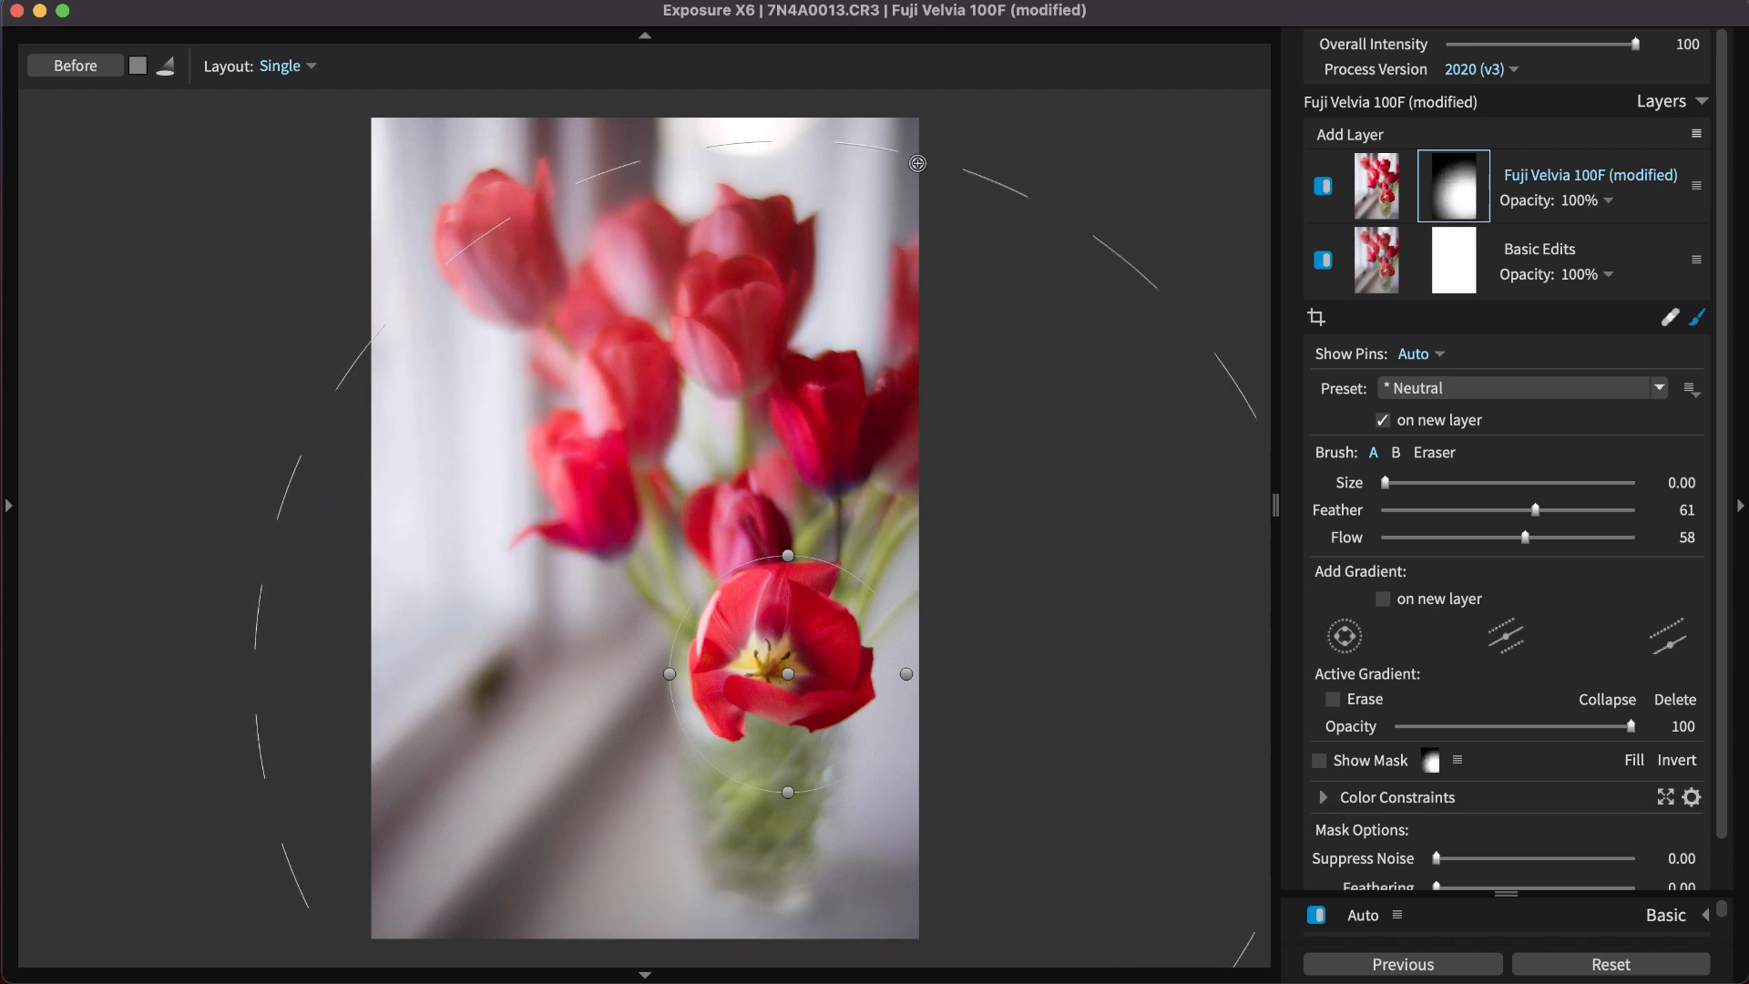
click(1332, 697)
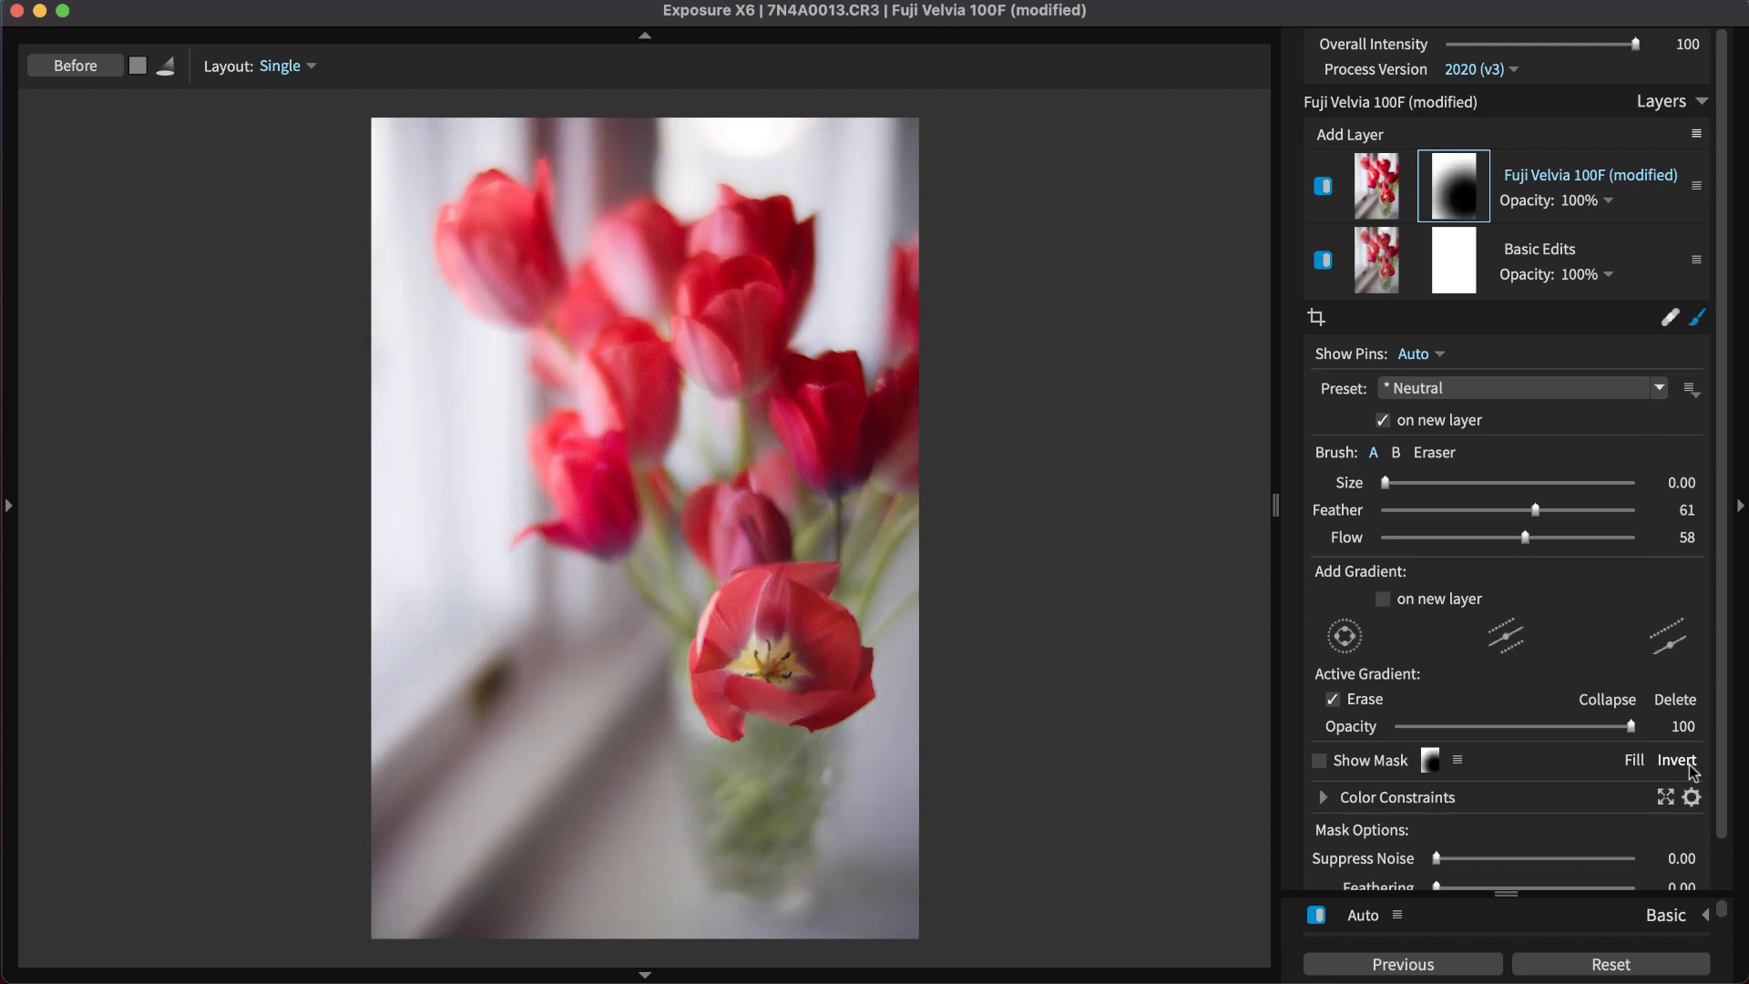
click(1676, 760)
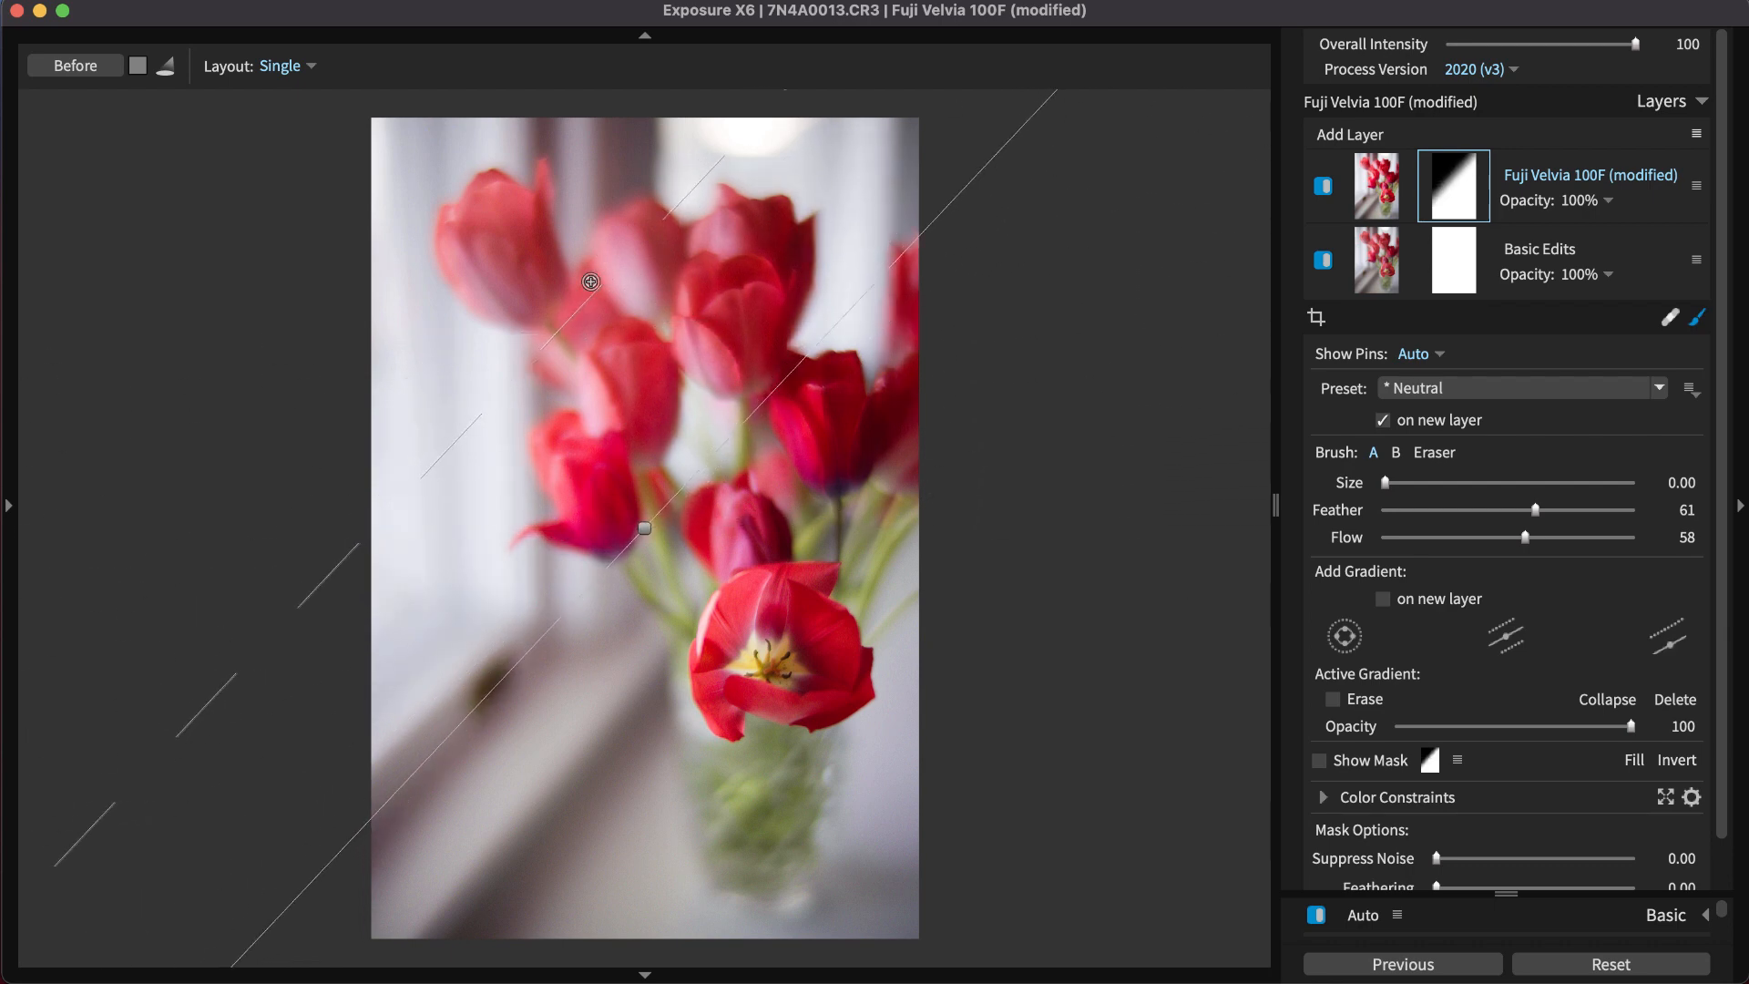
Step: Draw a diagonal darkening gradient on the Burn layer and set its opacity to 68
drag(589, 281, 651, 499)
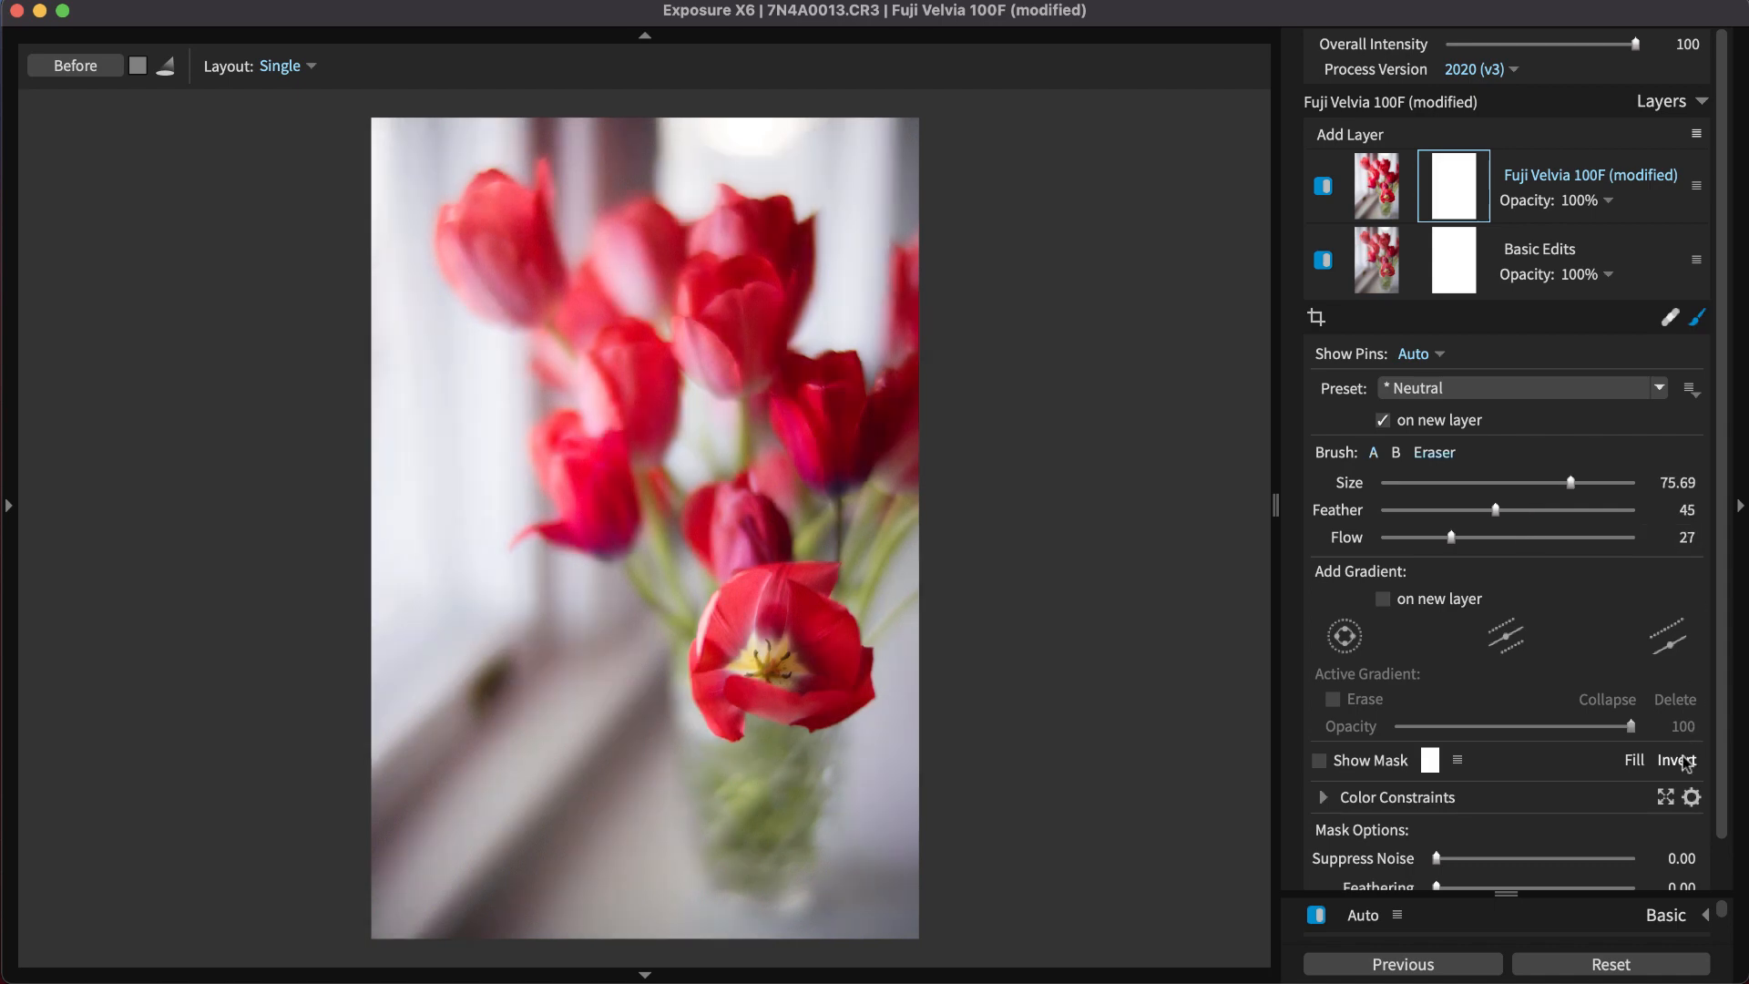
click(1350, 133)
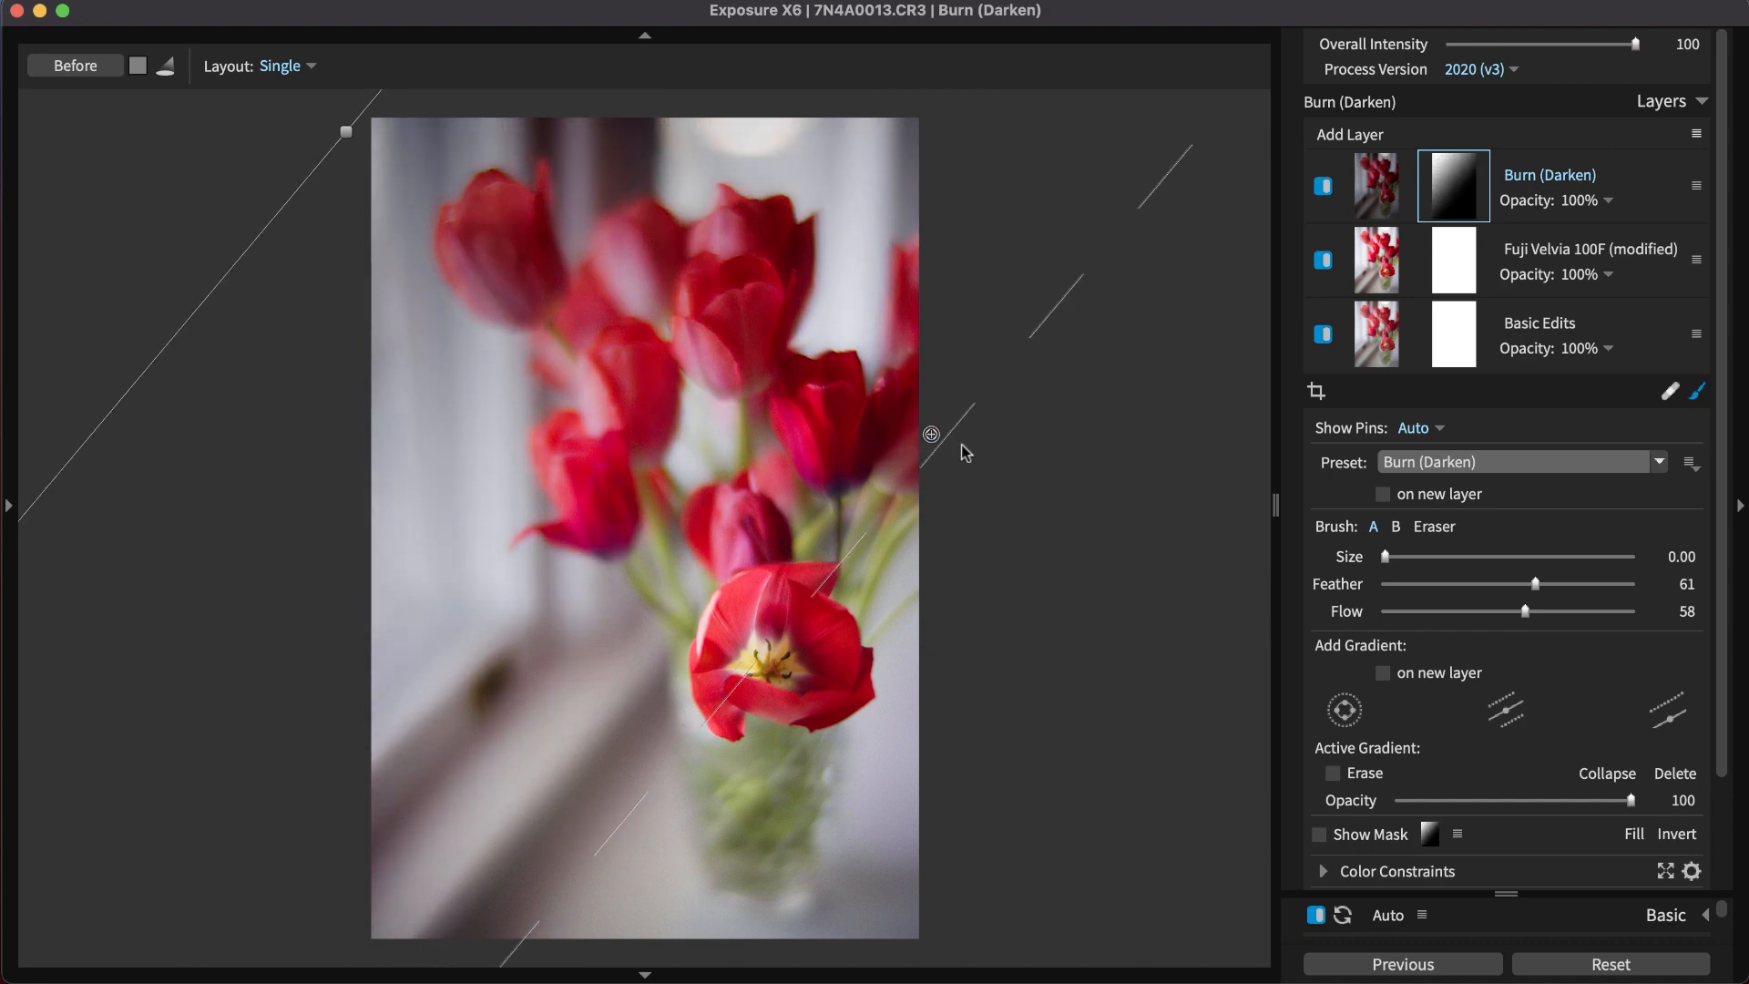
drag(1603, 801, 1559, 802)
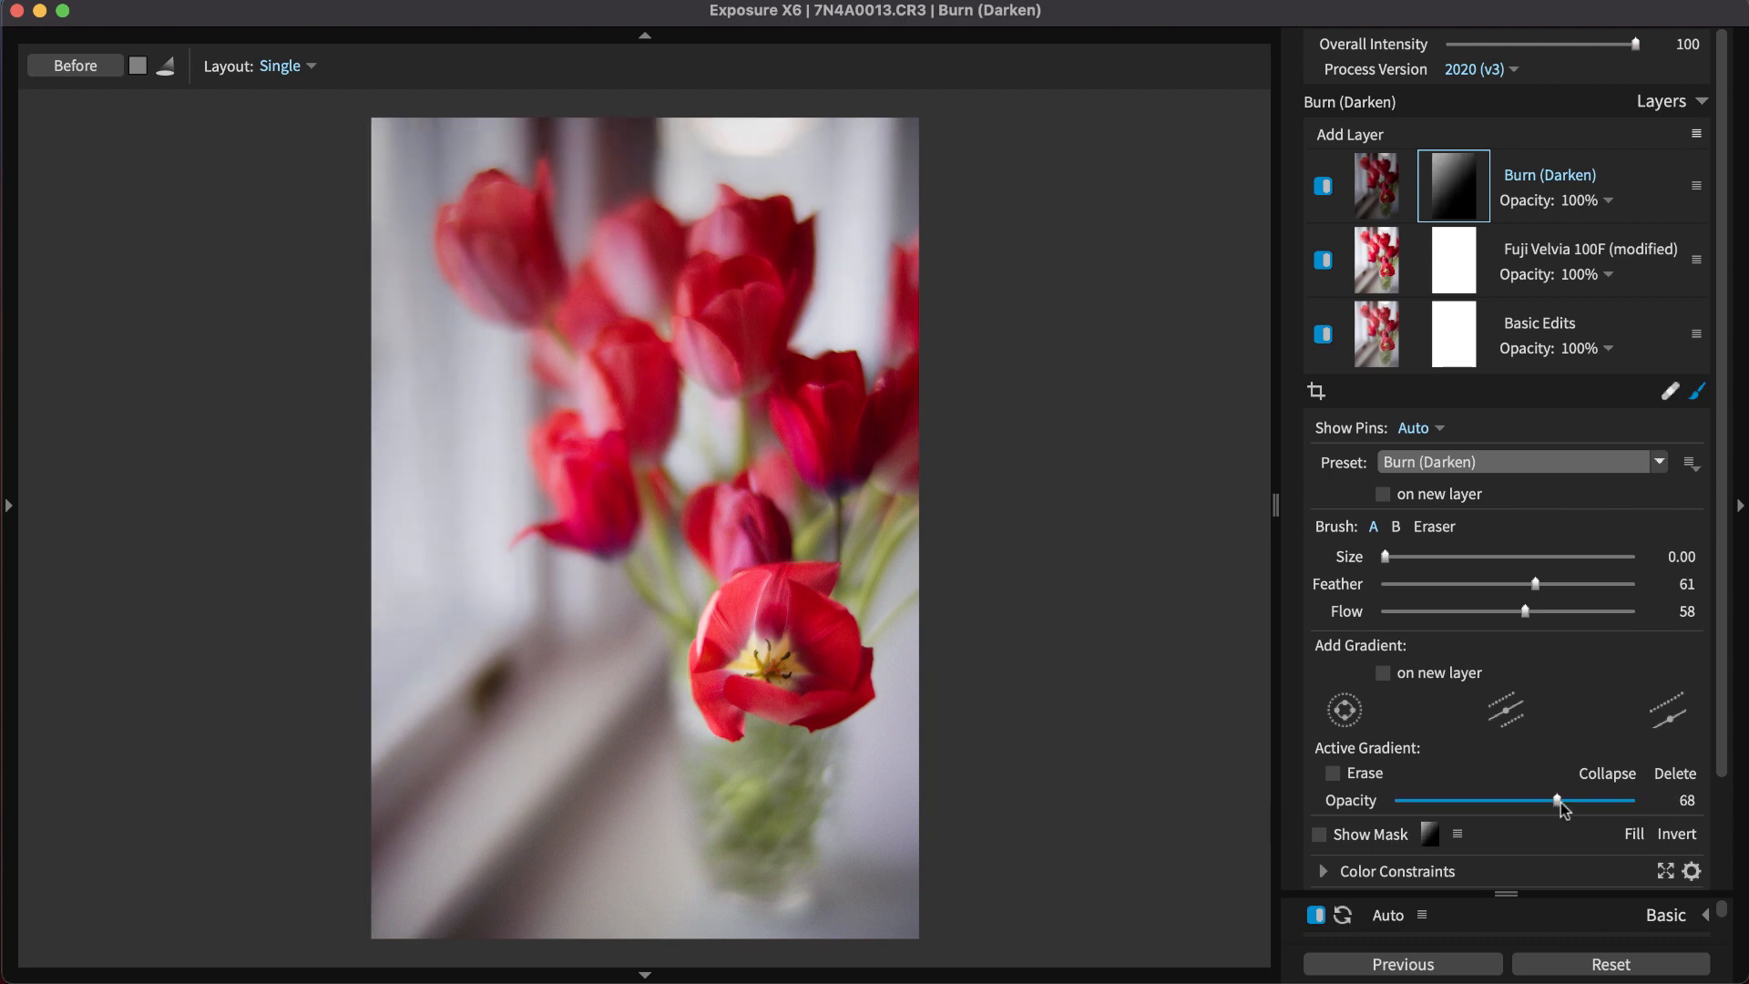
drag(1559, 801, 1503, 801)
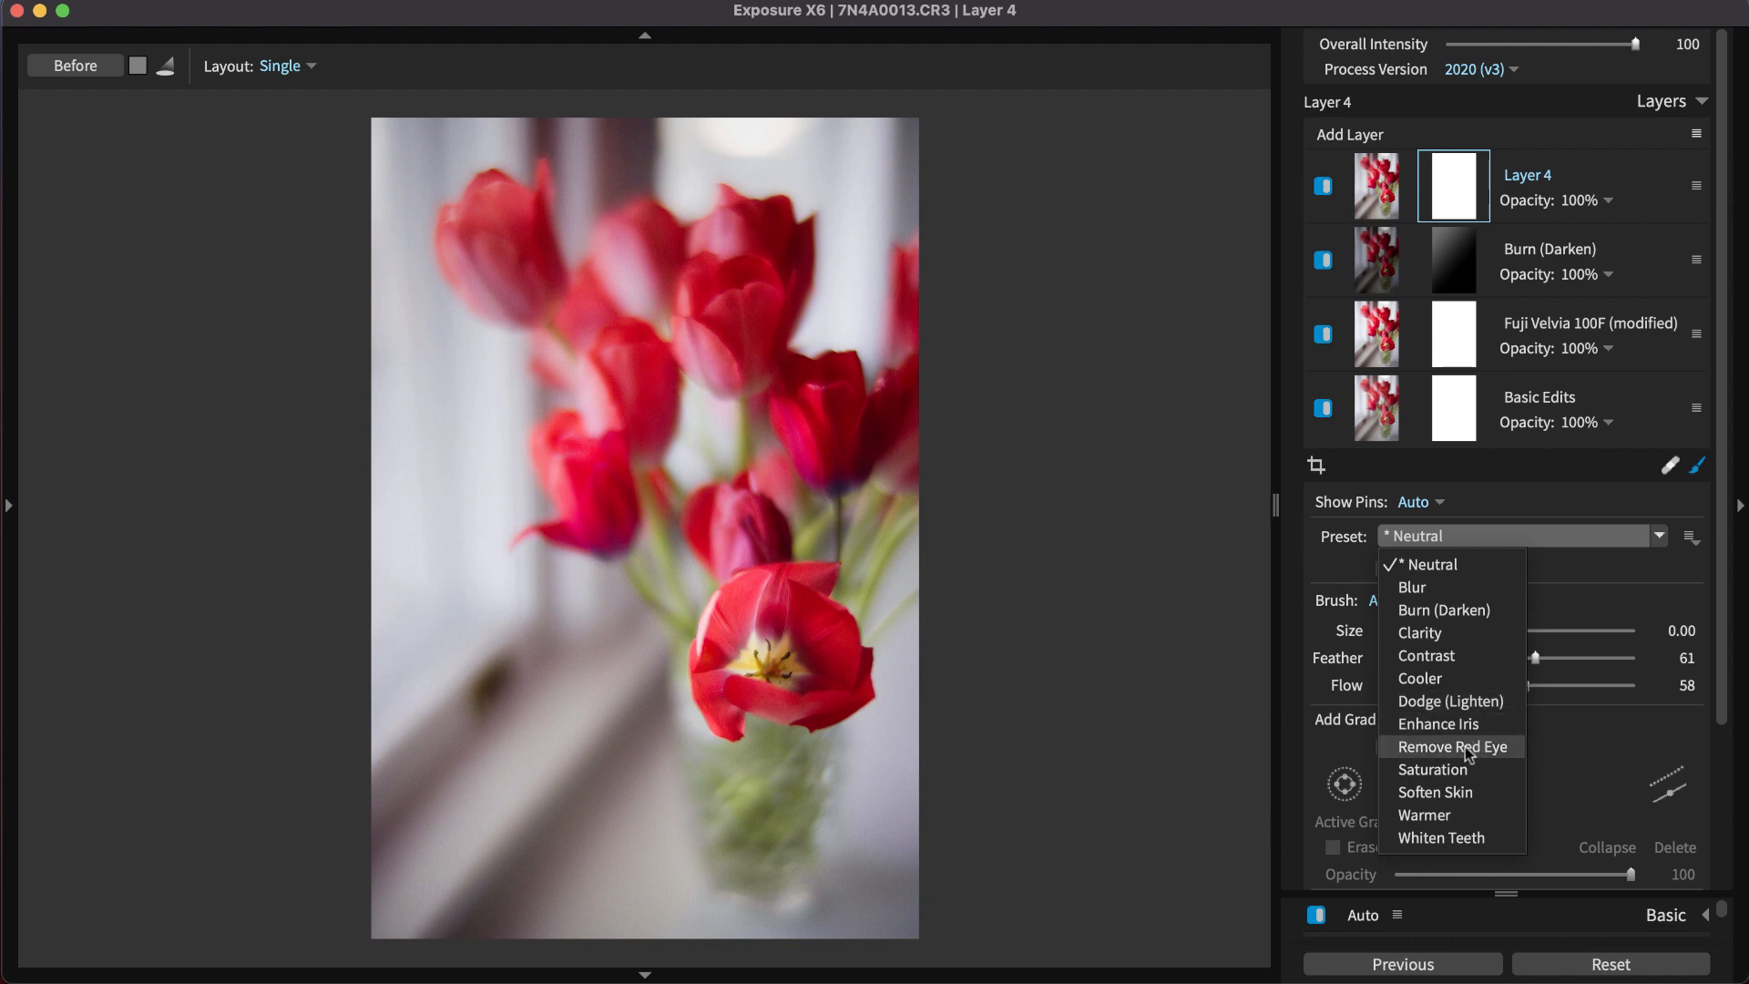
Step: Make the new layer a Saturation layer constrained to the red hue range
click(1431, 768)
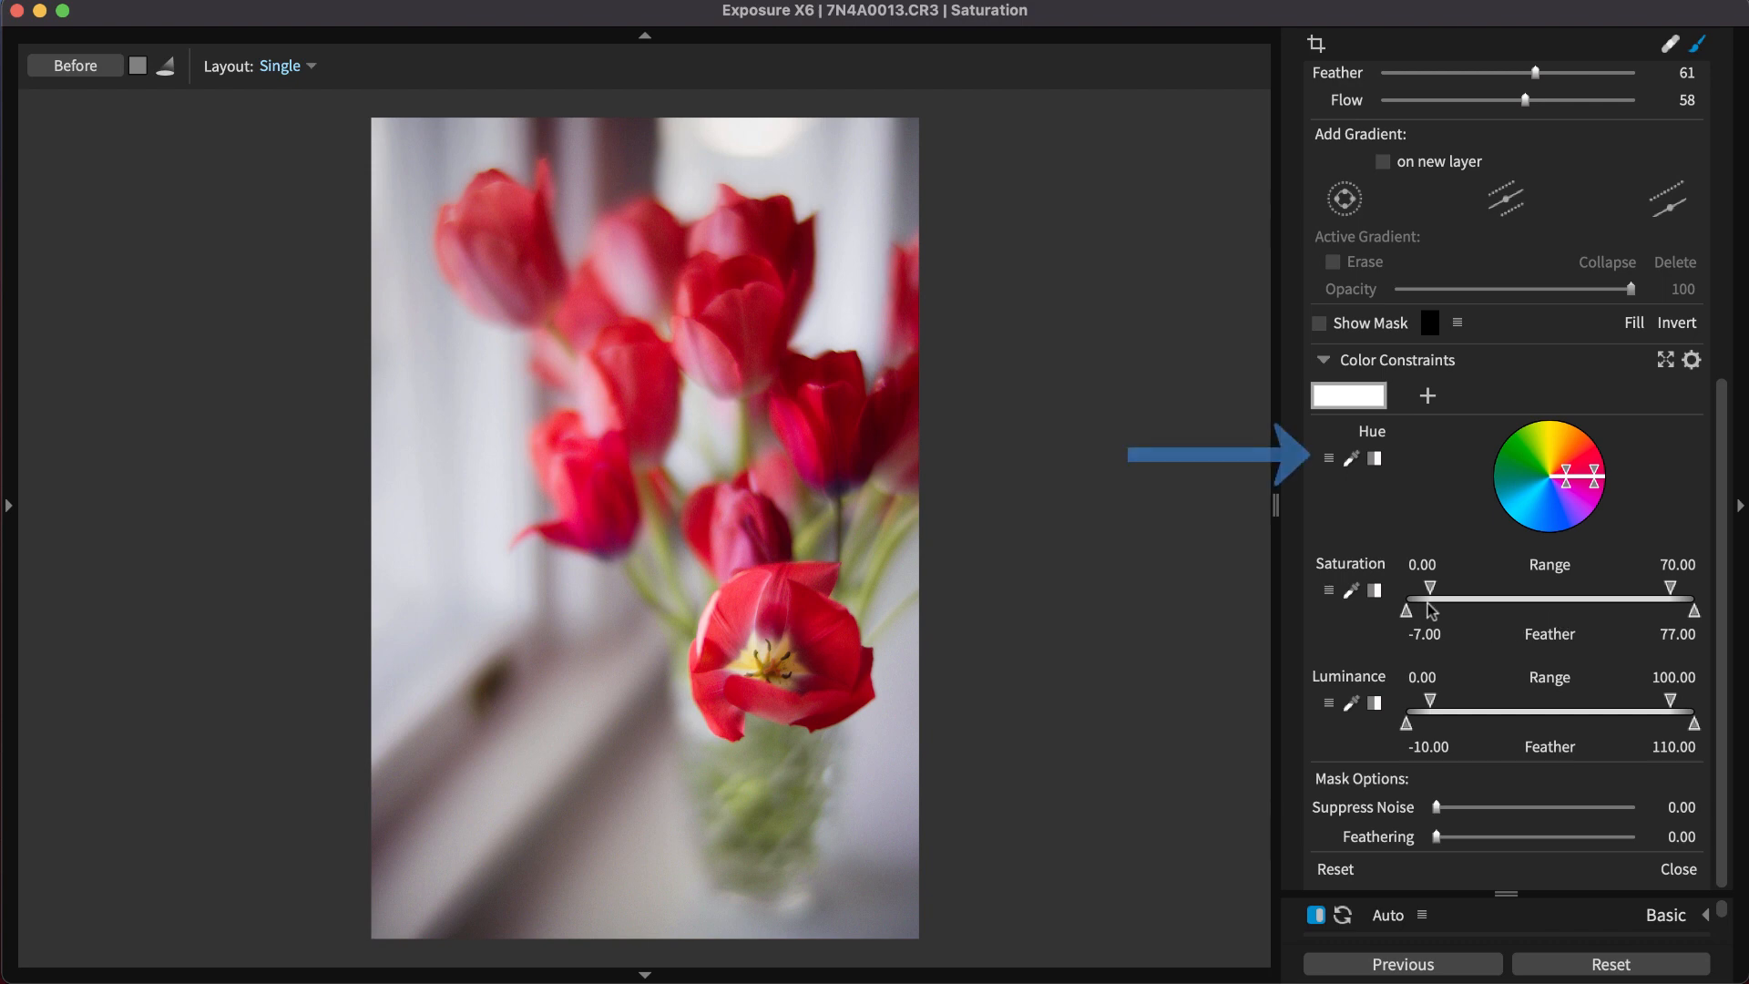
click(1328, 458)
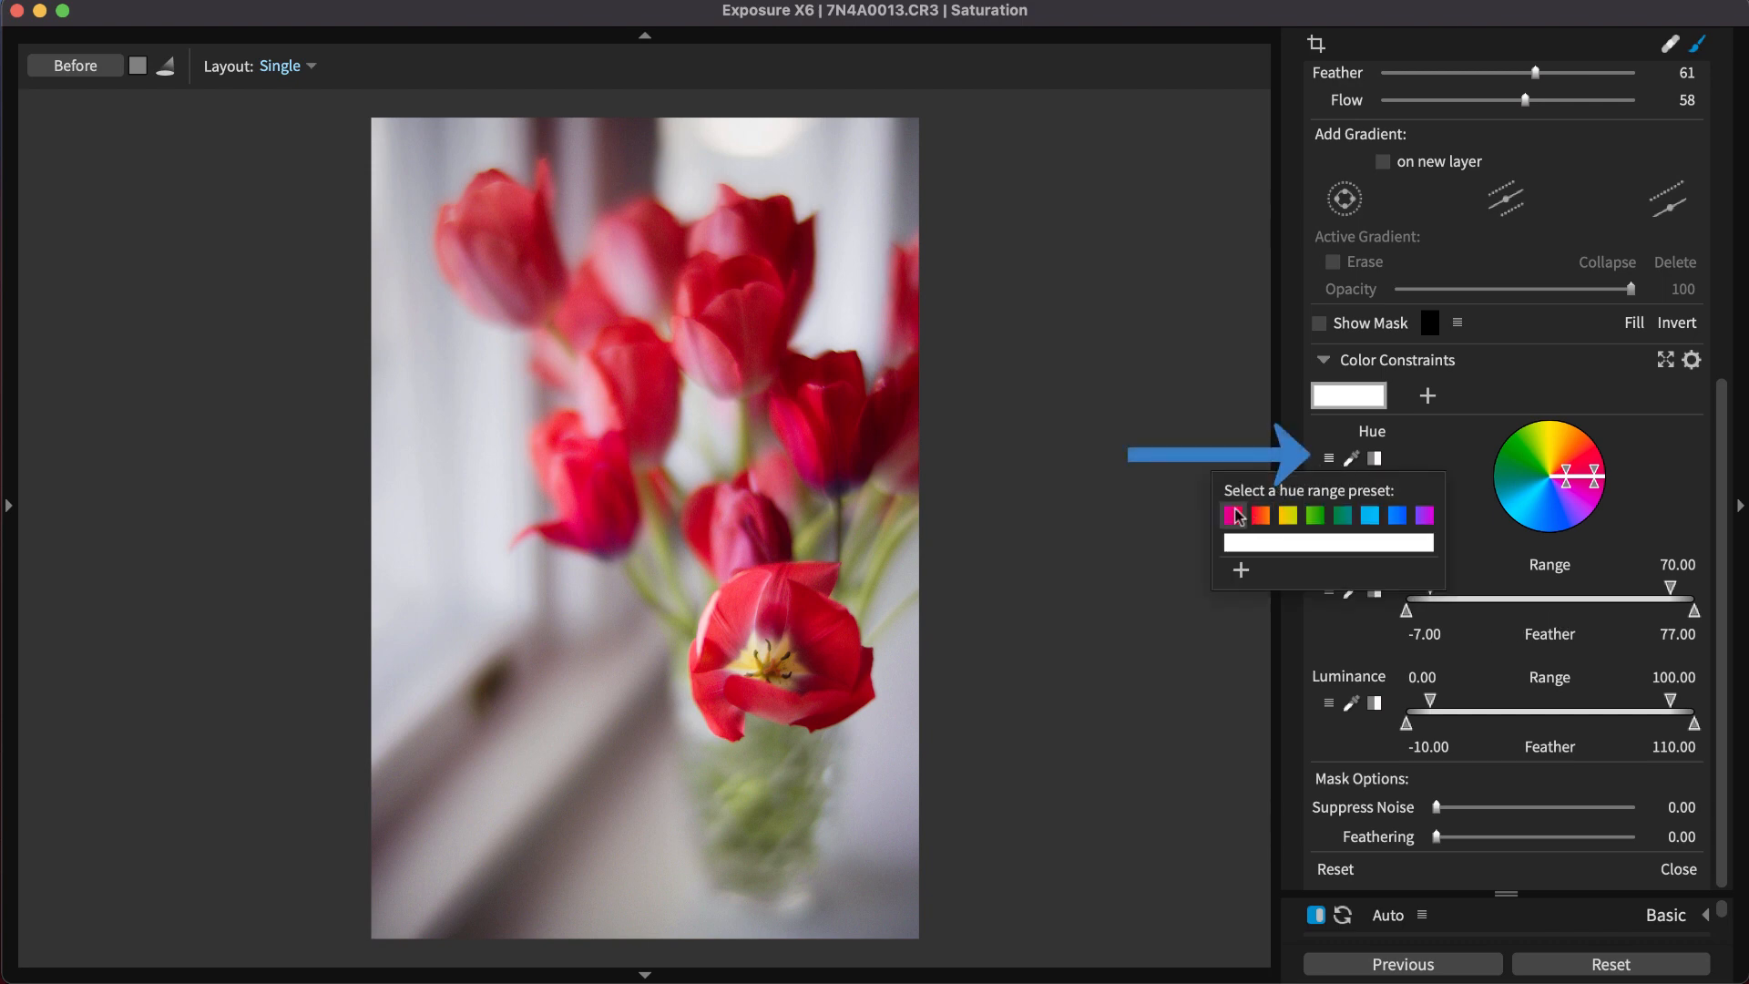
click(1233, 515)
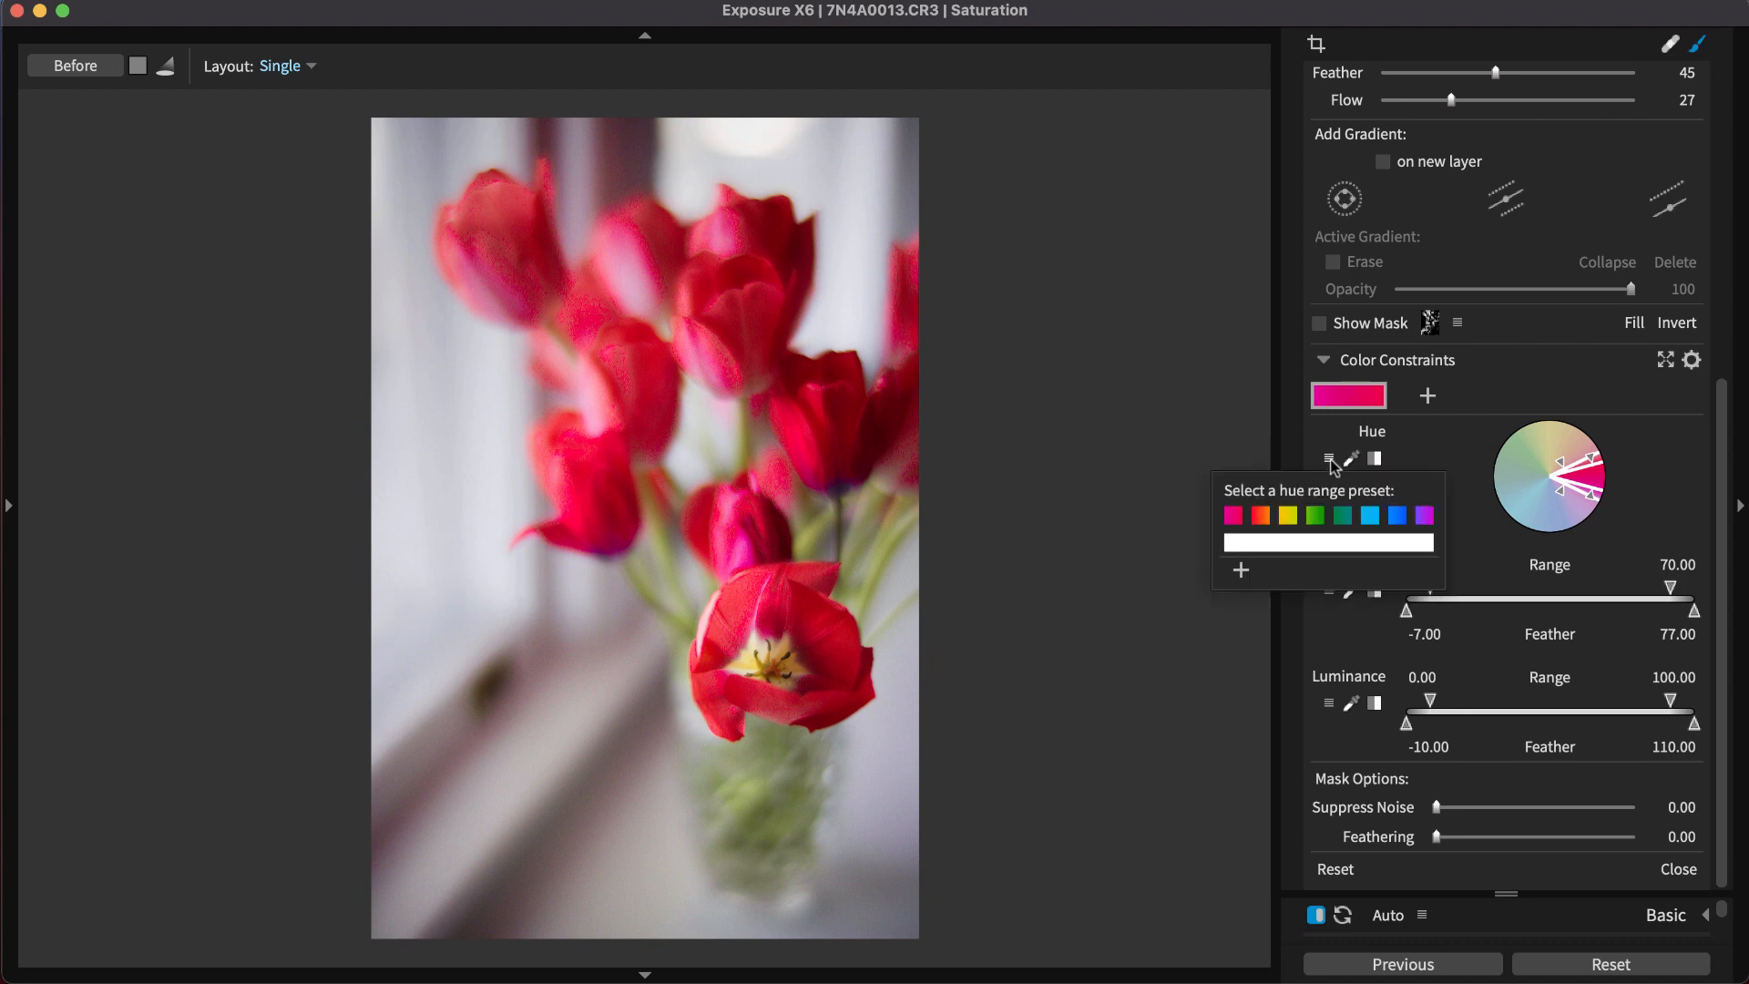
click(1260, 514)
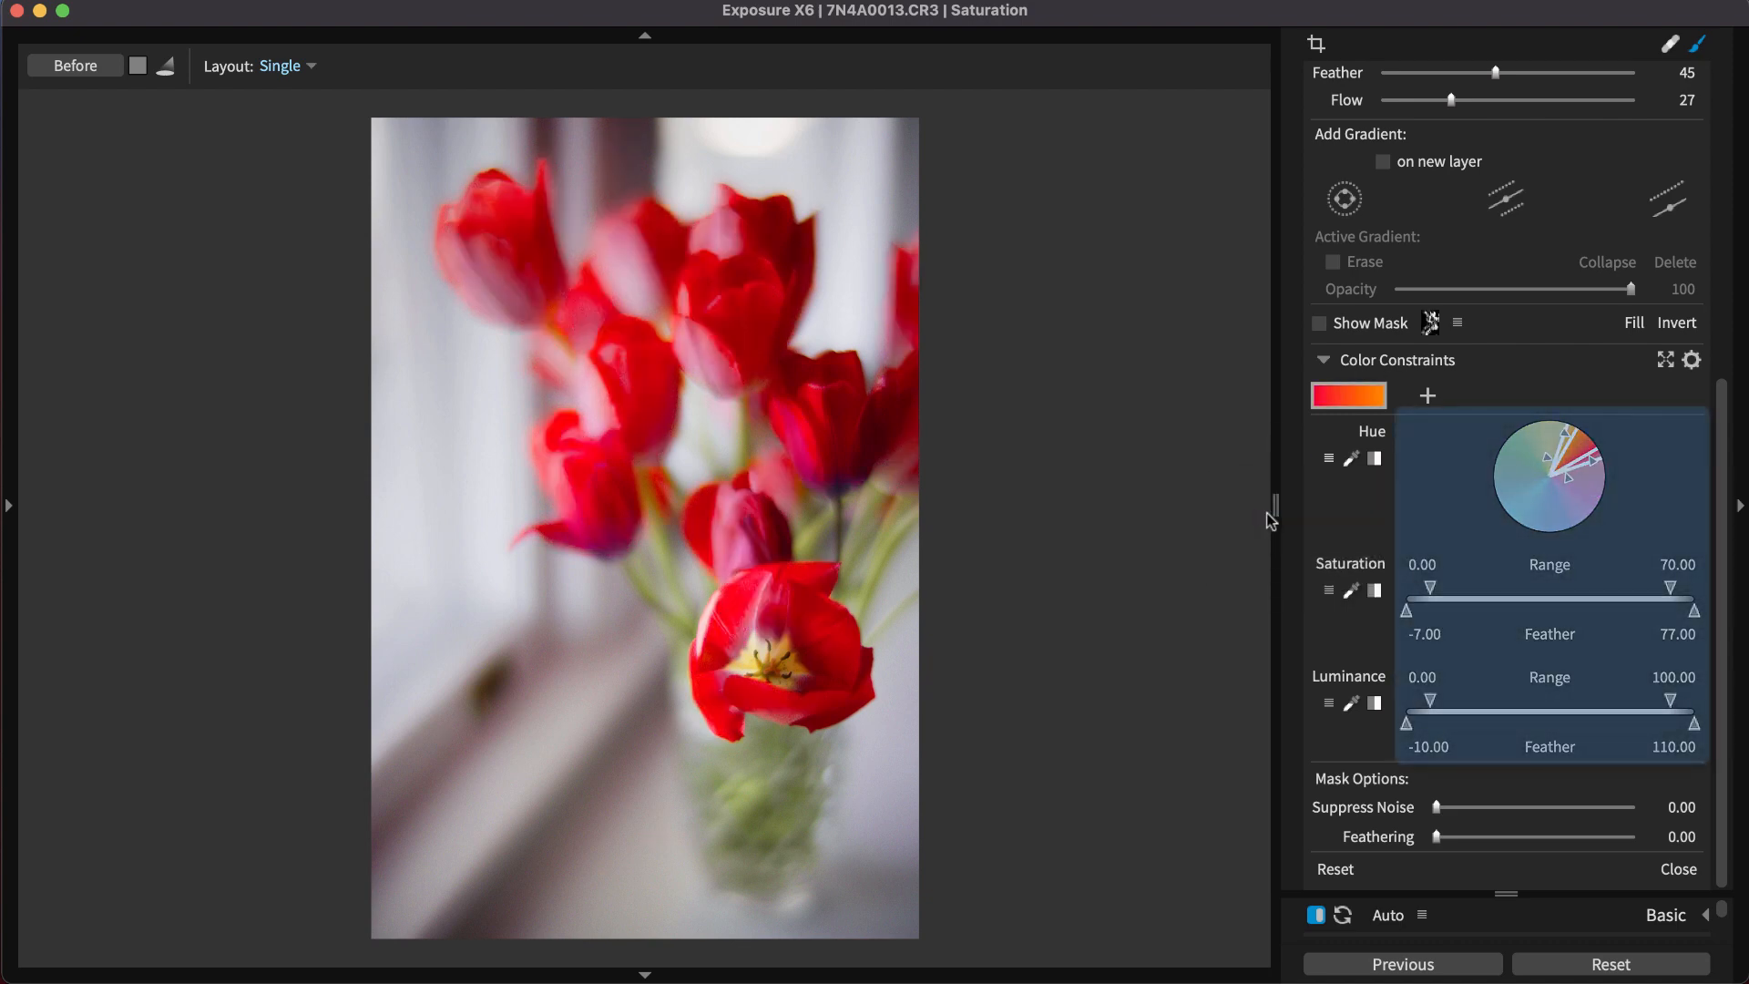
Step: Narrow the constraint's saturation minimum to about 11.6 and tighten its luminance range, then preview the mask
drag(1428, 587, 1490, 586)
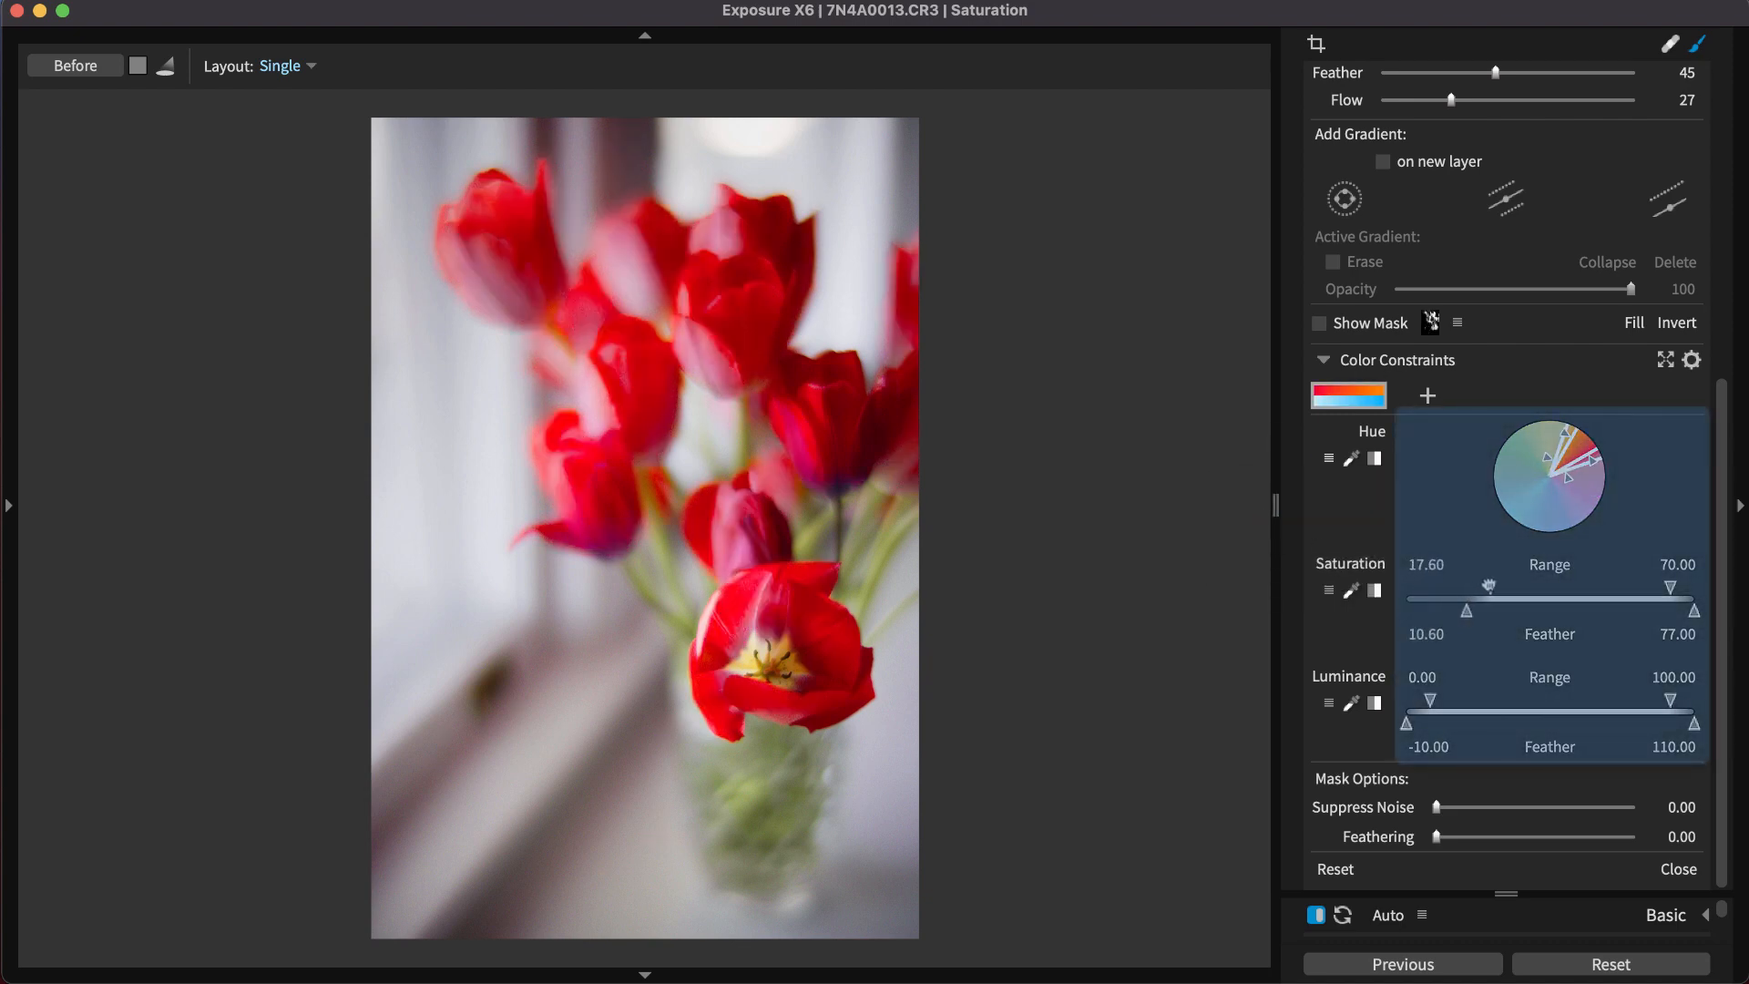
drag(1490, 586, 1470, 586)
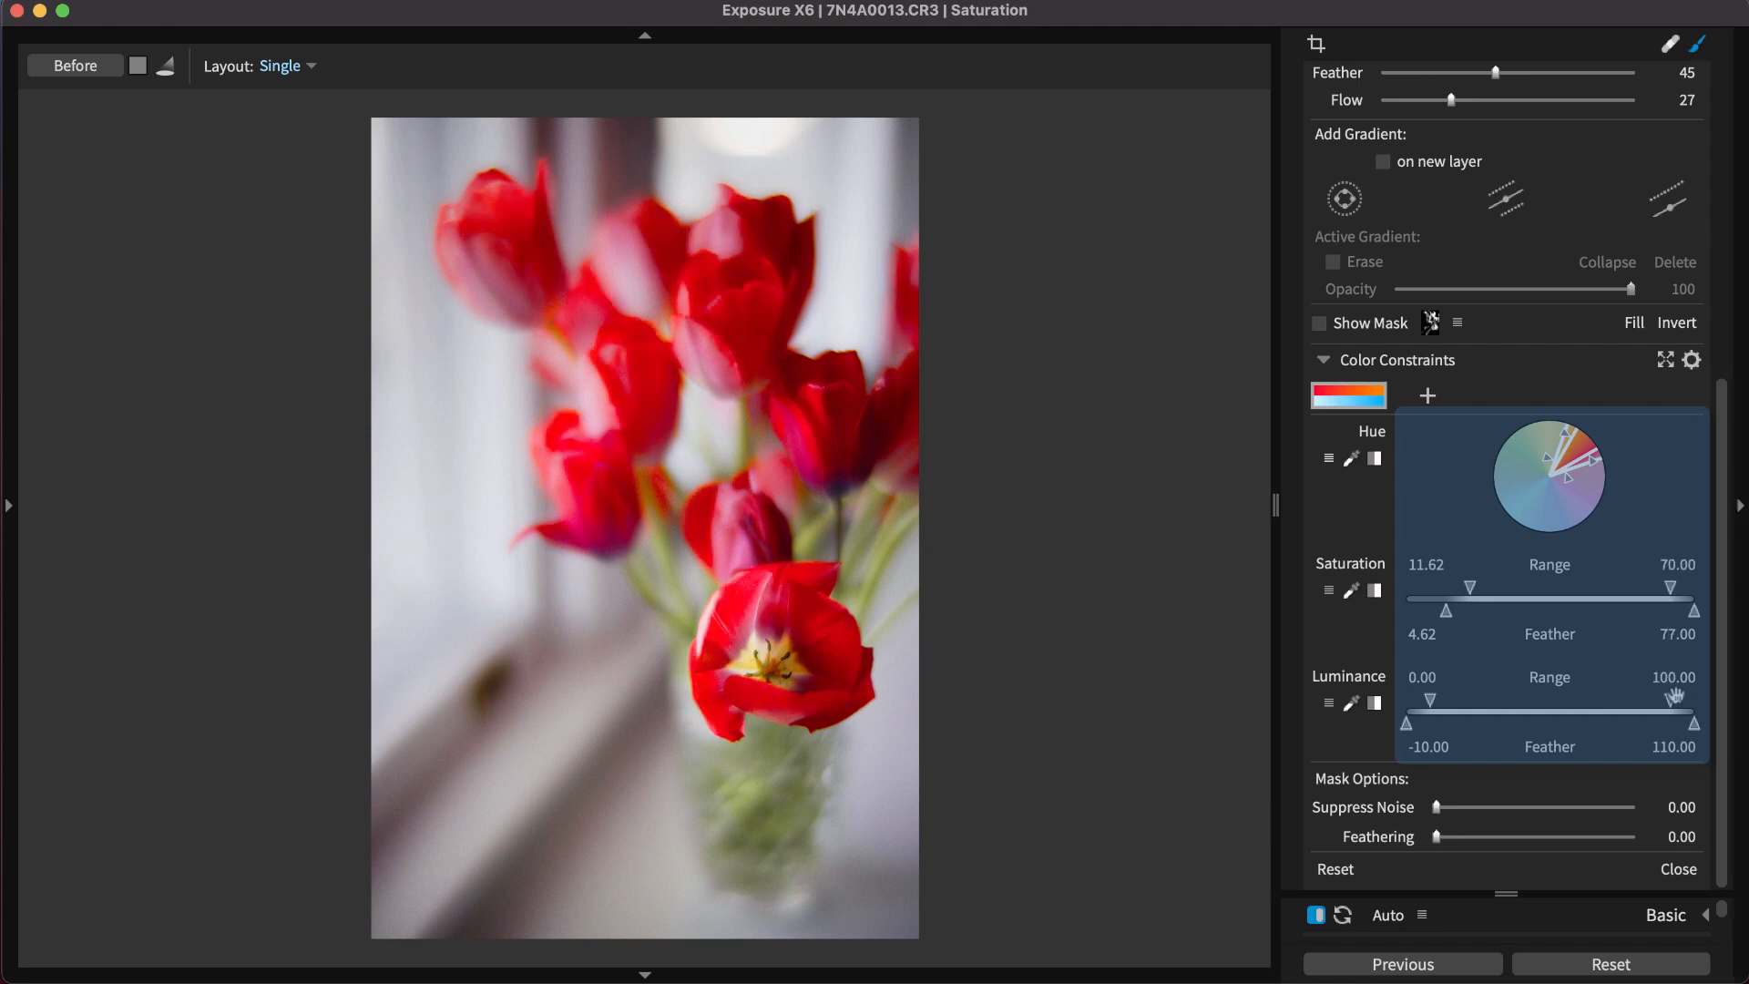
drag(1692, 694, 1667, 694)
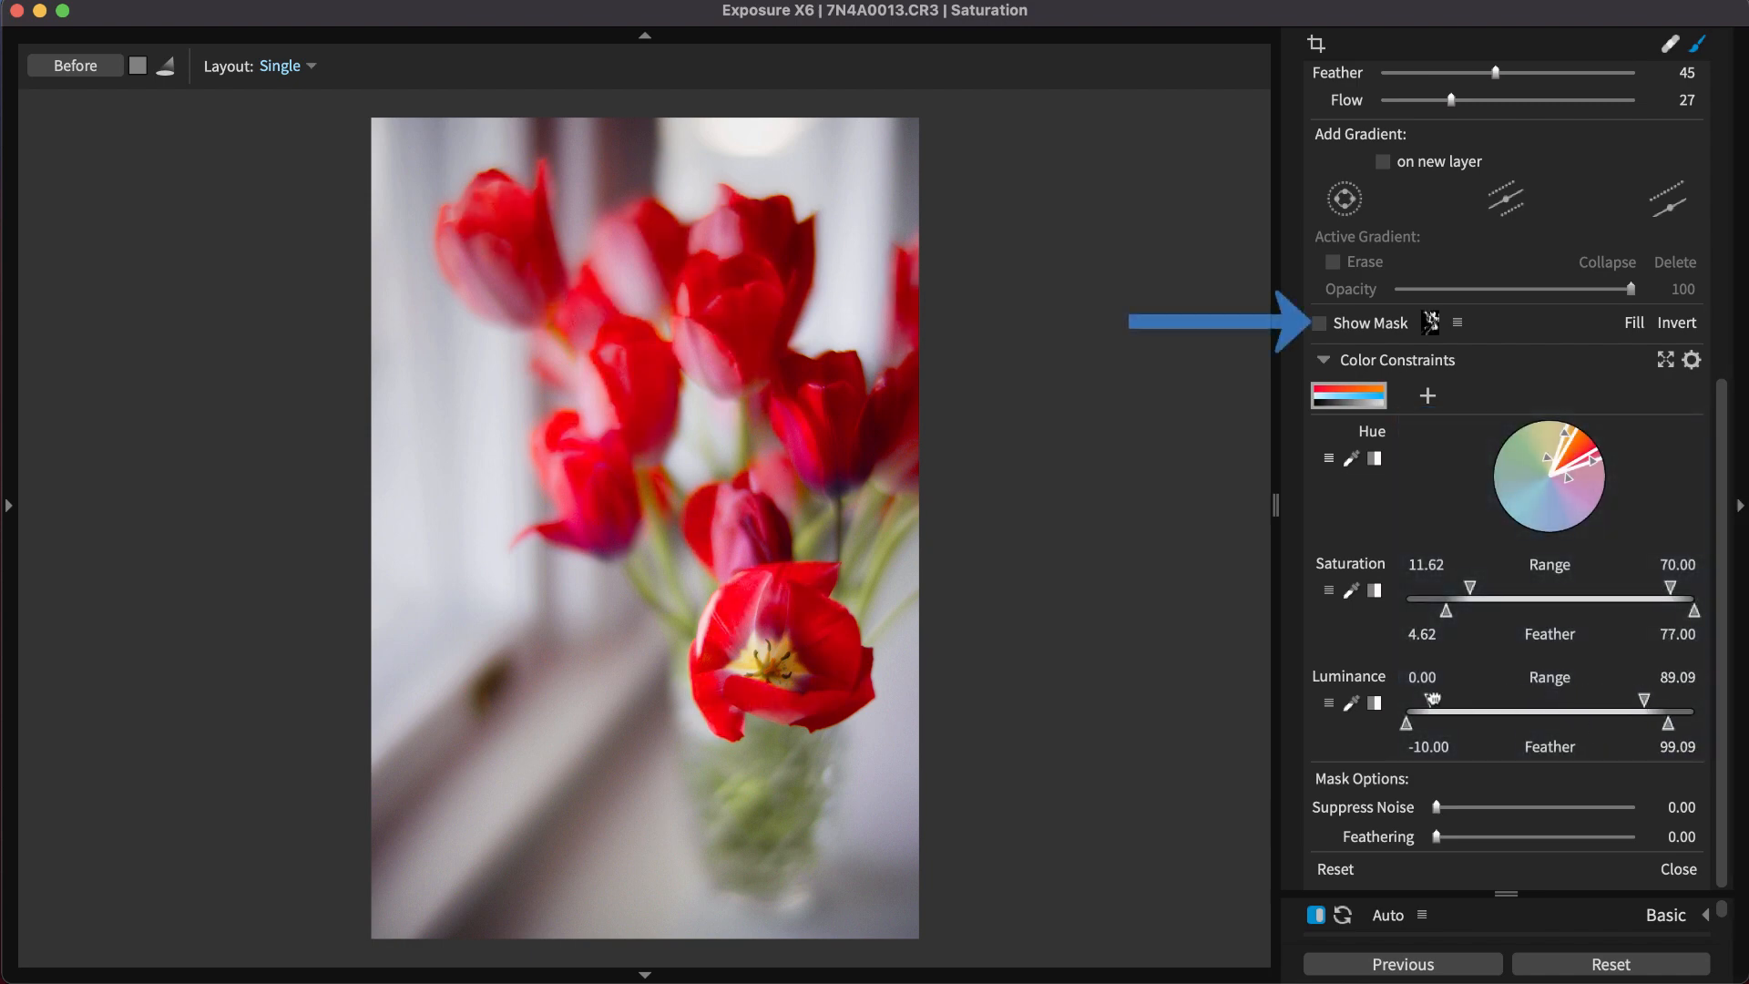
drag(1408, 724, 1428, 723)
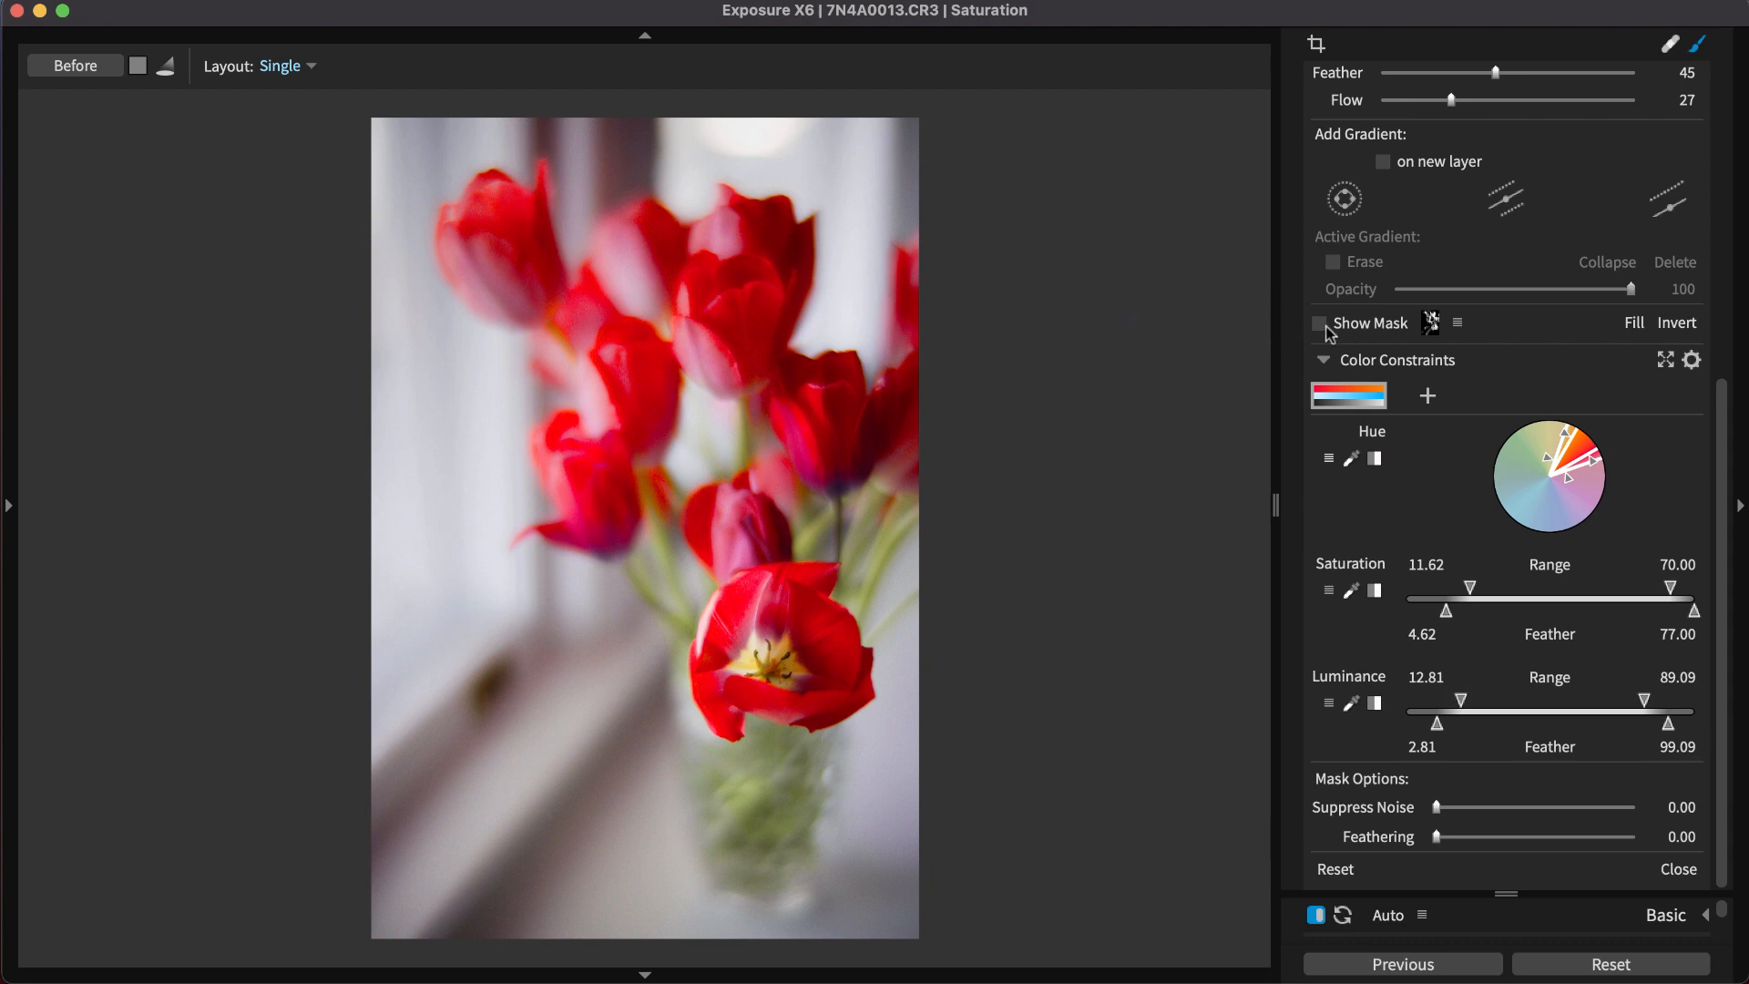
click(1318, 322)
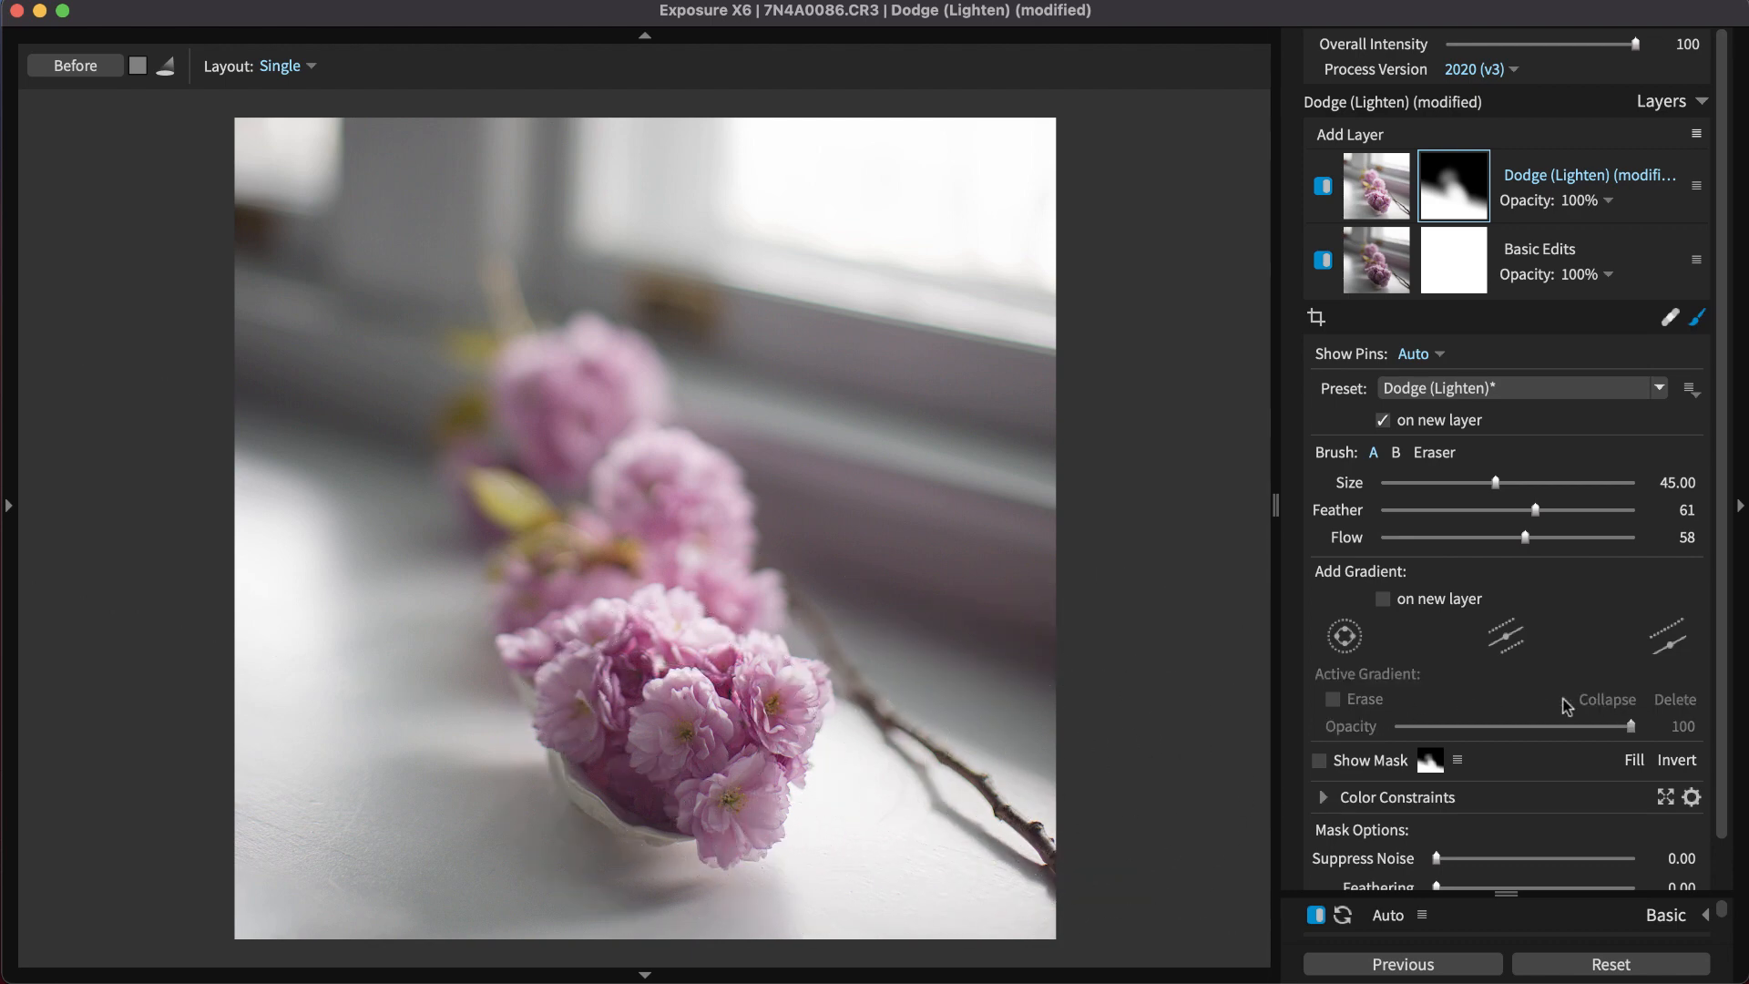
mouse_move(692, 803)
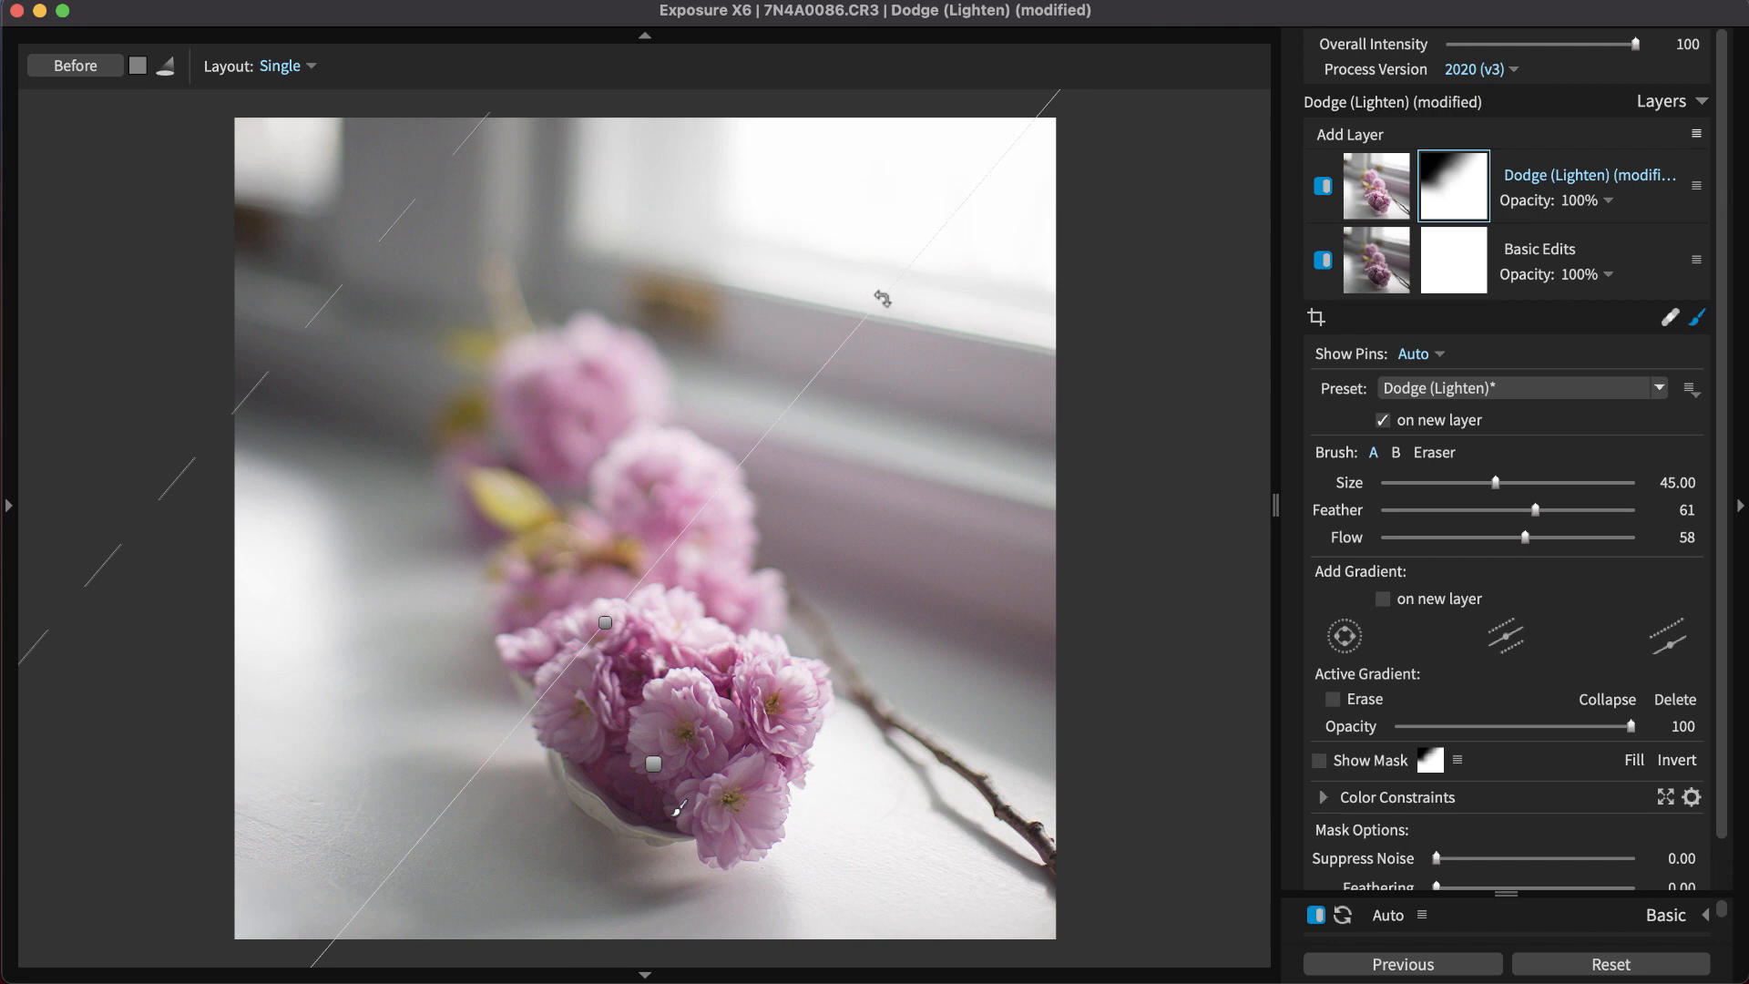
Step: Rotate the lightening gradient to a shallower angle and bring Active Gradient Opacity down to 58
drag(1657, 727, 1569, 727)
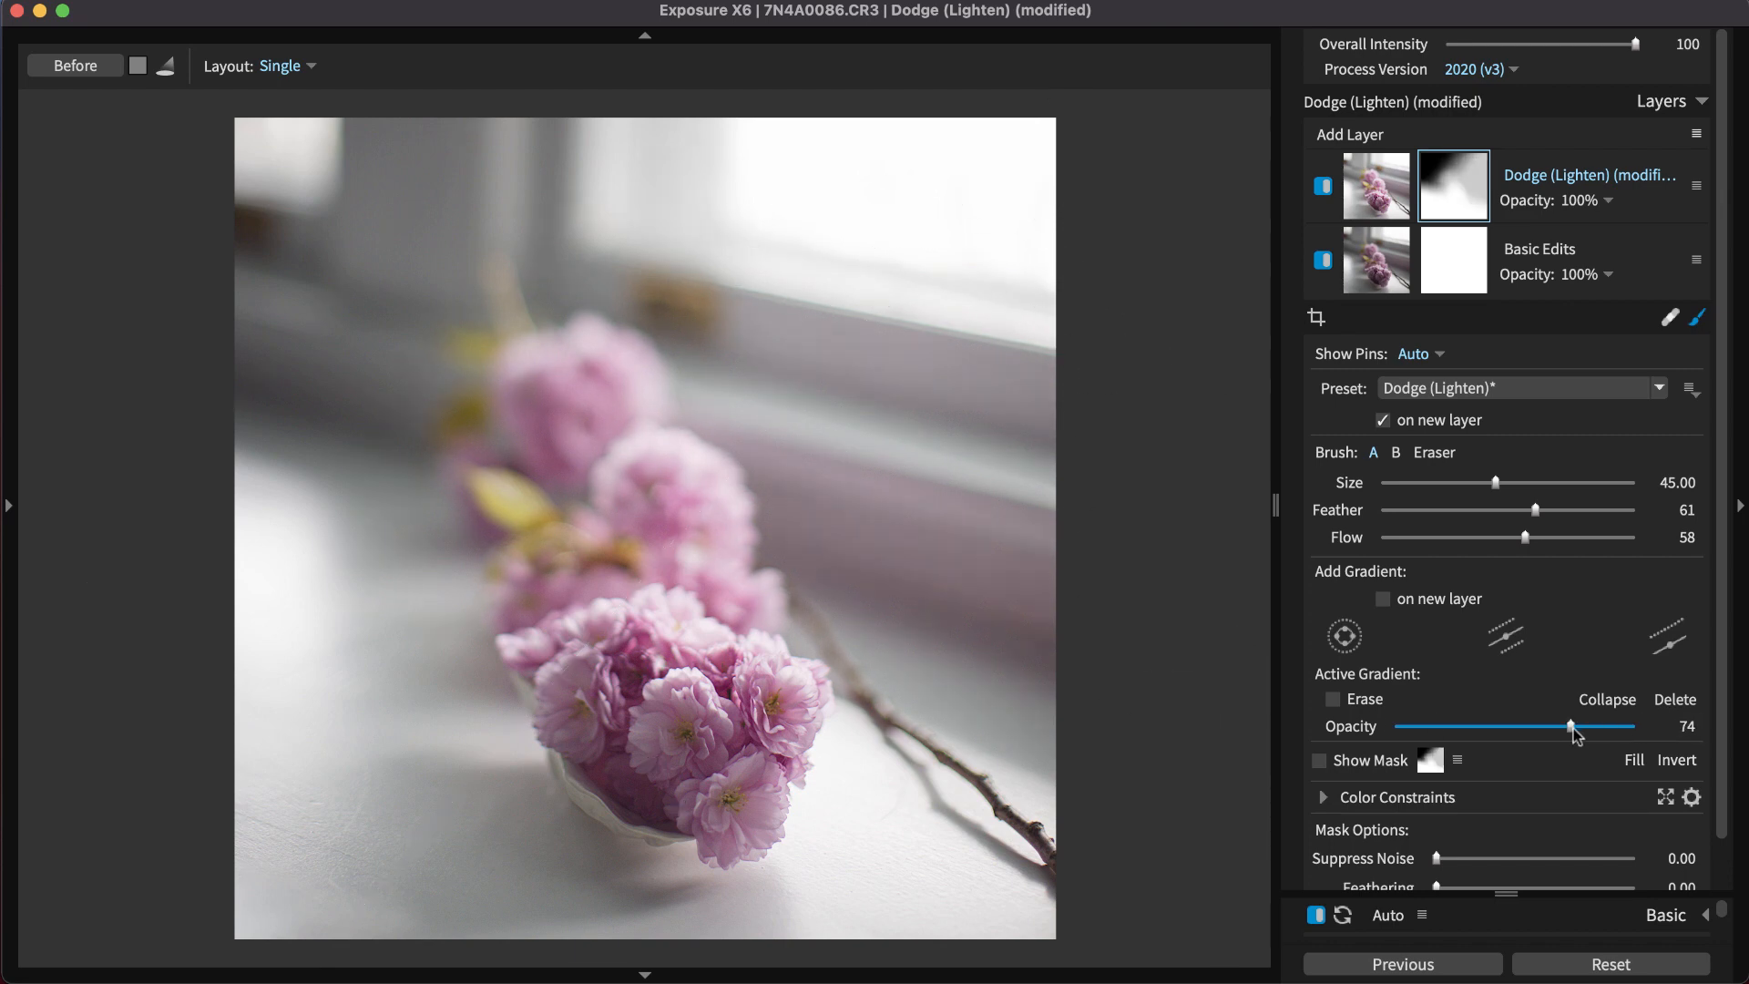
drag(1569, 727, 1634, 727)
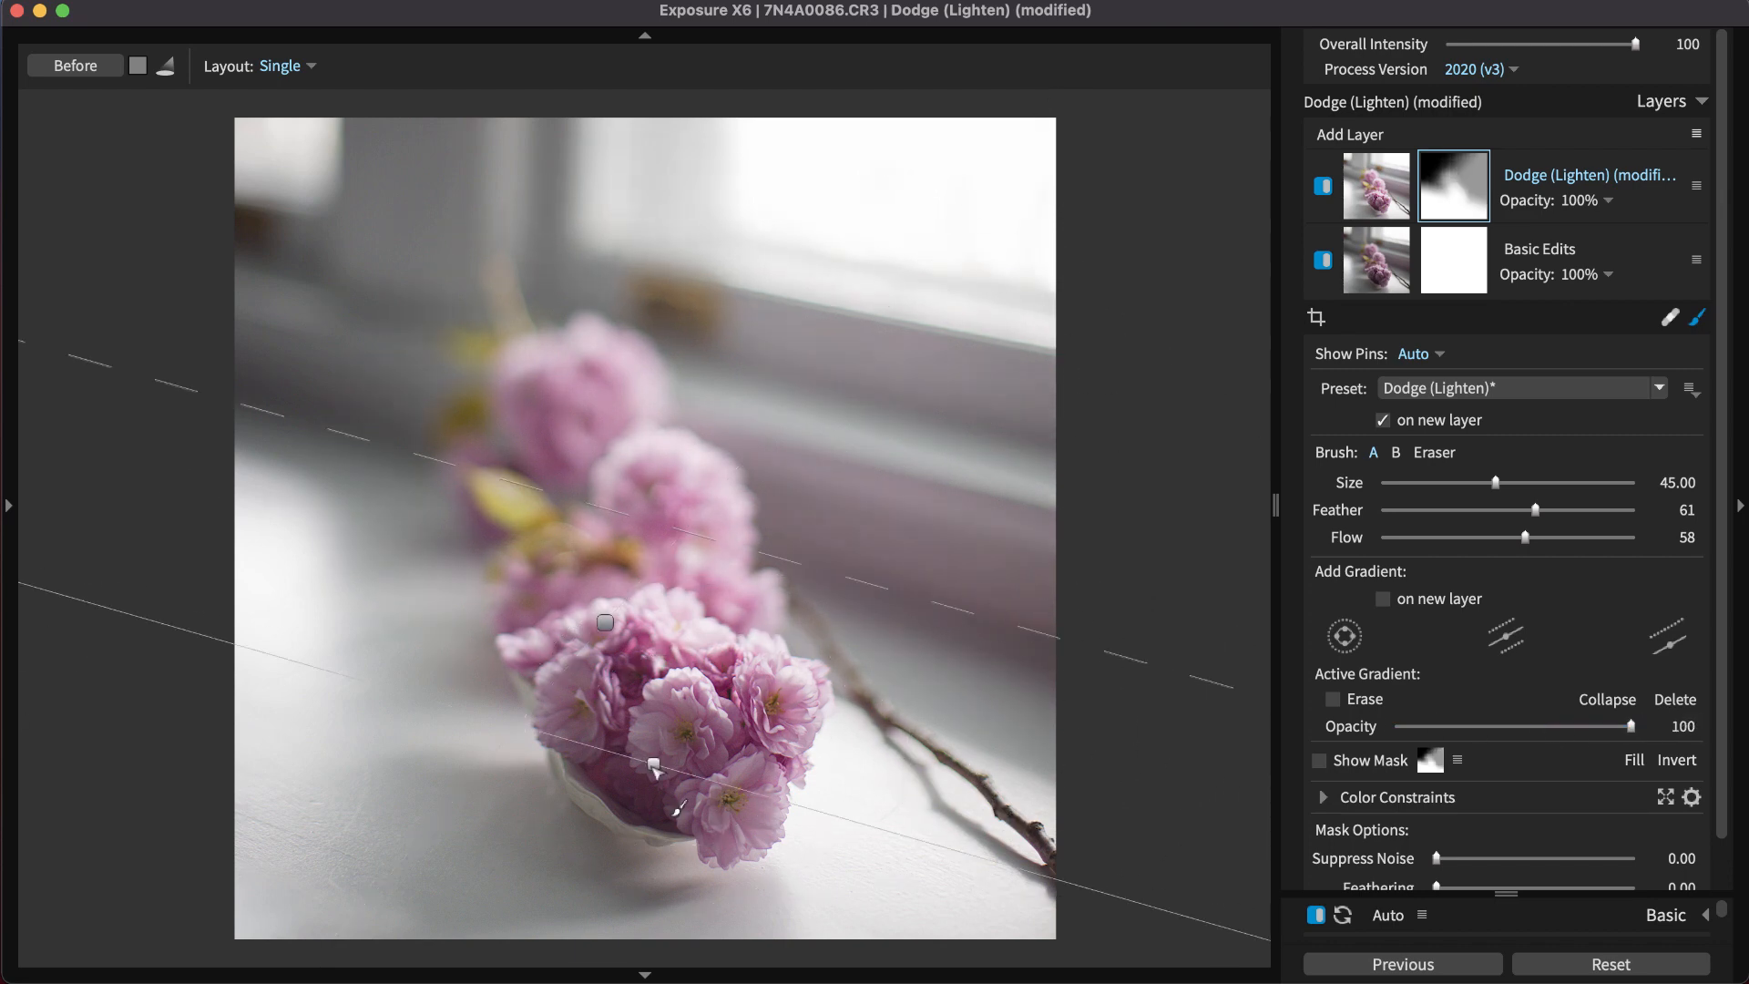
drag(1635, 727, 1537, 727)
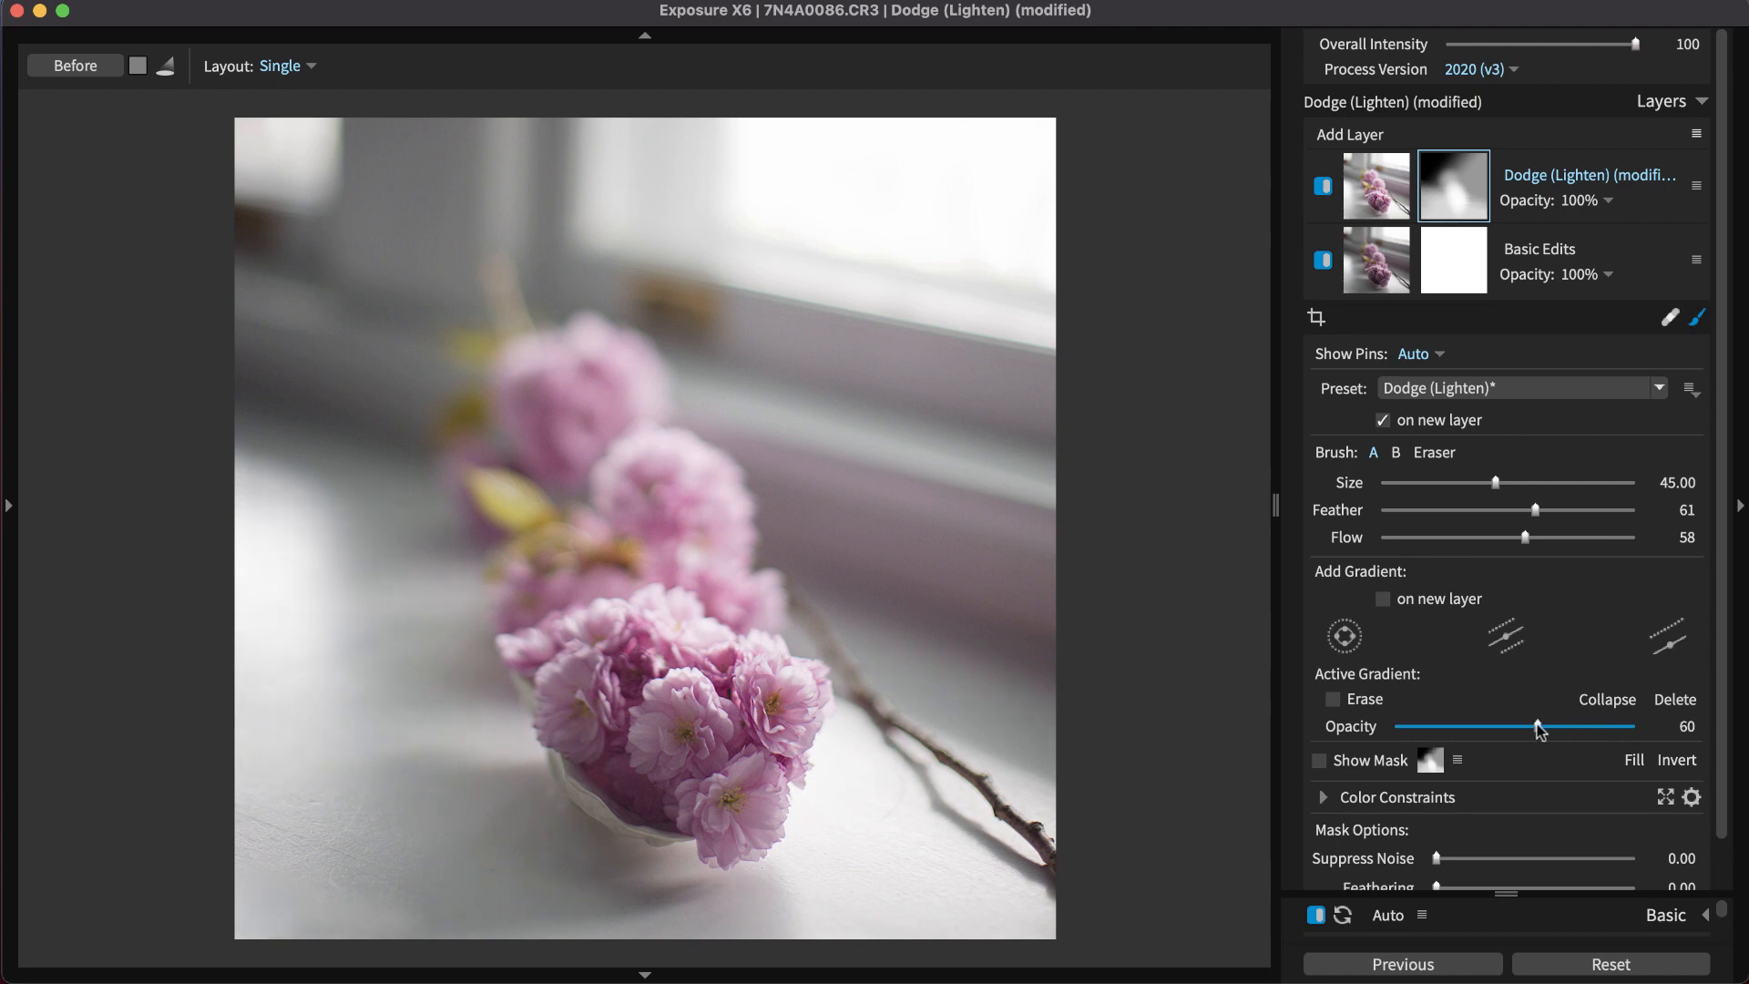
drag(1546, 726, 1537, 727)
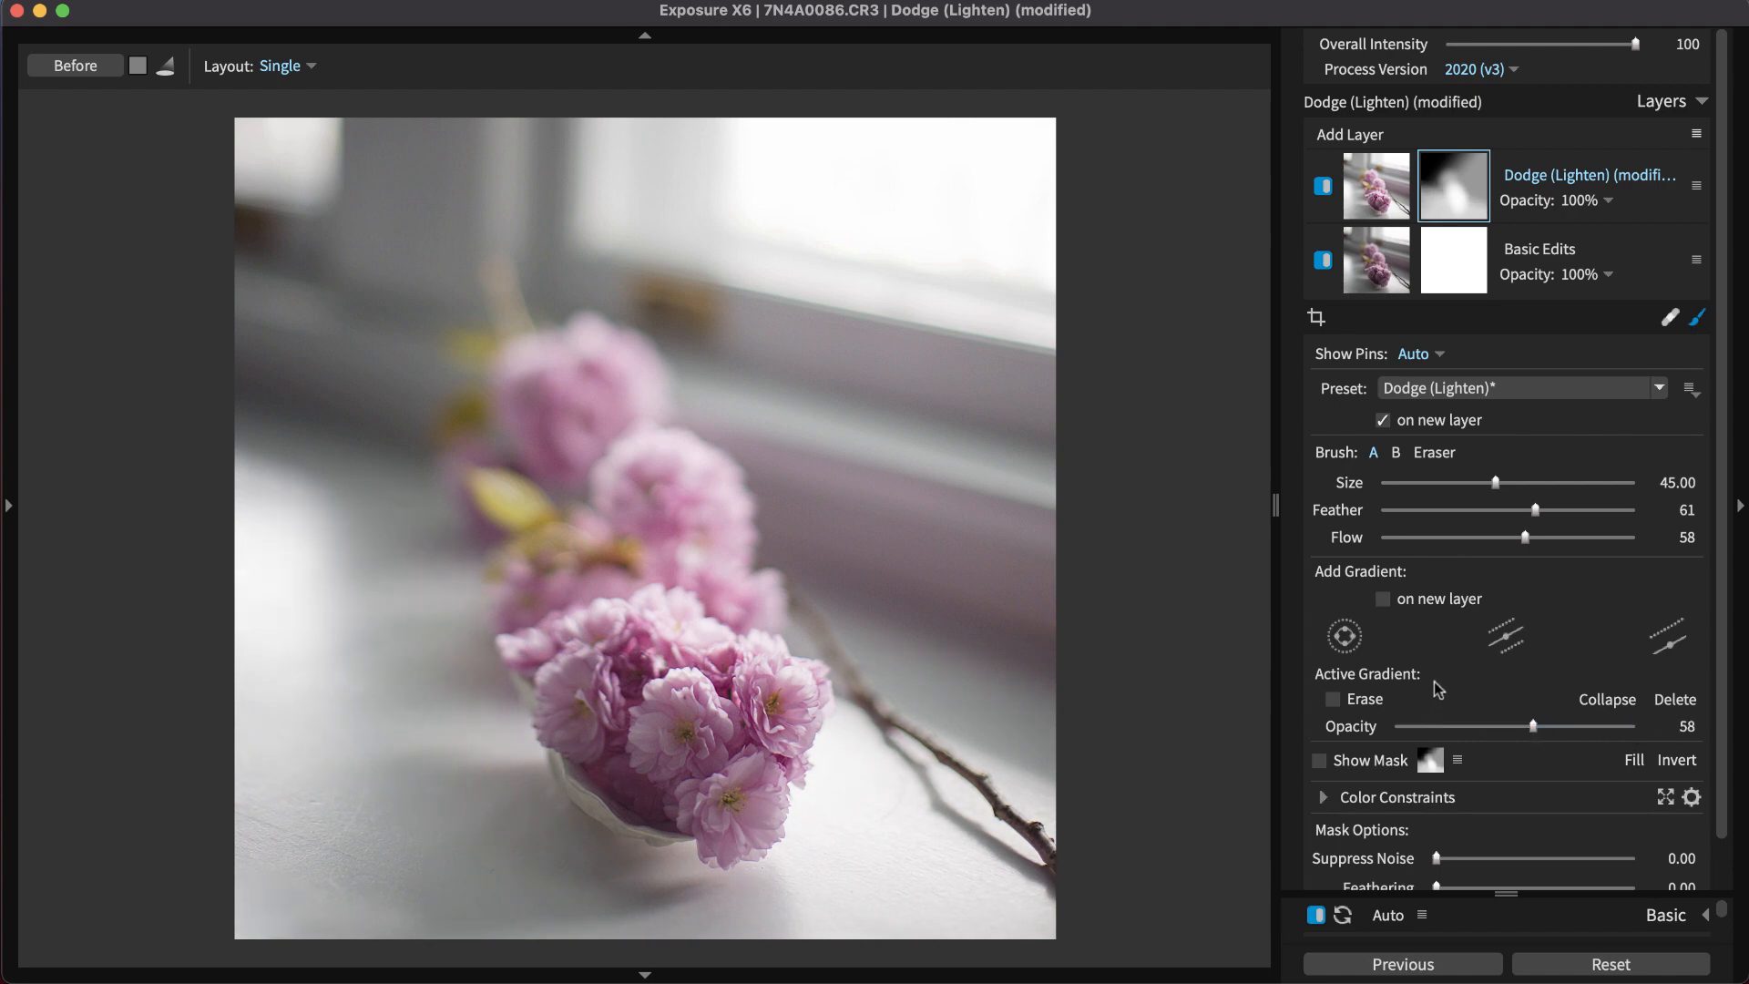
mouse_move(1554, 567)
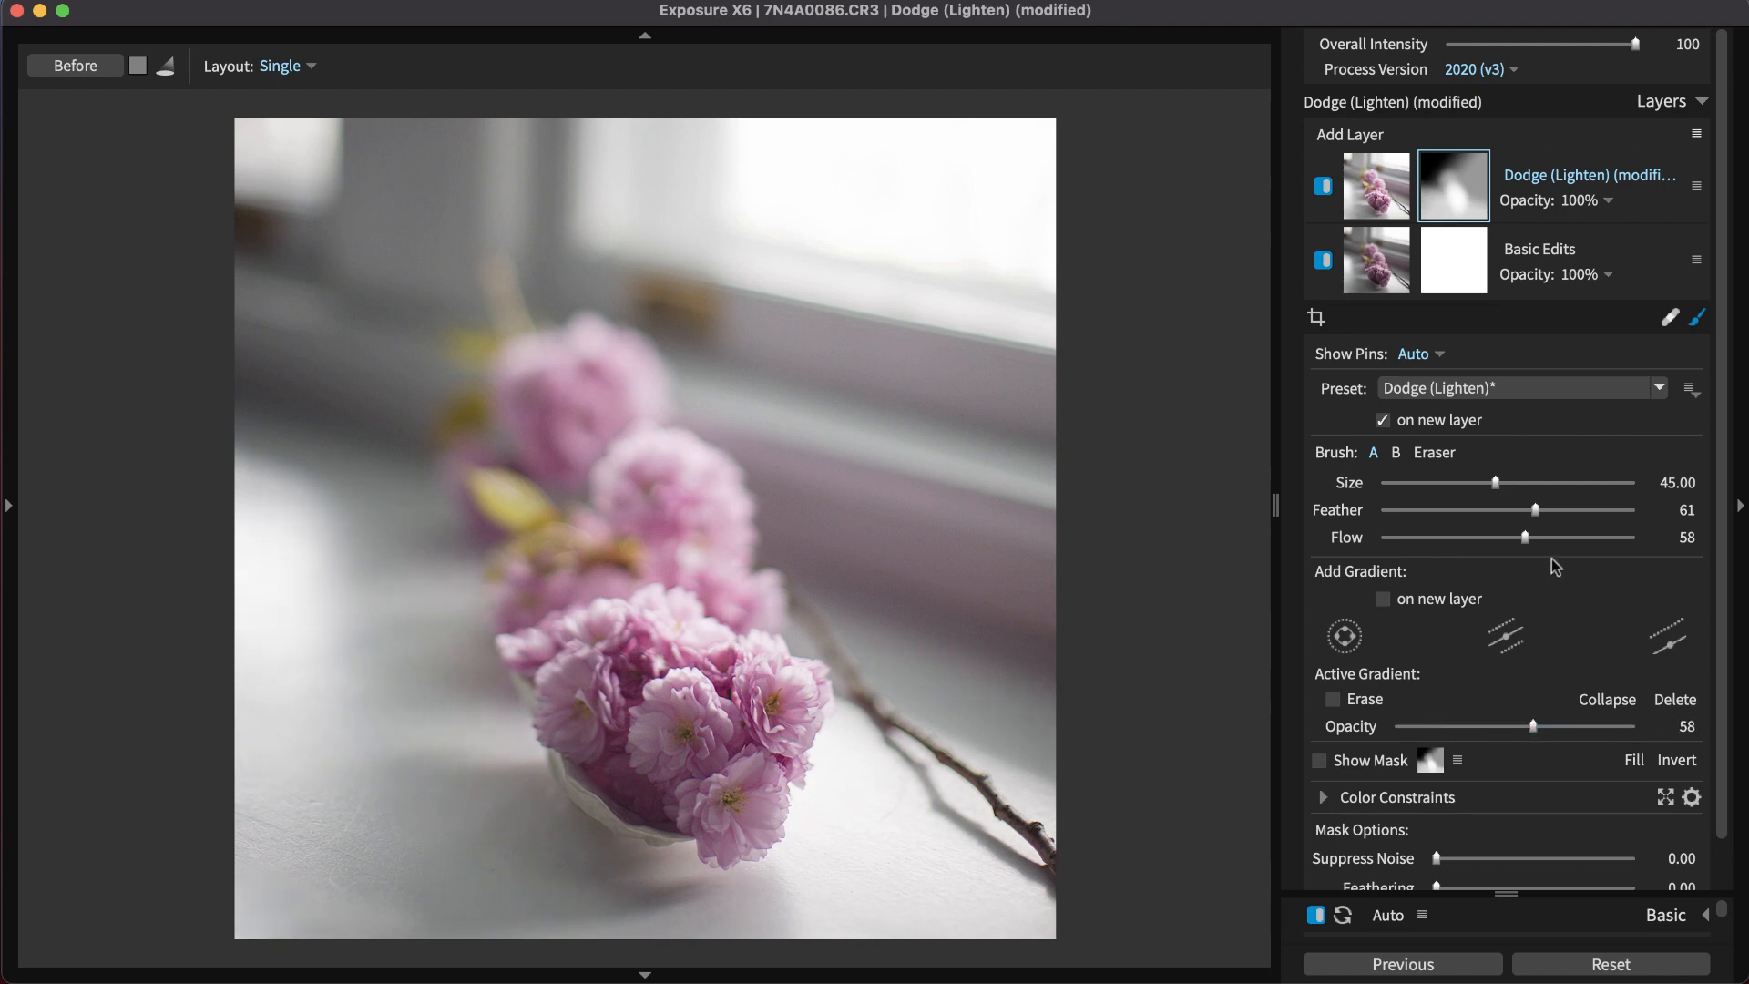
Step: Constrain the mask to pink-magenta hues with the saturation range minimum raised to about 19
click(1322, 796)
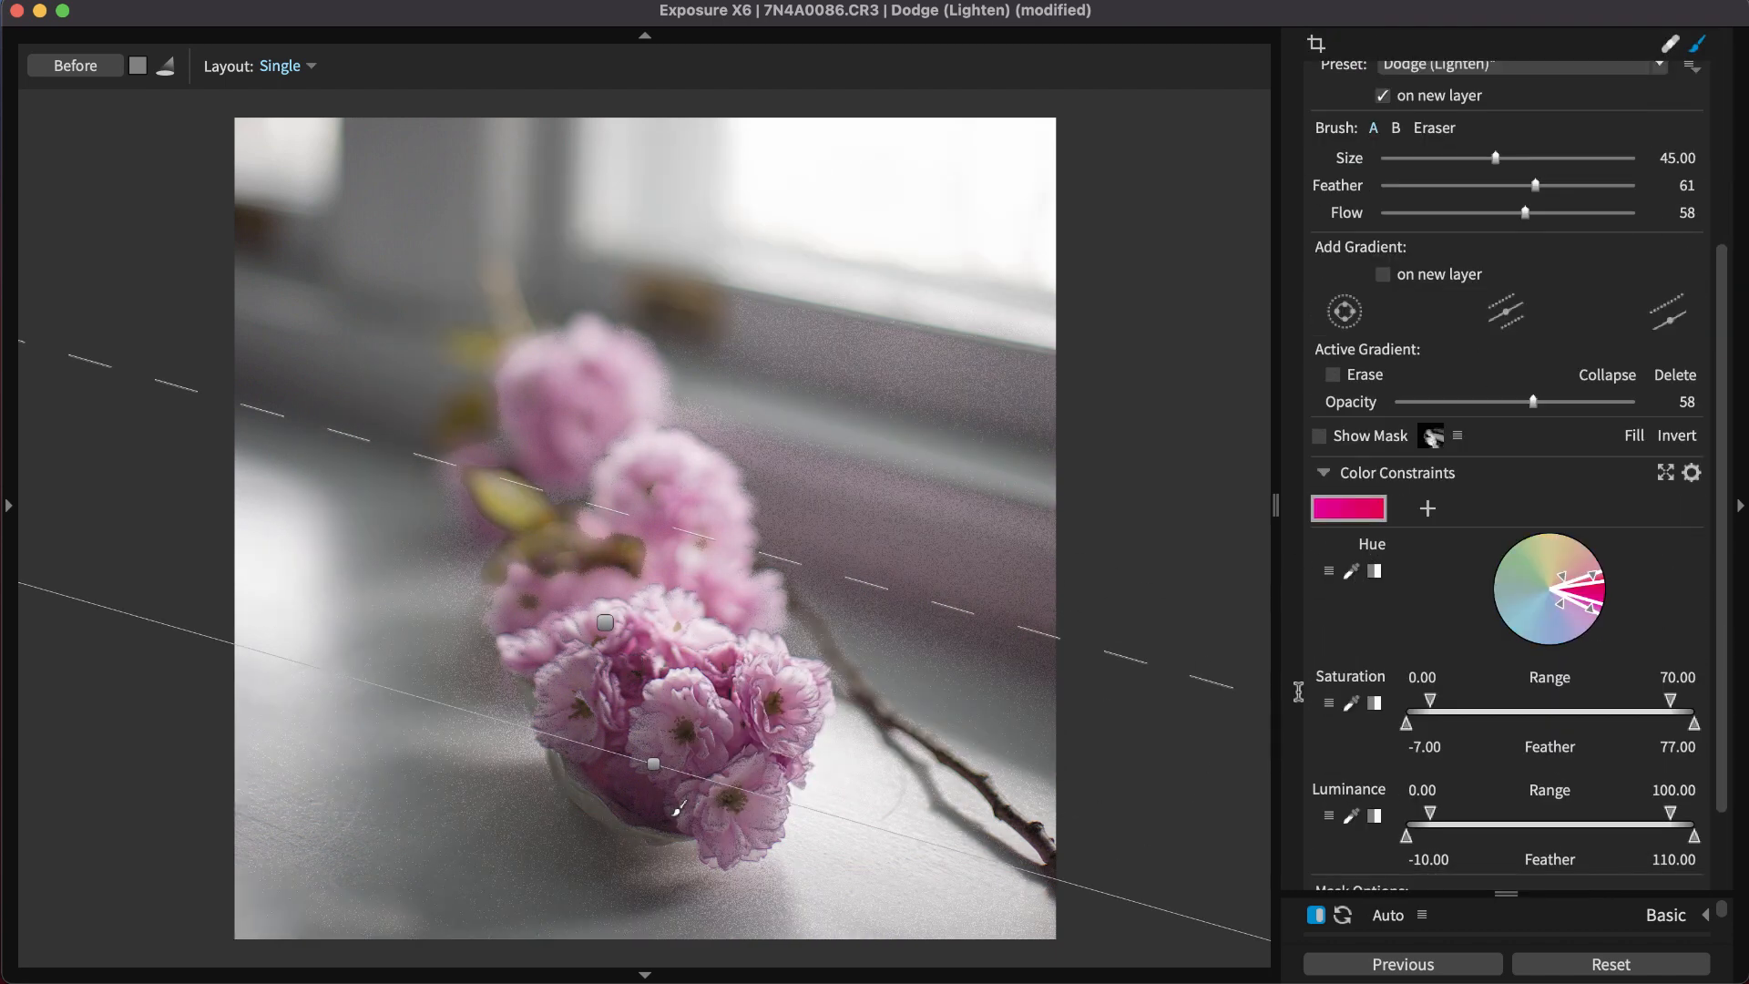
click(1319, 435)
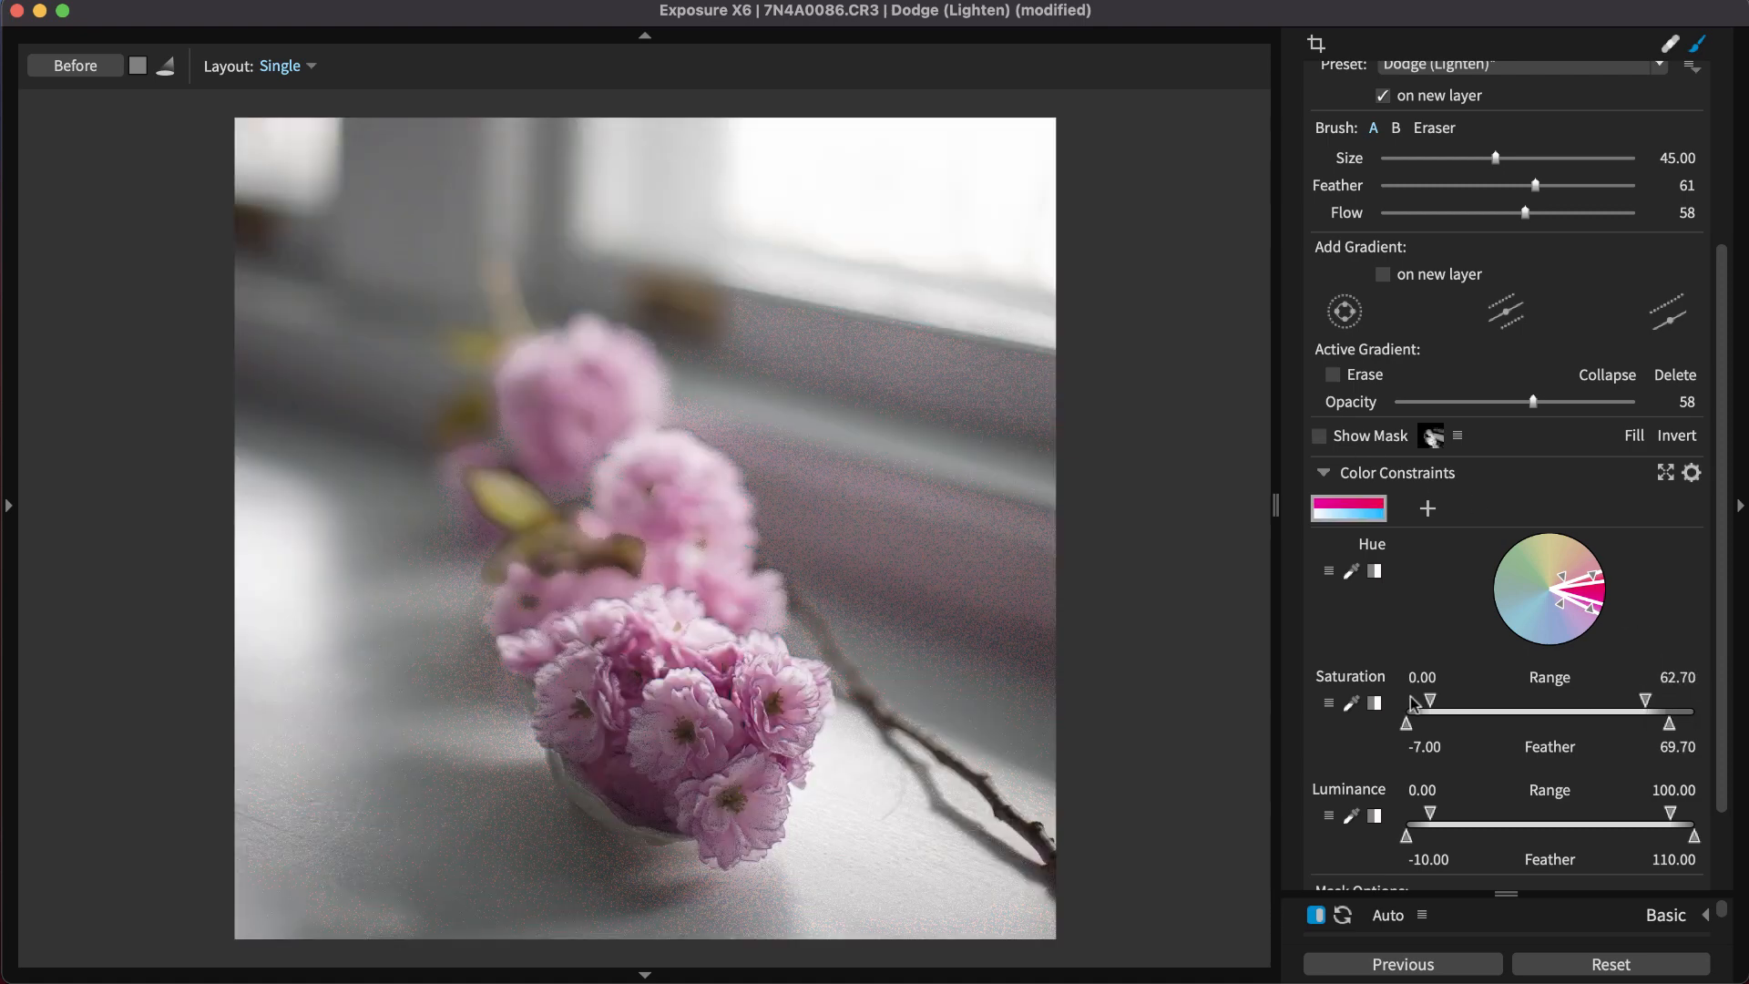
drag(1428, 703, 1469, 703)
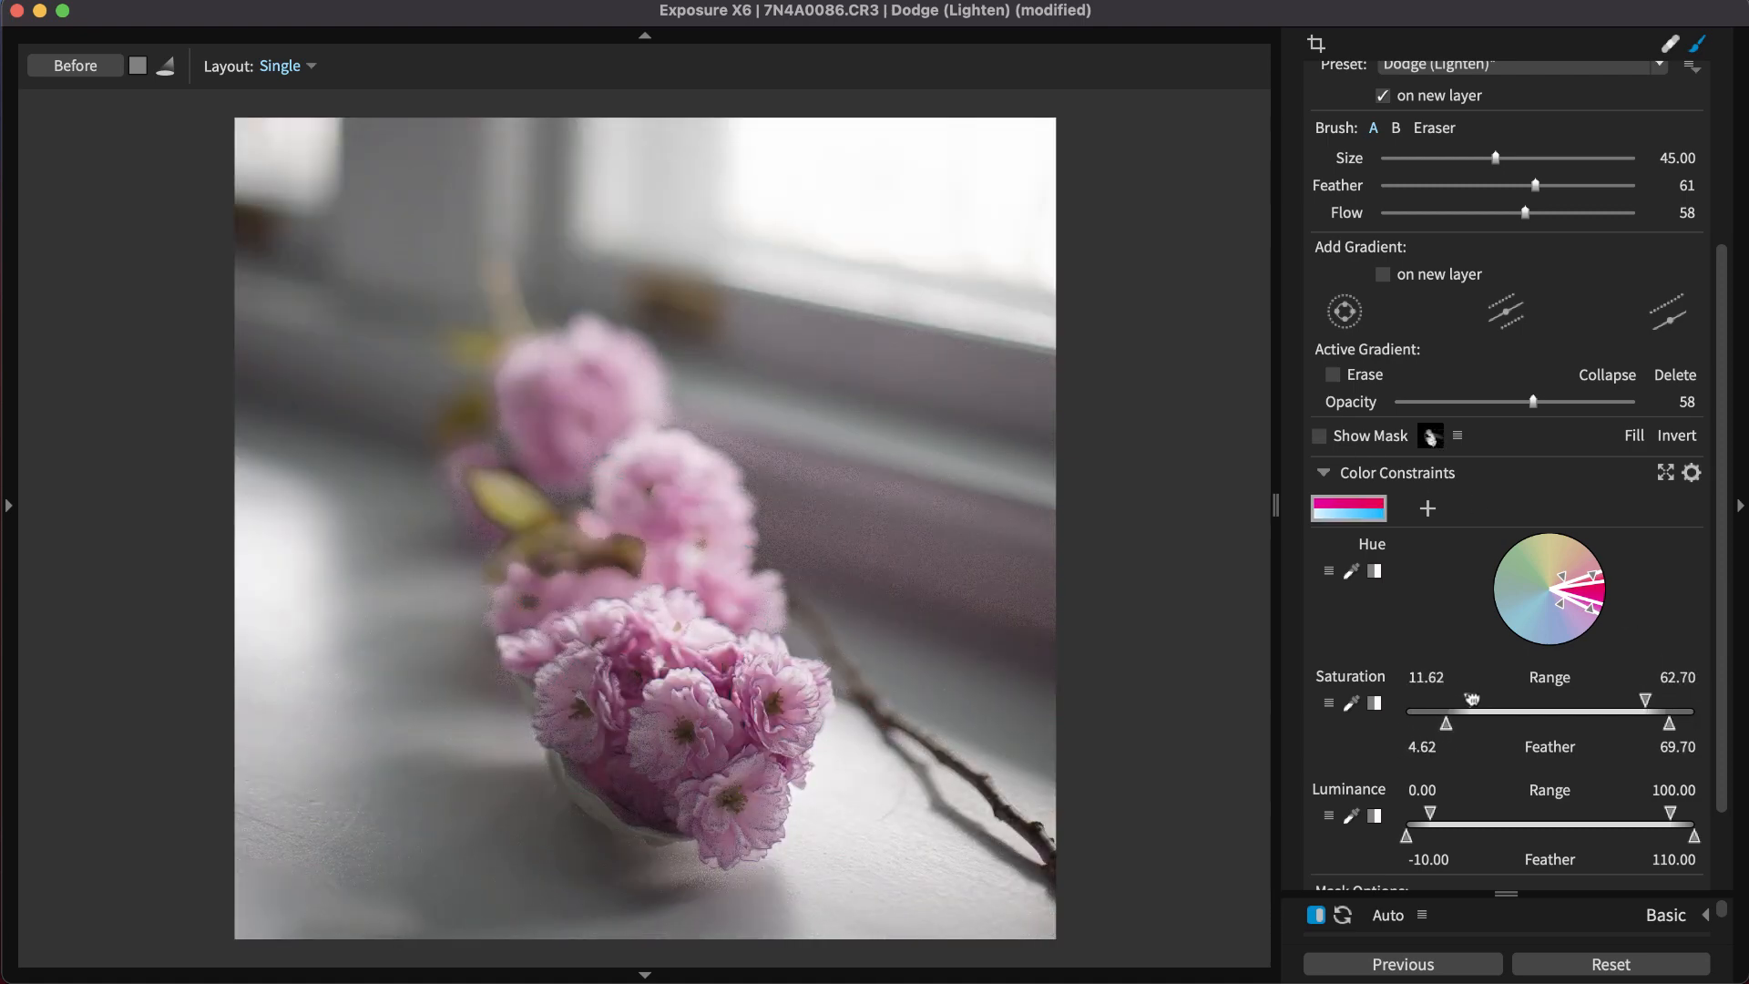
drag(1472, 710, 1494, 711)
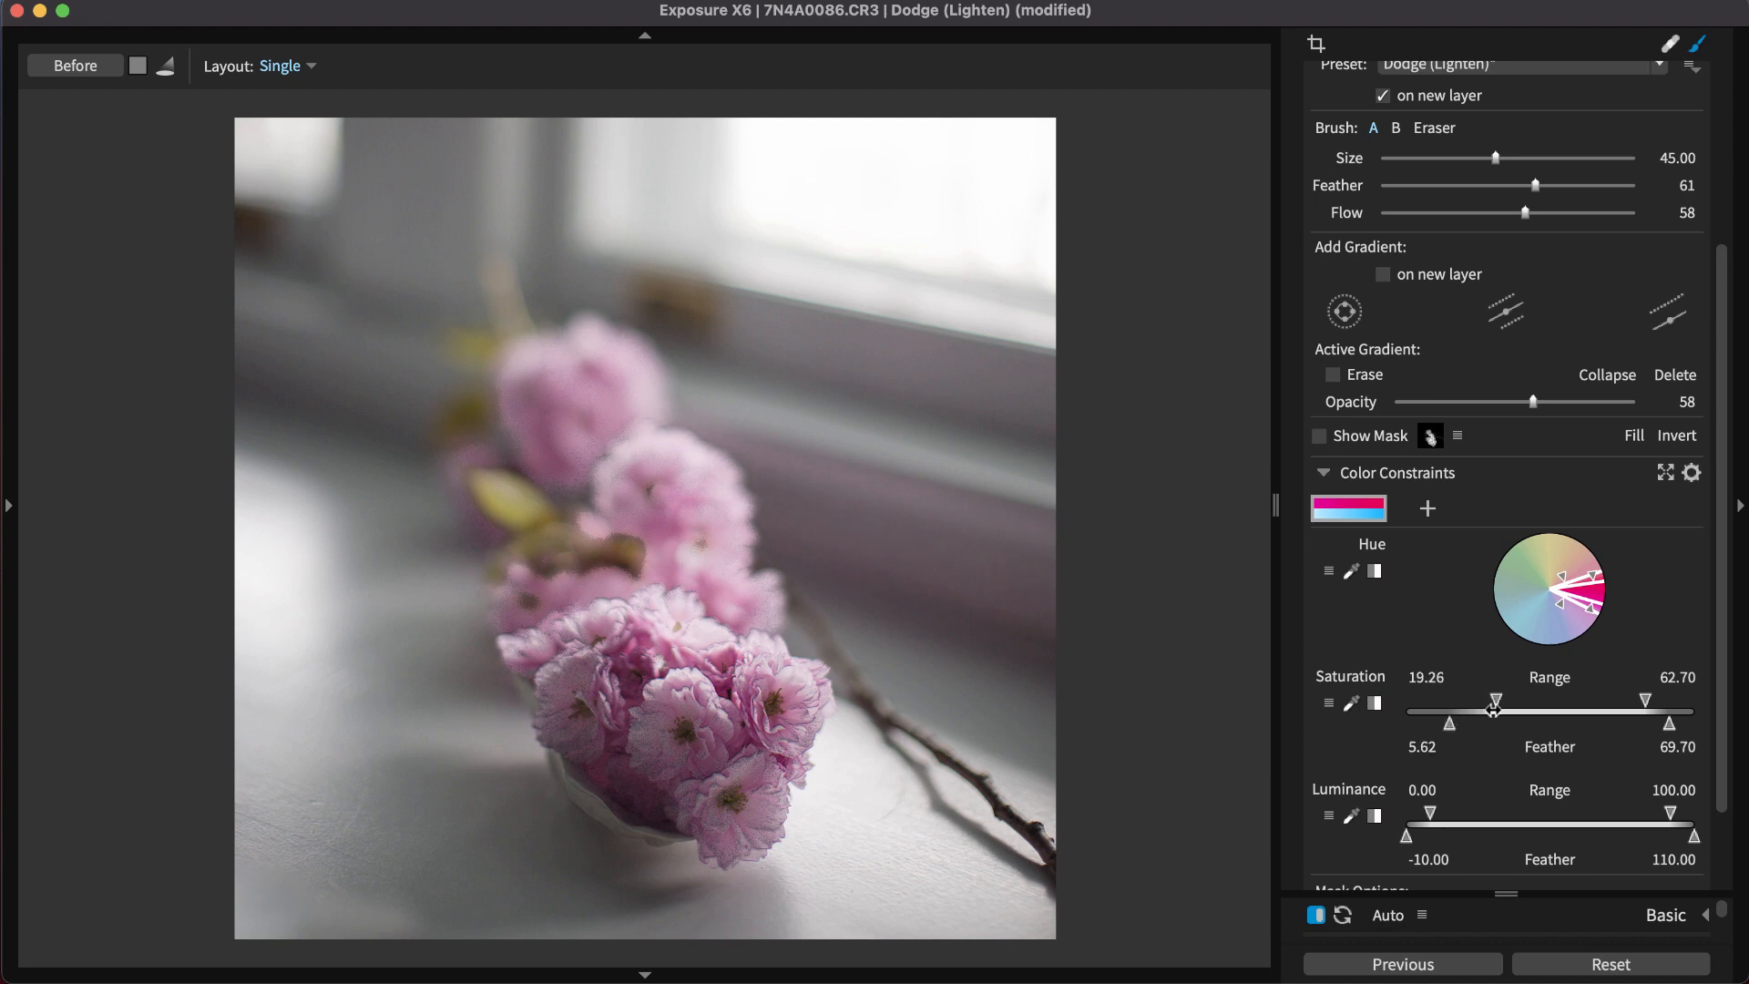